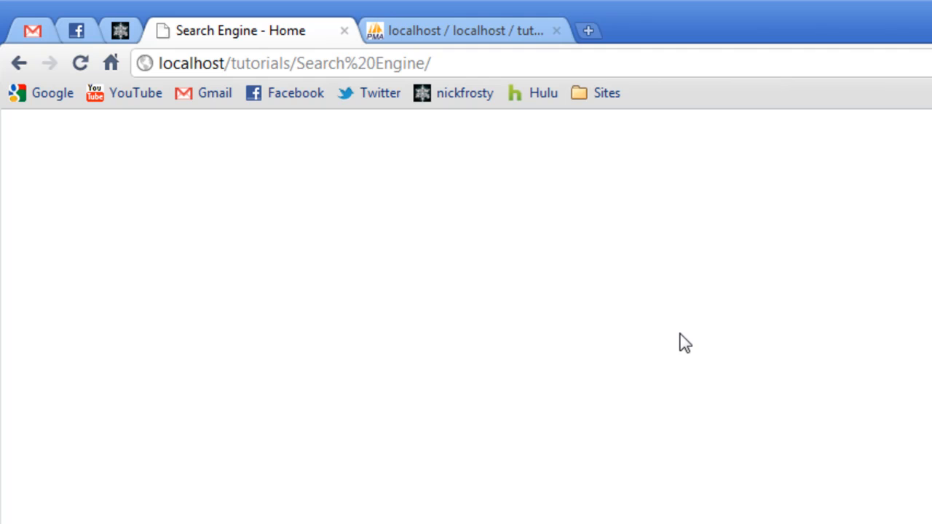
Show the tutorials database with its guestbook and users tables, and start a blank Notepad++ file.
left_click(466, 30)
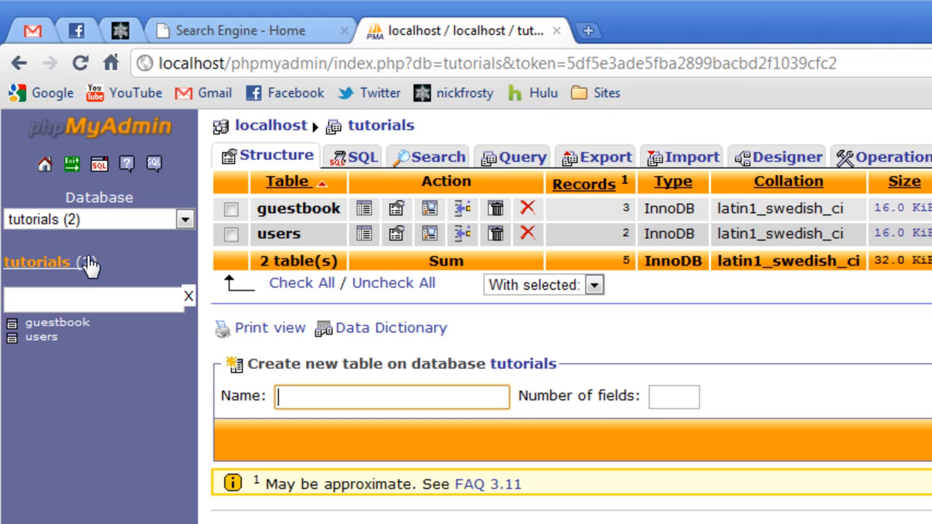
type("se")
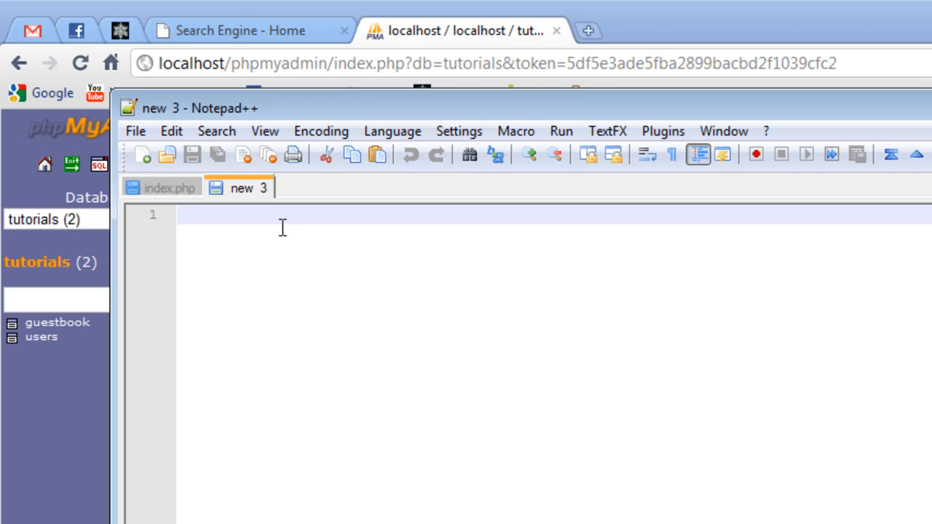
List id, title, description, keywords and link in Notepad++, then return to phpMyAdmin's new-table form.
type("id")
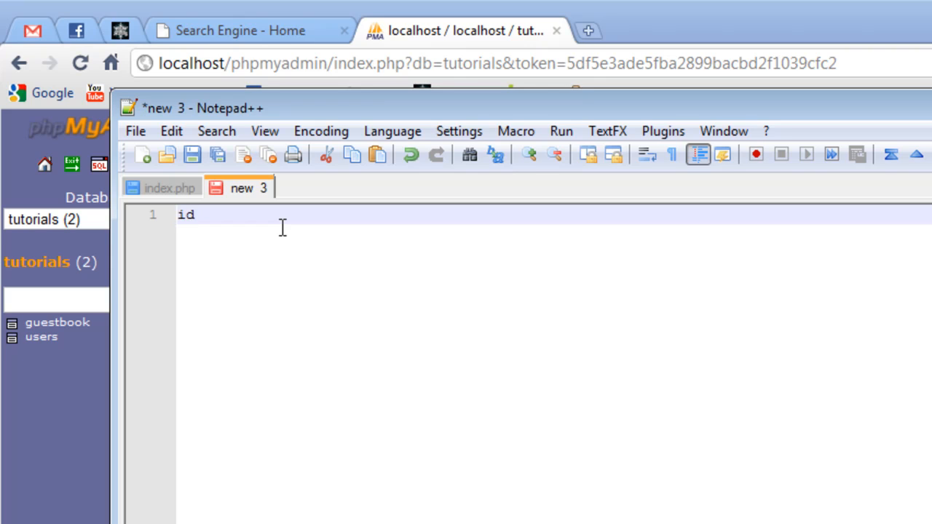
type("title")
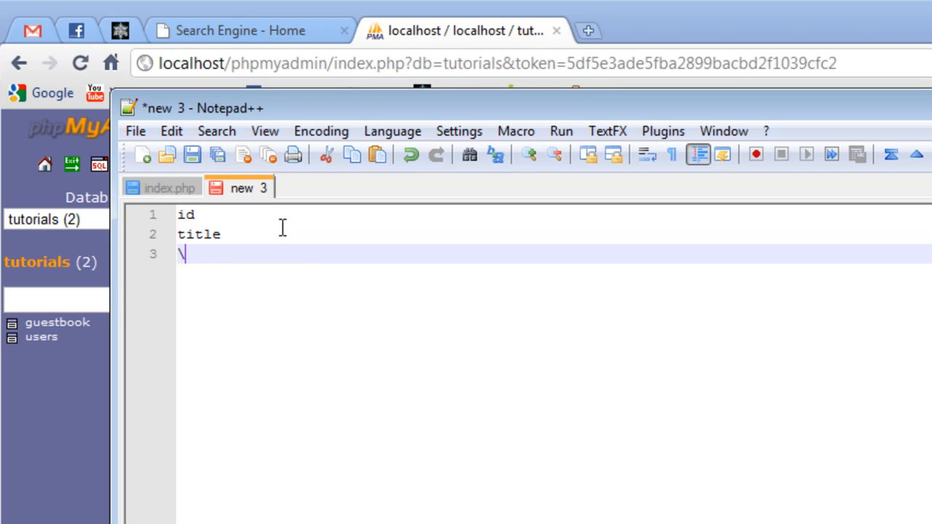
type("dea")
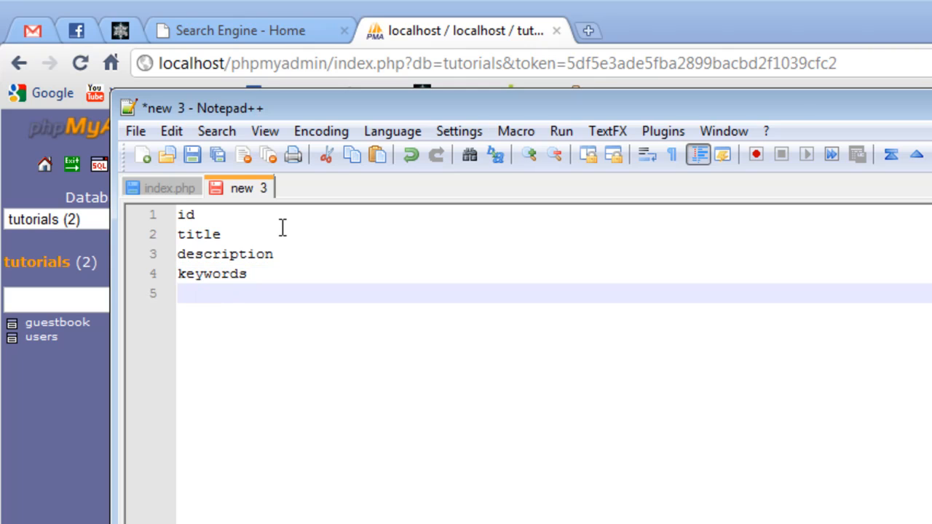
type("link")
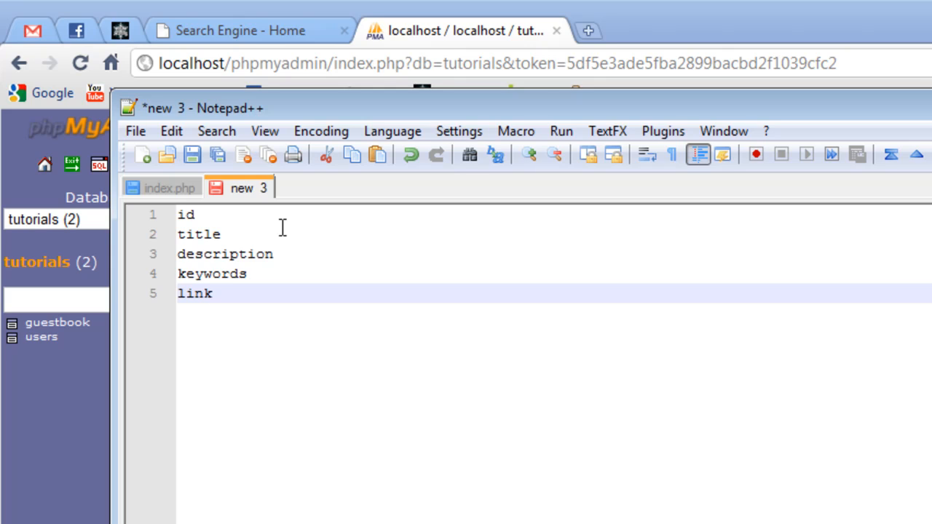
left_click(213, 293)
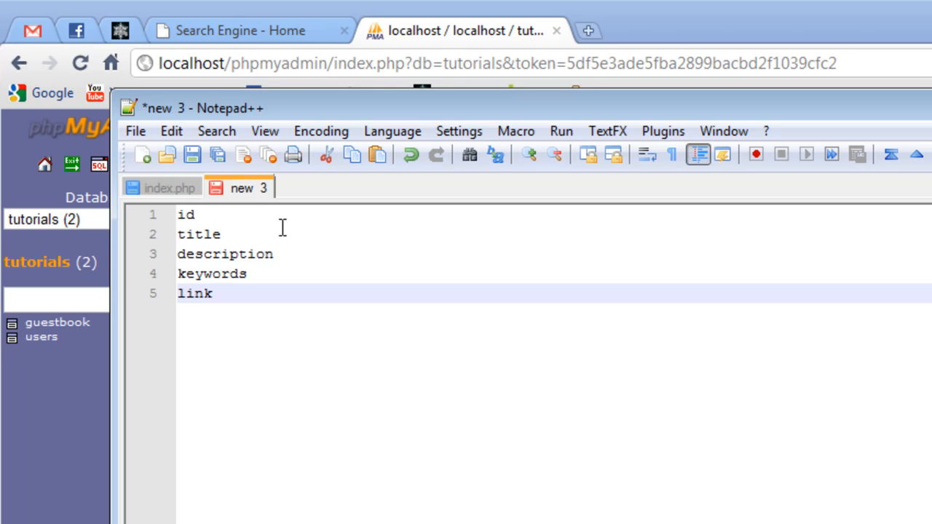
mouse_move(133, 371)
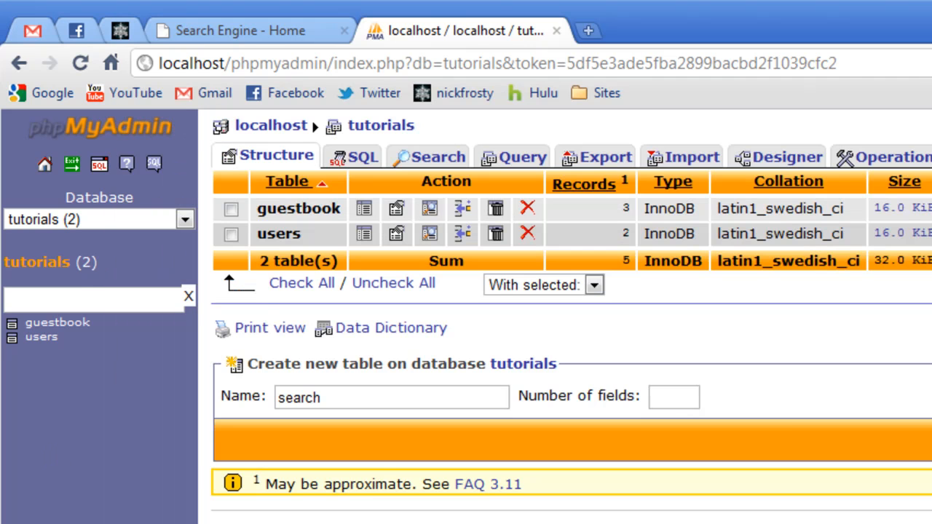
Create a 5-field table form naming fields id, title, description, keywords and link.
type("5")
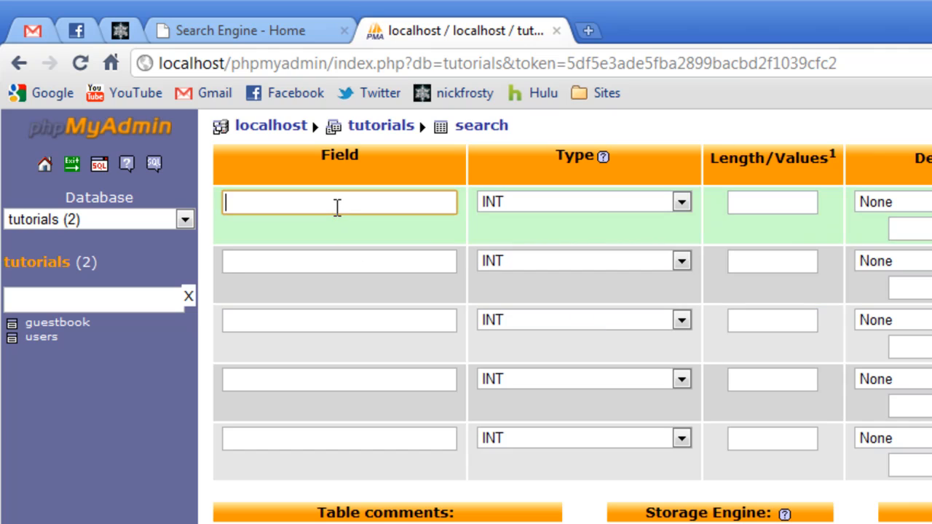
type("id")
left_click(339, 320)
type("d")
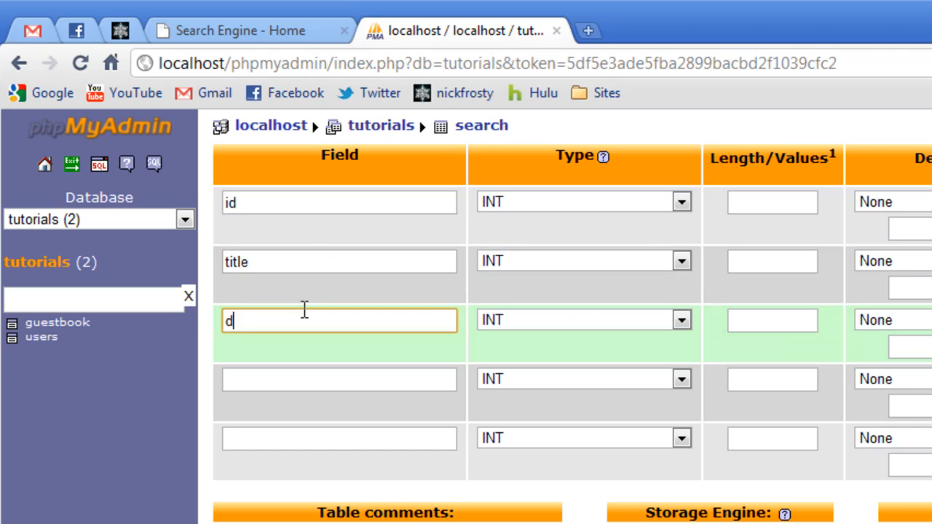
type("escription")
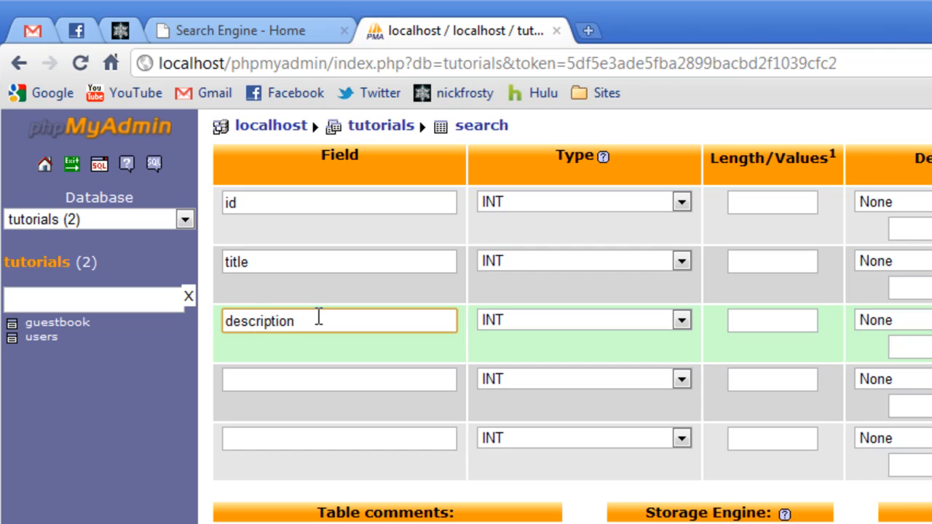
type("keyword")
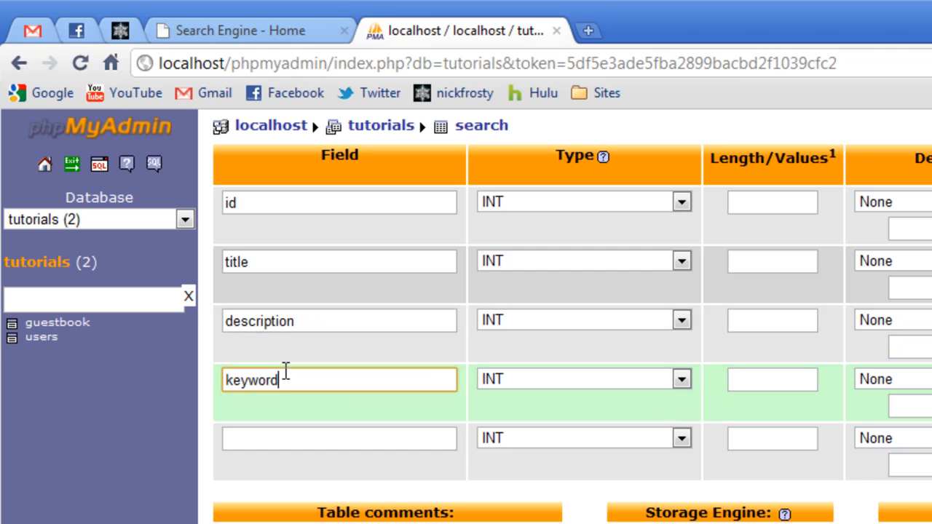
type("s")
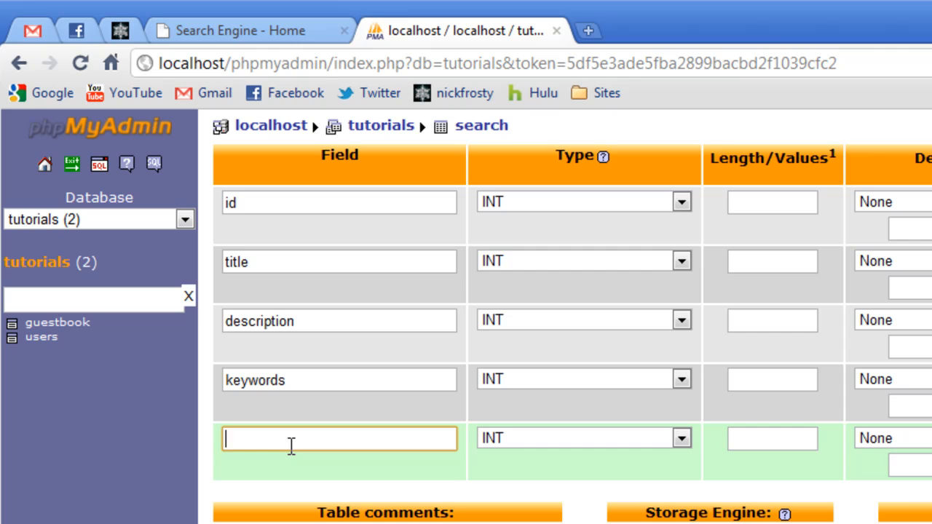
type("link")
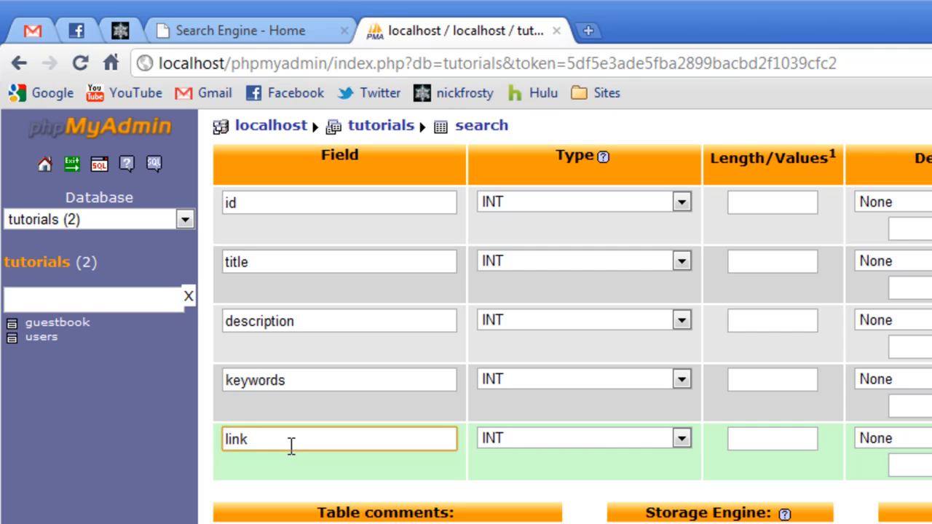
left_click(583, 438)
type("250")
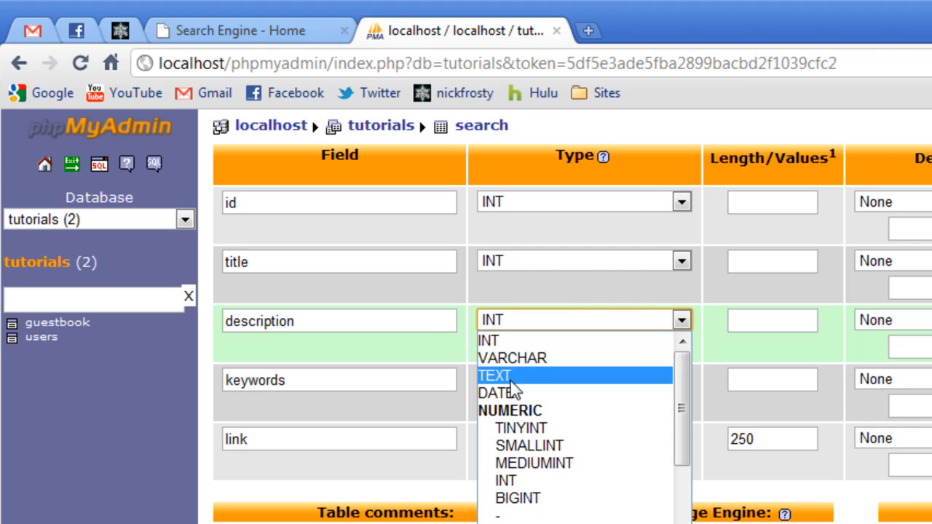
Set the description and title column data types to VARCHAR 250.
left_click(512, 358)
type("250")
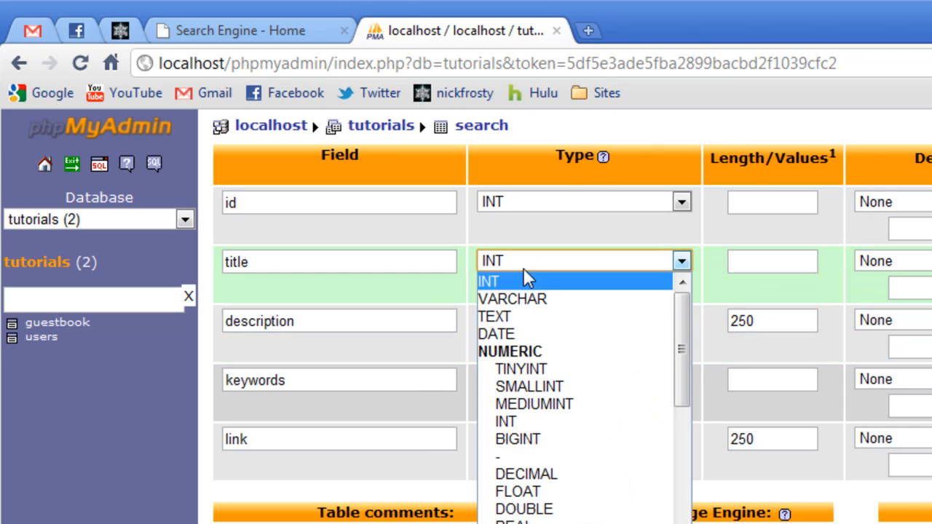
left_click(512, 298)
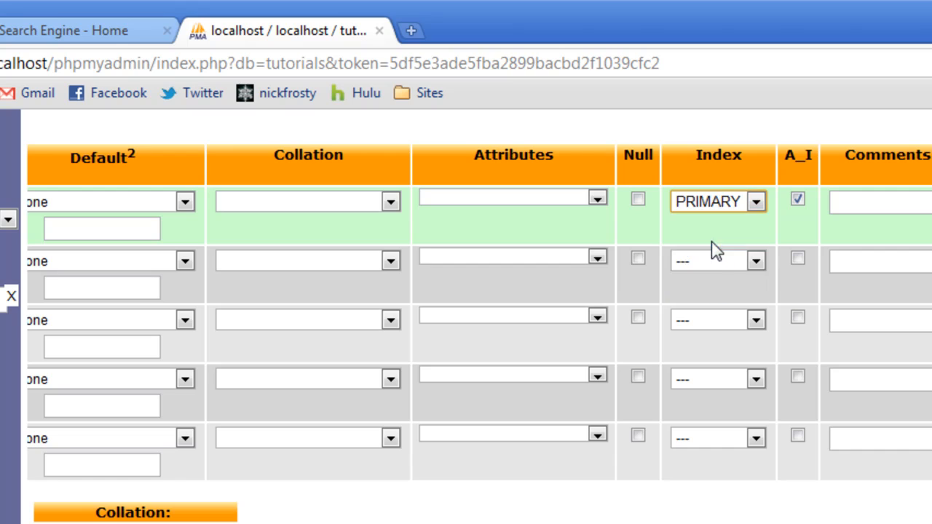
mouse_move(820, 229)
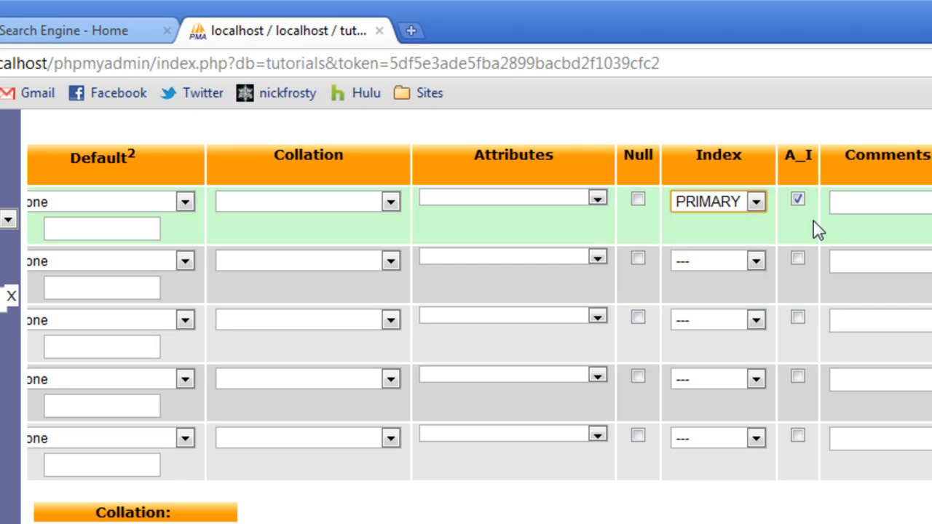
mouse_move(812, 206)
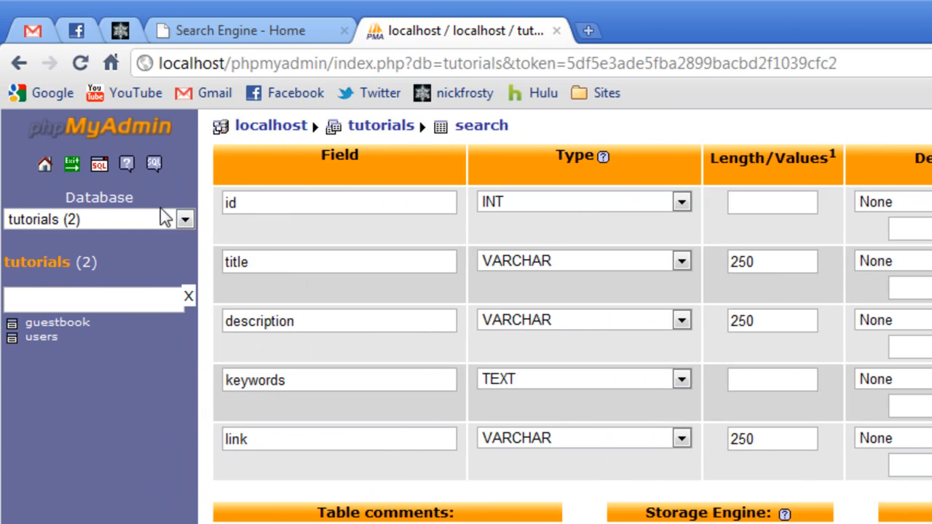
Save the search table, browse it, and bring up its row insert form.
left_click(339, 439)
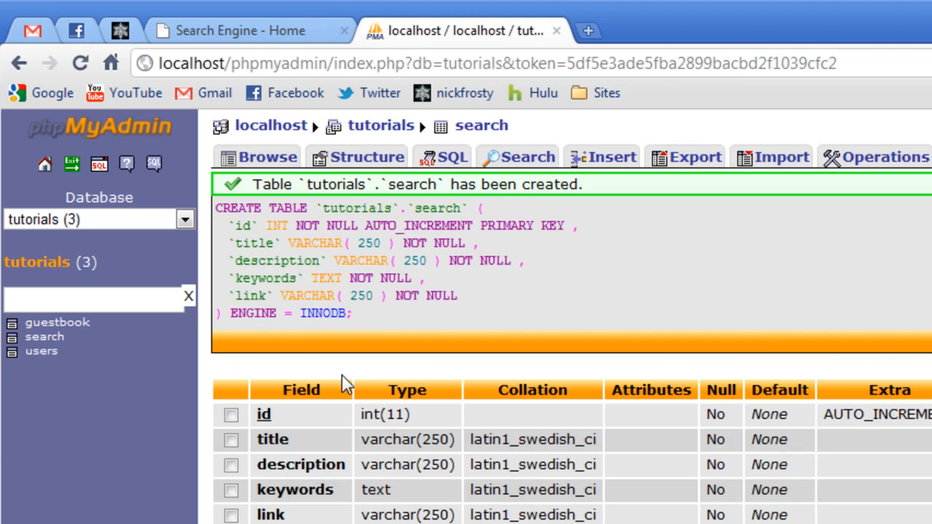
mouse_move(283, 180)
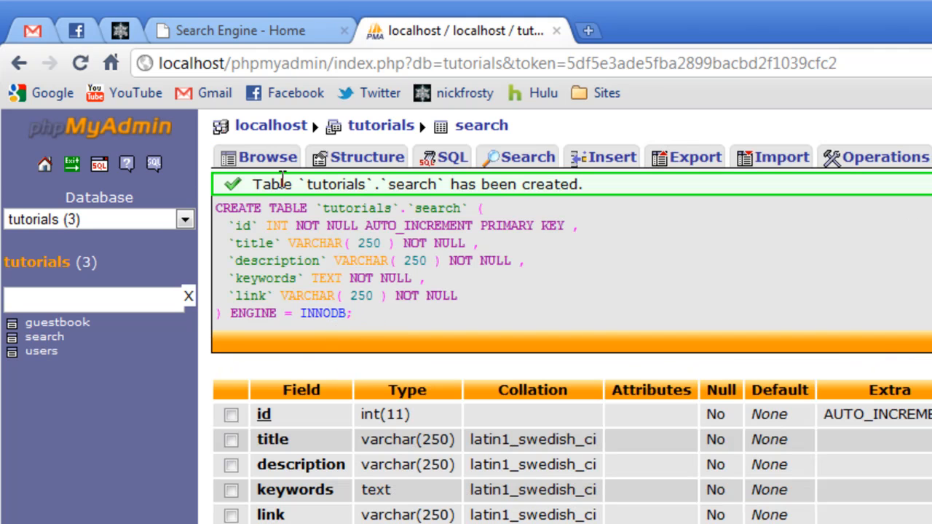
left_click(266, 156)
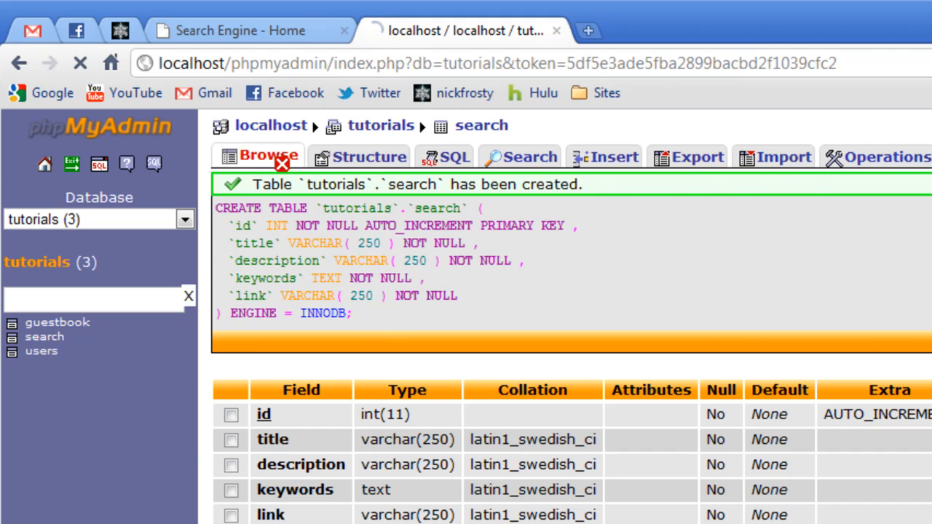
left_click(611, 157)
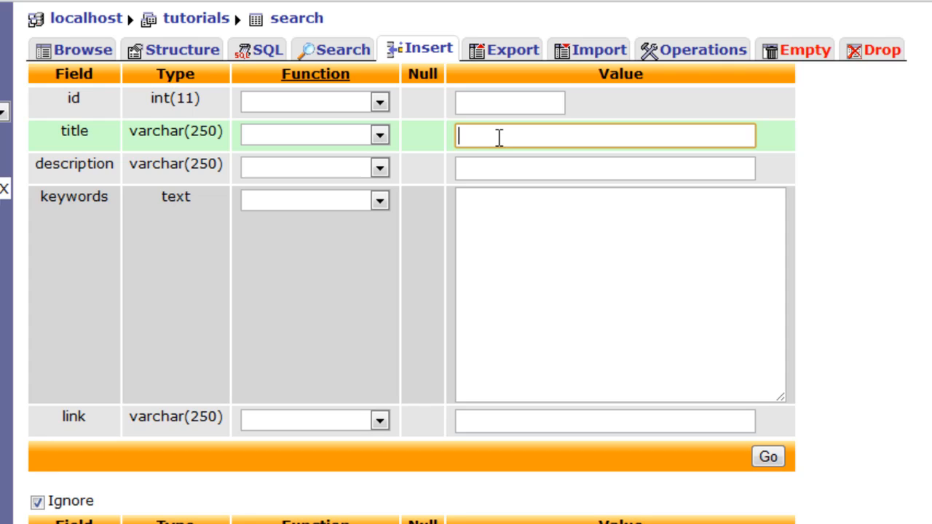
Enter title "nickfrosty's Official Website" and a welcome description for the new row.
type("nickfrosty.com")
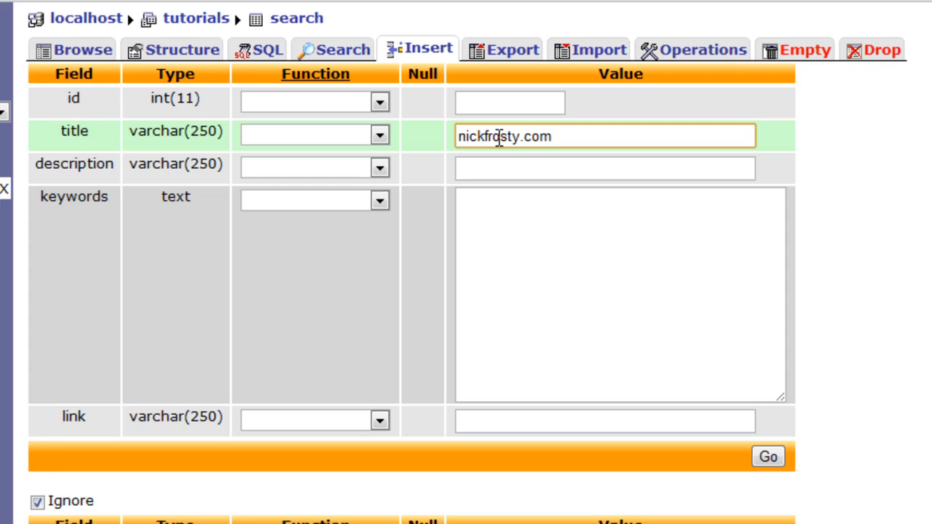
key("Backspace")
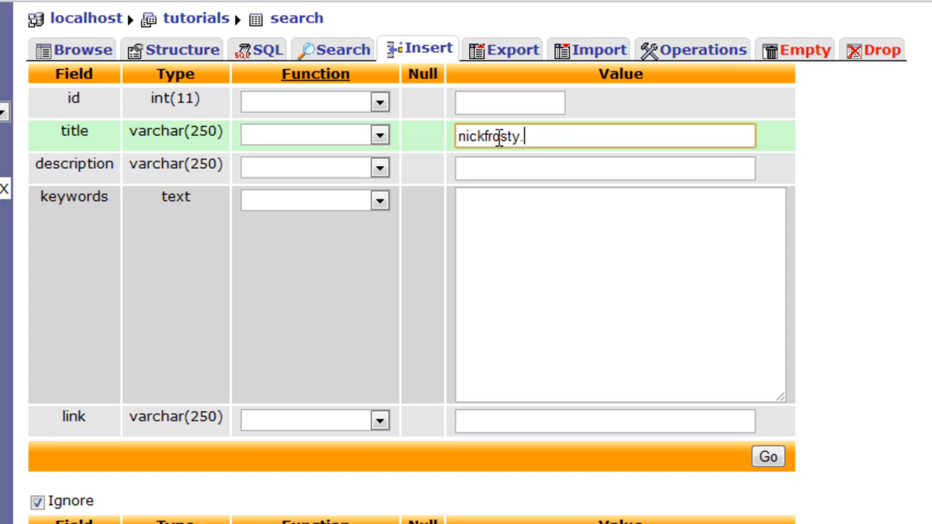
type("'s O")
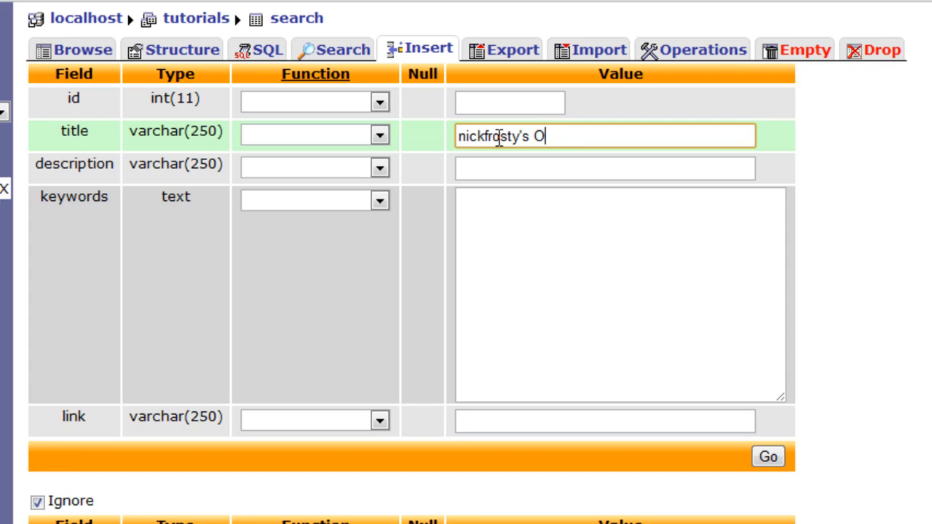
type("fficial")
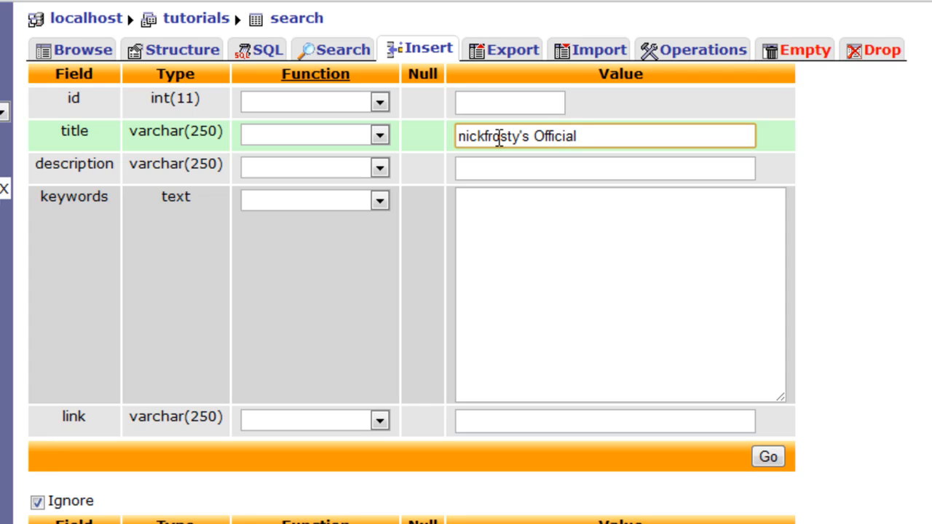
type("Website")
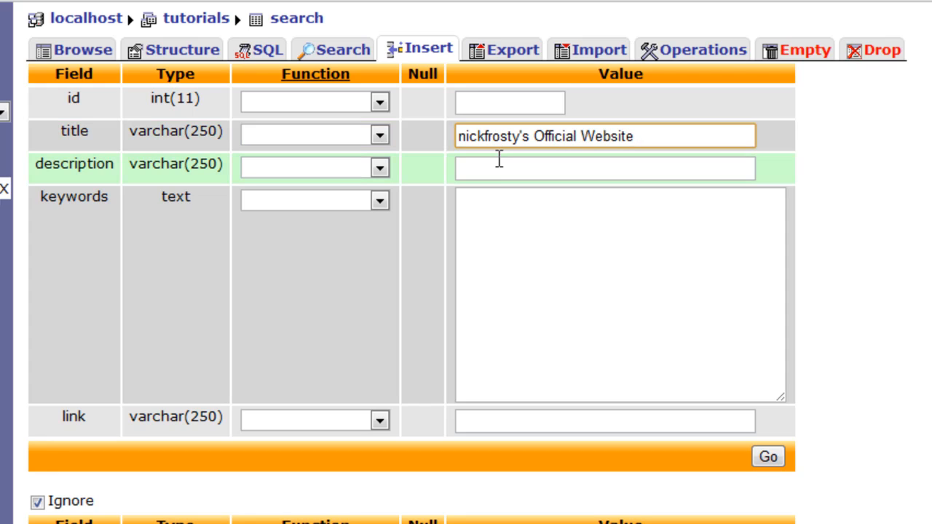
left_click(604, 168)
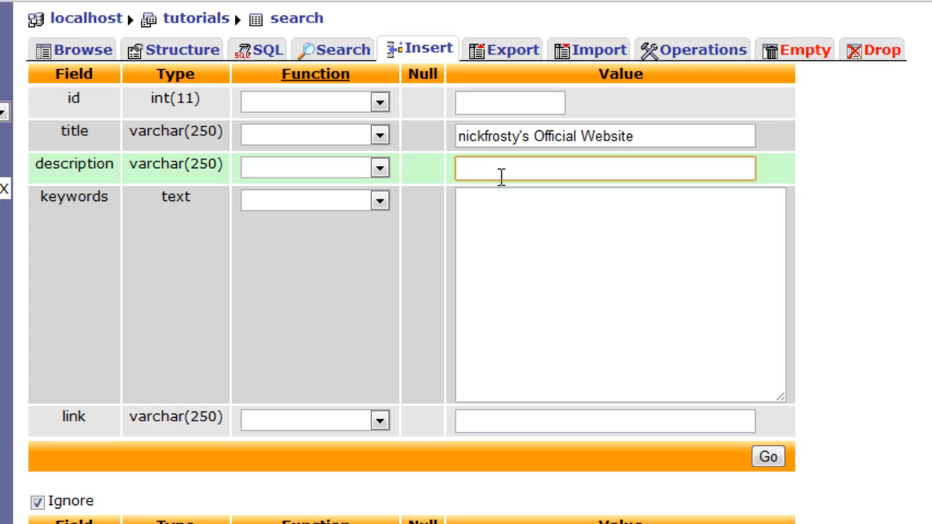
type("Welcome to nickfrosty")
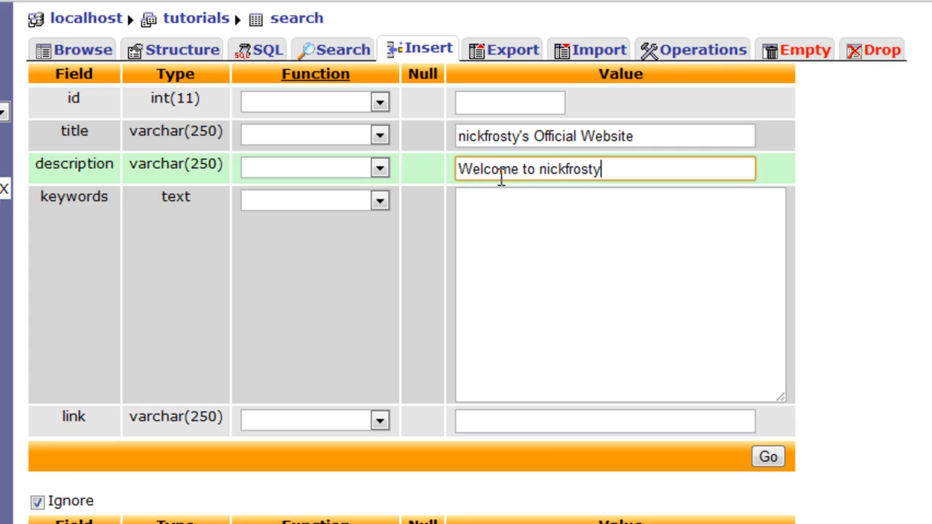
type("'s website")
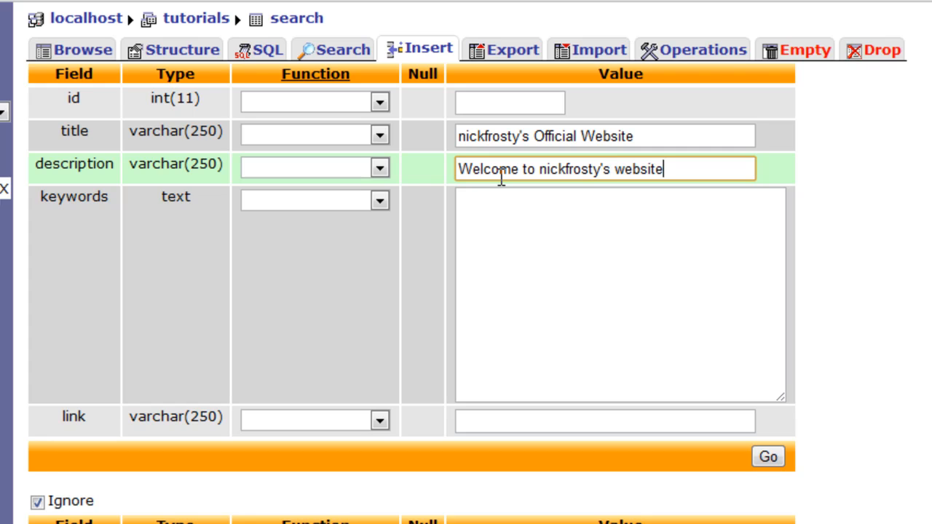
left_click(619, 291)
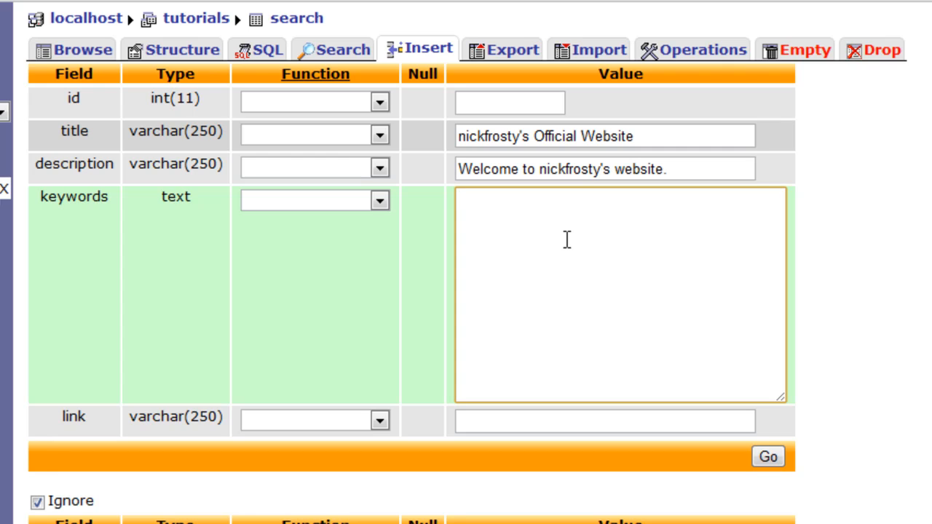
left_click(605, 421)
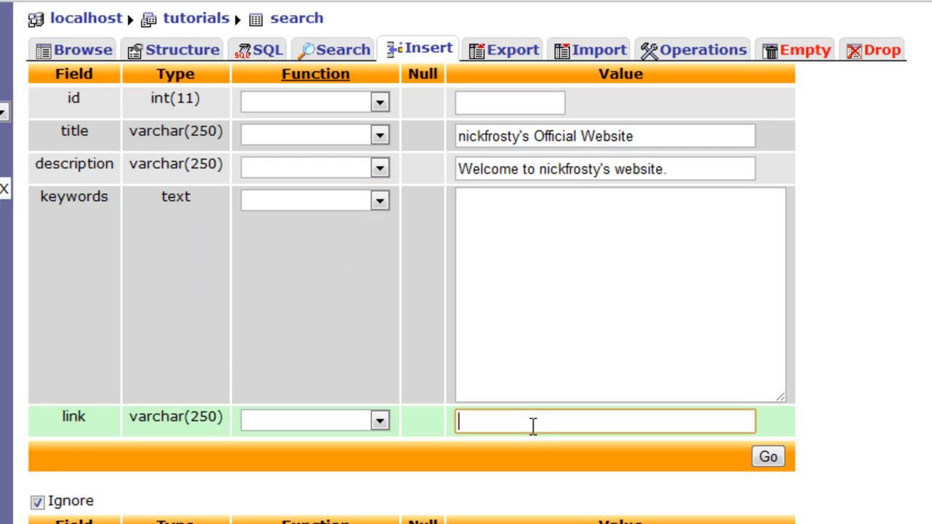
type("http://w")
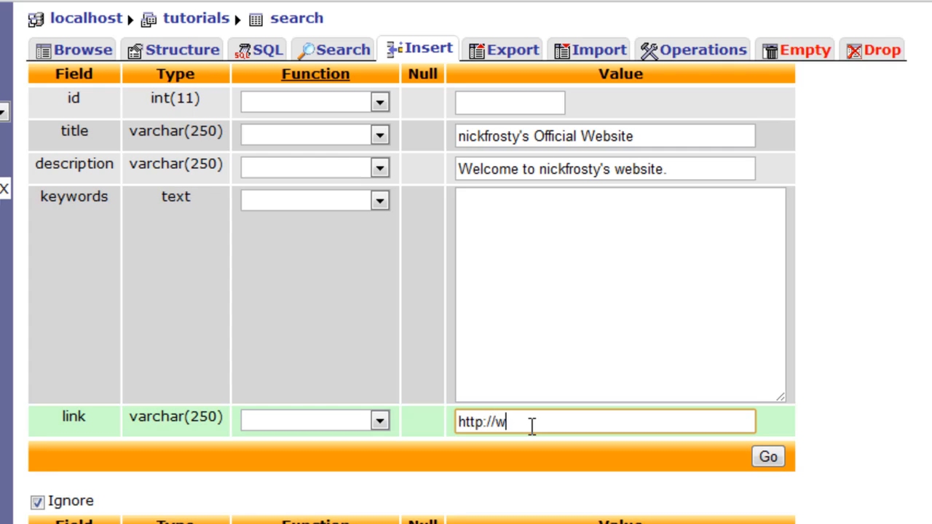
type("ww3.nickfrosty.com")
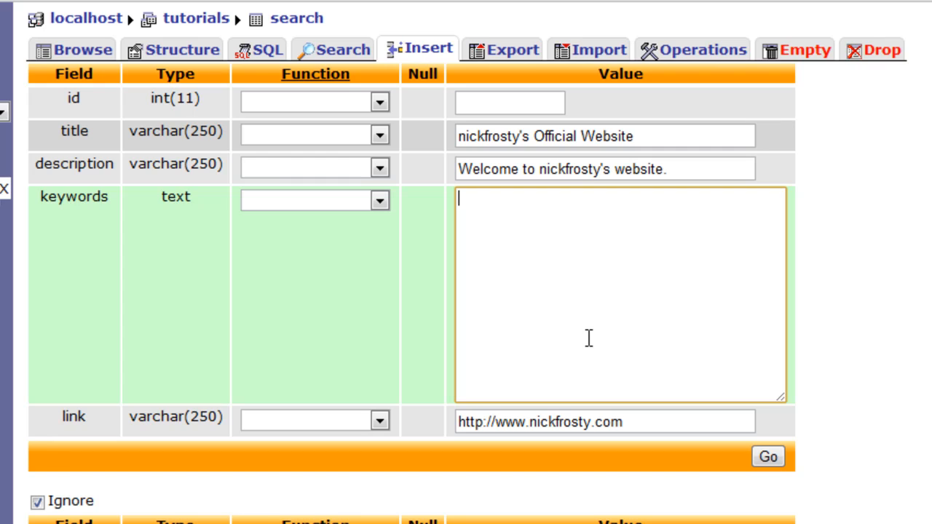
type("nickfrsty w")
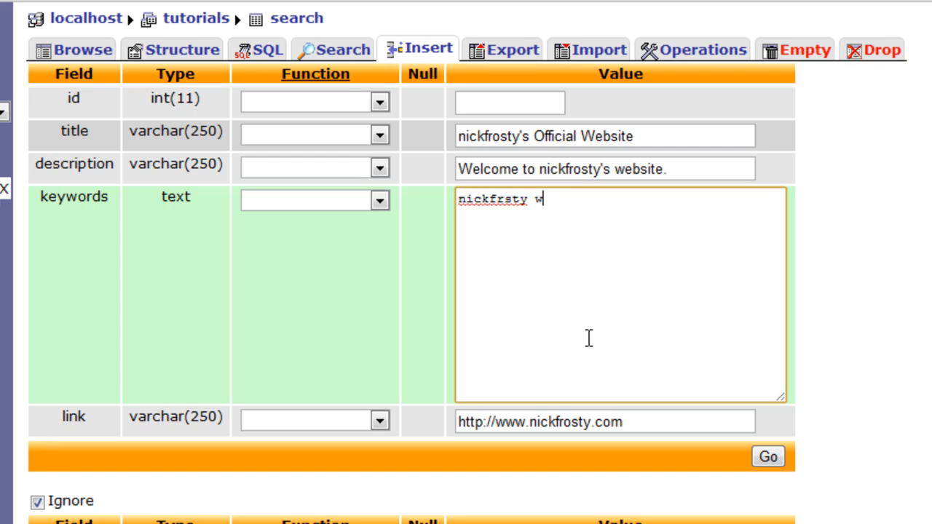
type("ebsite")
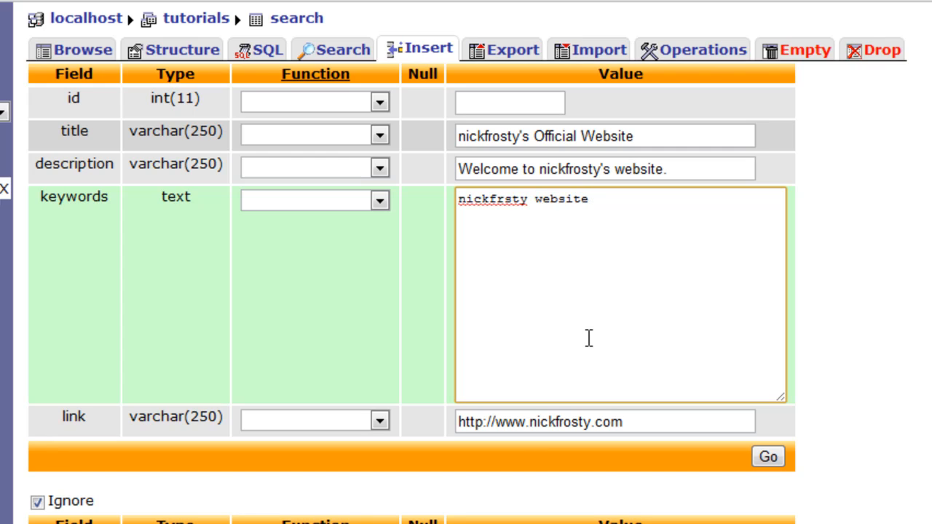
type("tutorials")
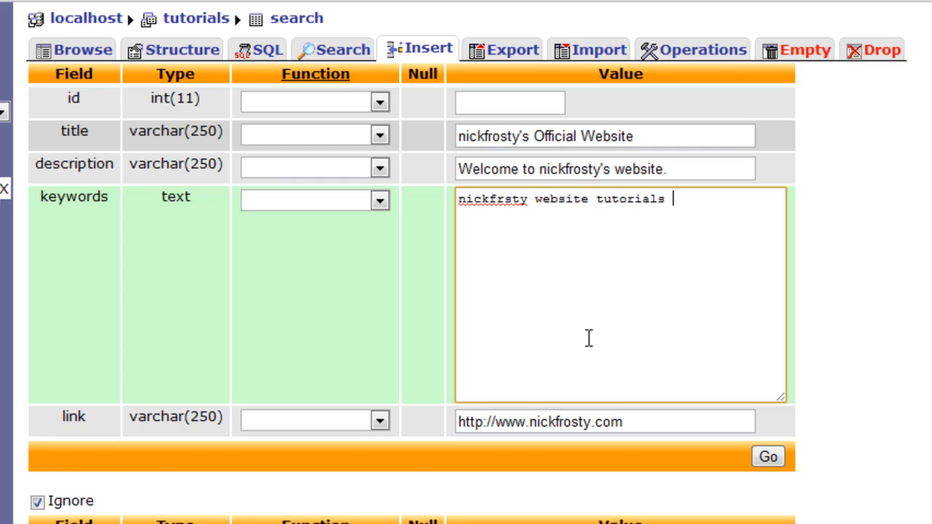
type("videos web d")
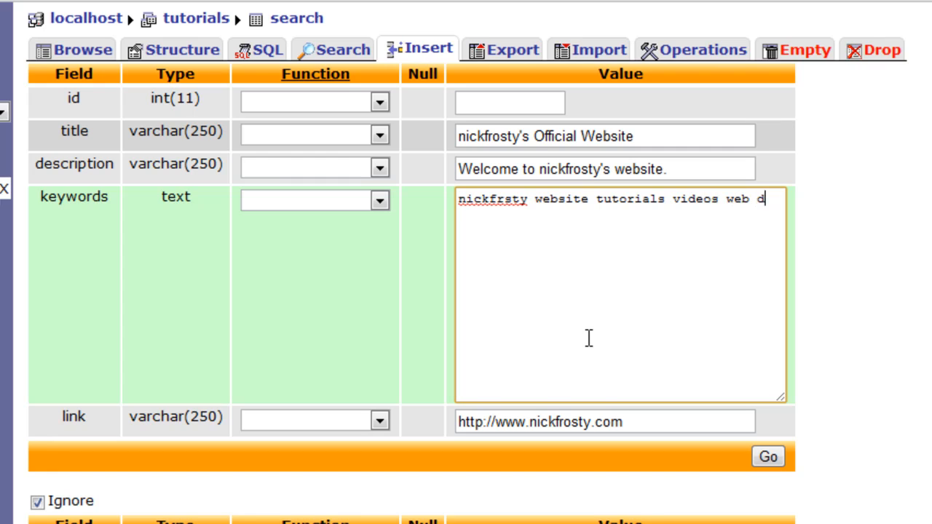
type("esign")
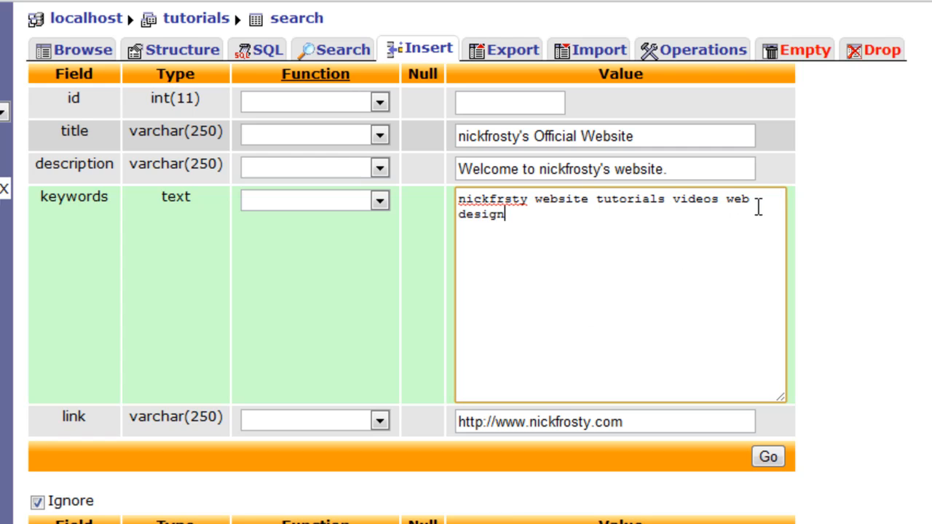
mouse_move(488, 238)
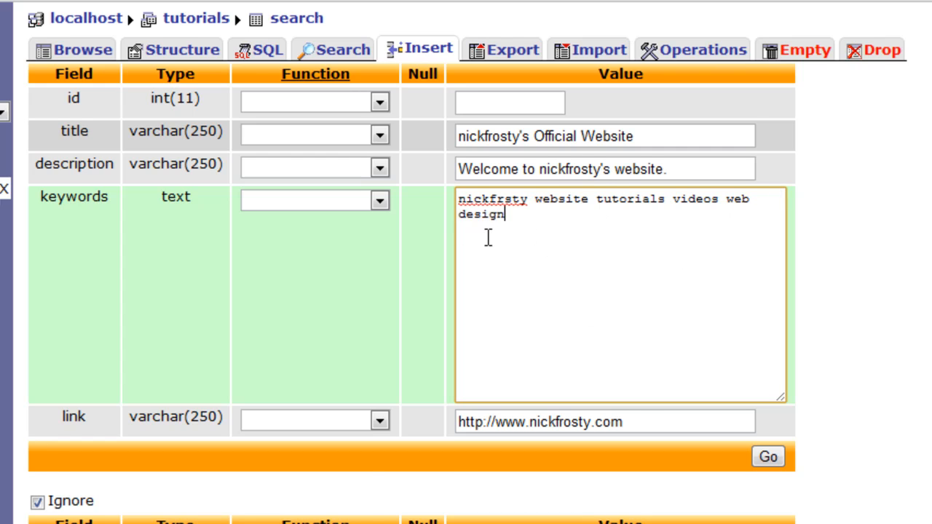
Save the nickfrosty row and browse the search table.
scroll("down", 3)
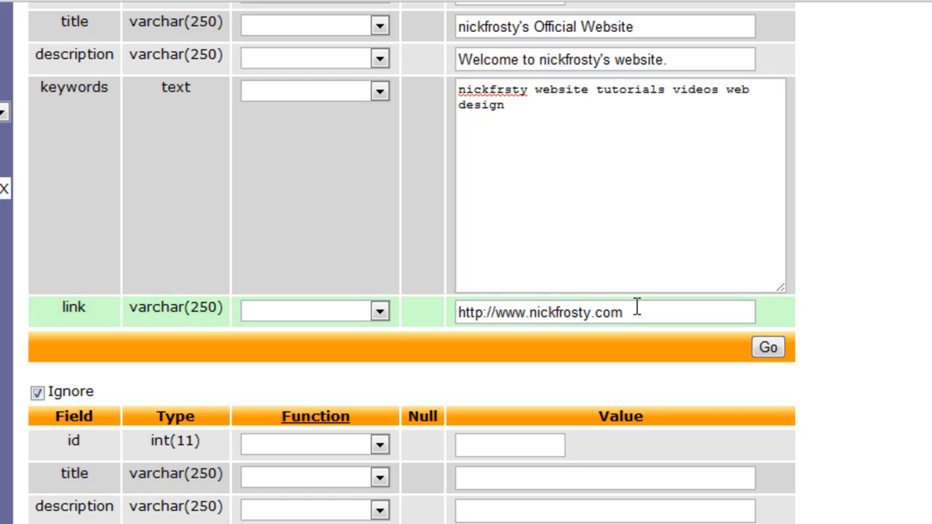
left_click(767, 346)
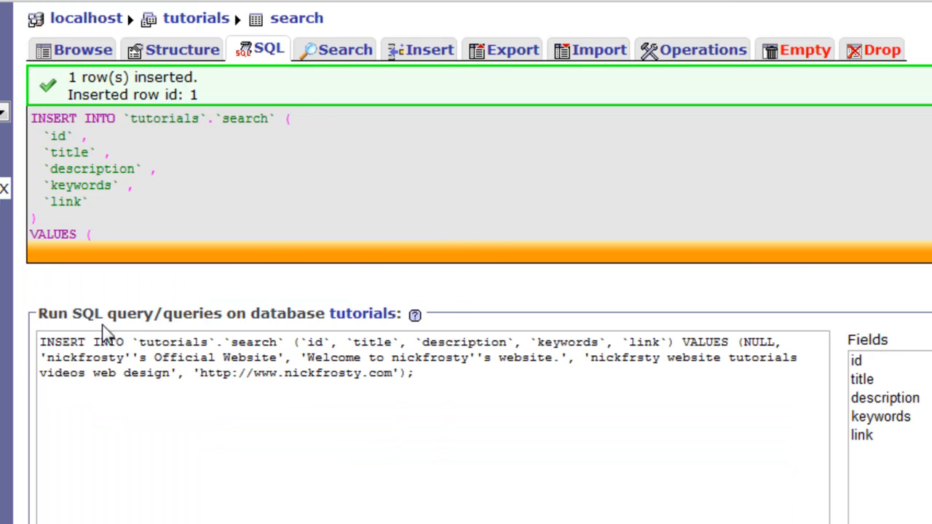
left_click(73, 49)
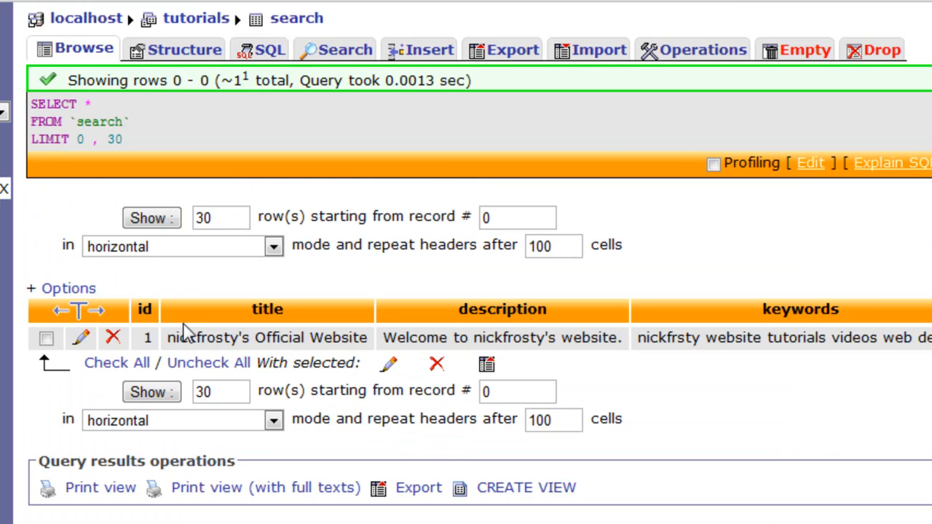
mouse_move(434, 32)
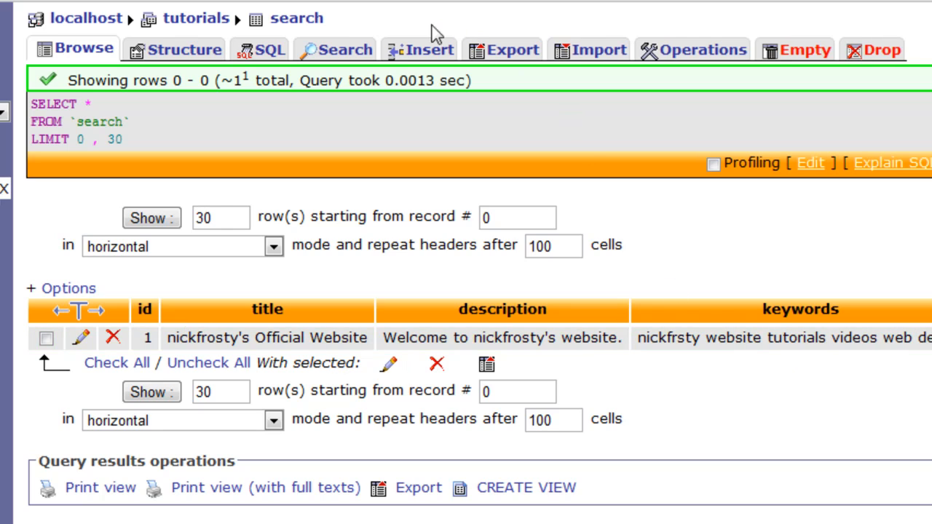
mouse_move(420, 49)
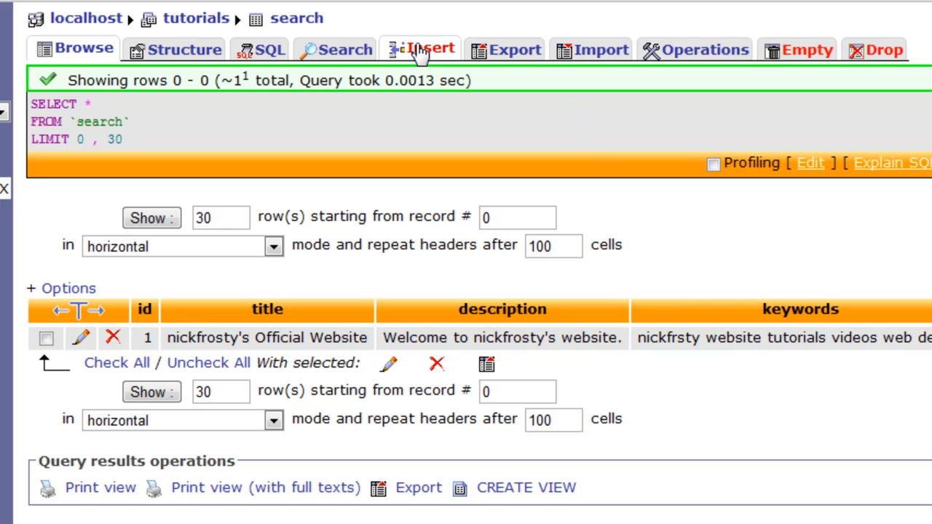
Start a new row titled Google Search Engine, described as "The best search engine!".
left_click(420, 49)
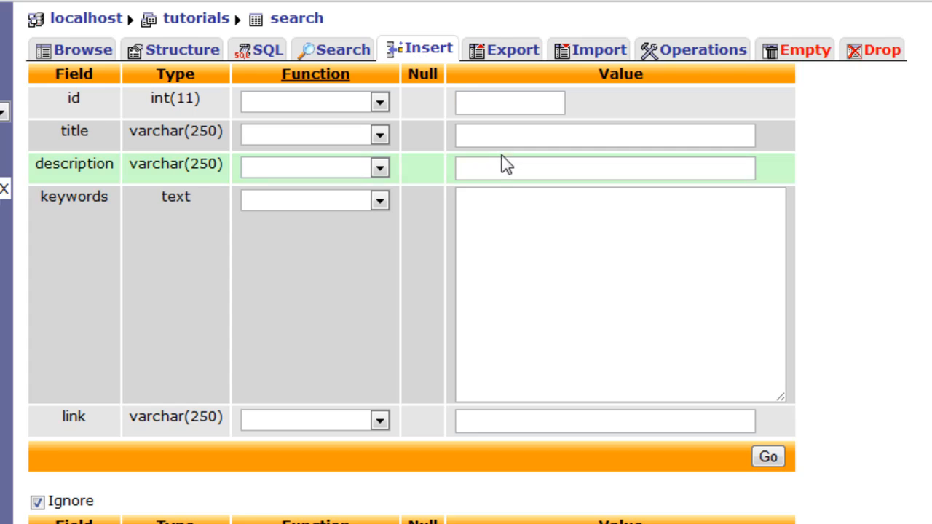
type("Google Search E")
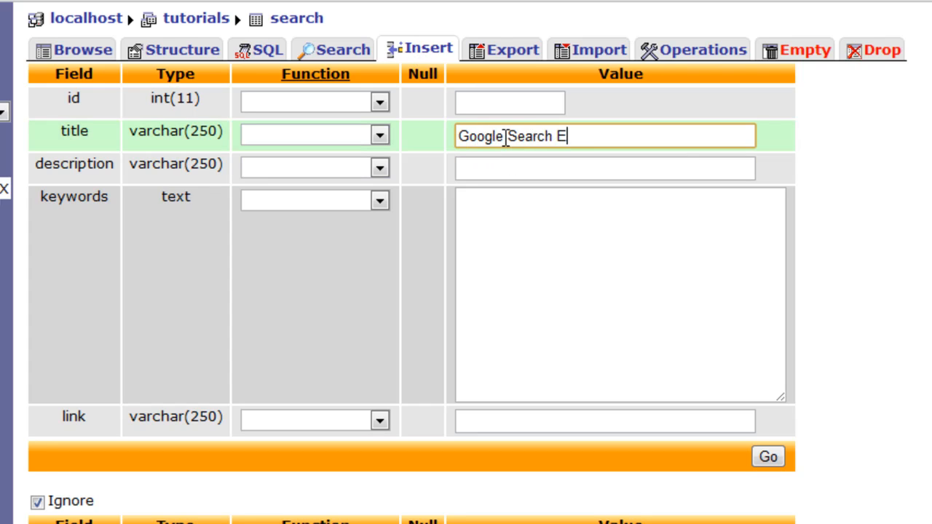
left_click(605, 168)
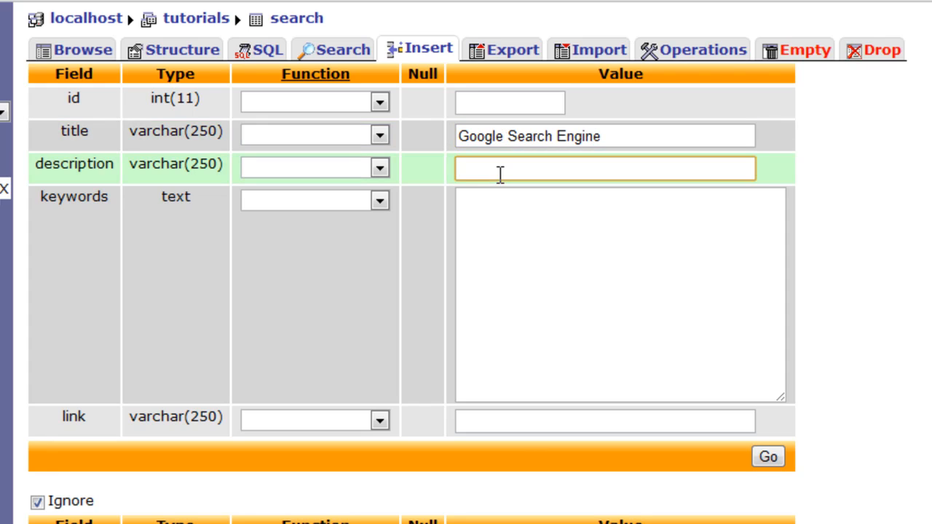
type("A searche")
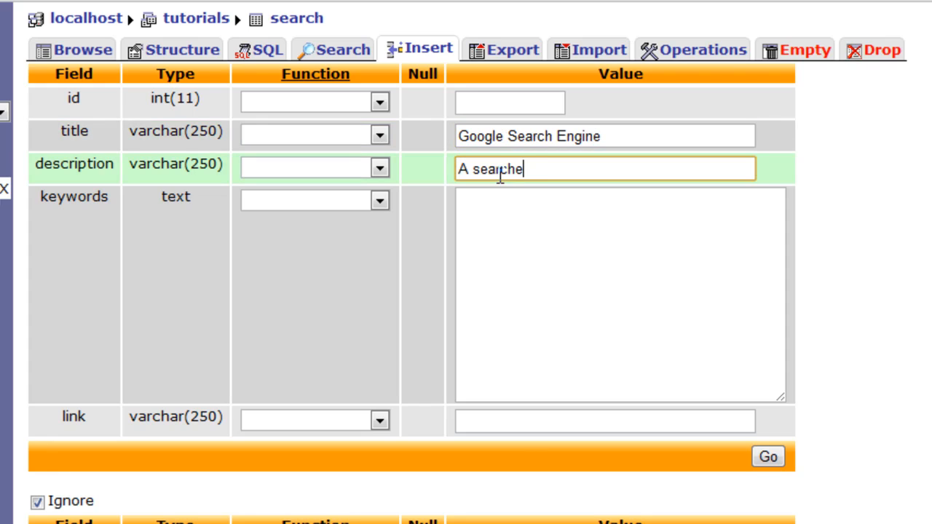
type("T")
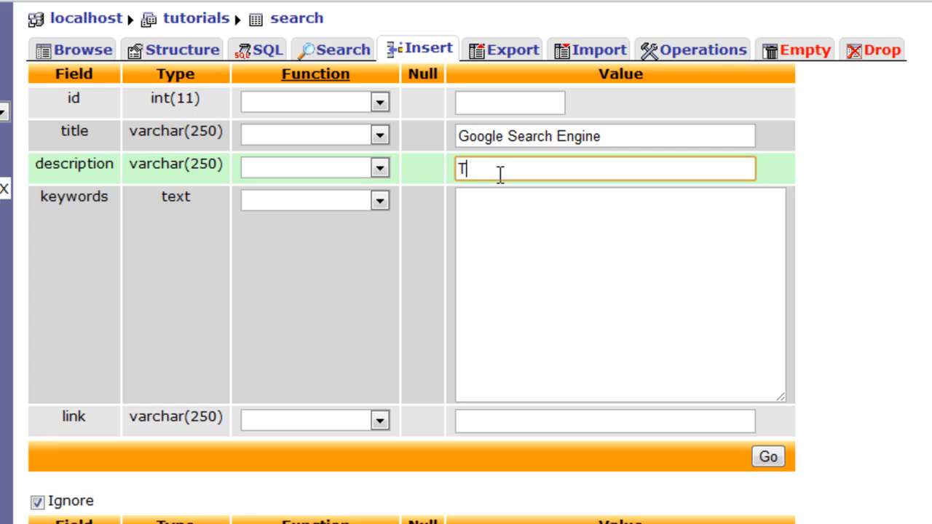
type("he best sera")
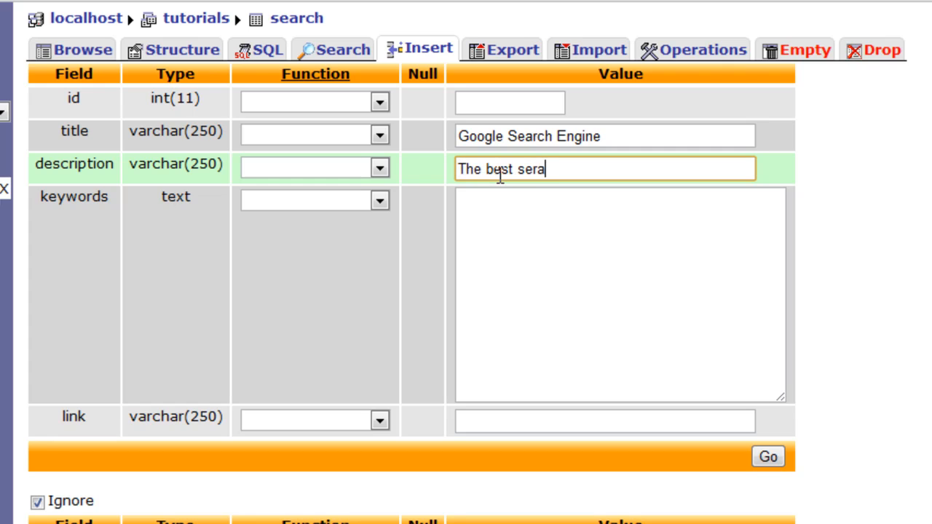
type("ch engine!")
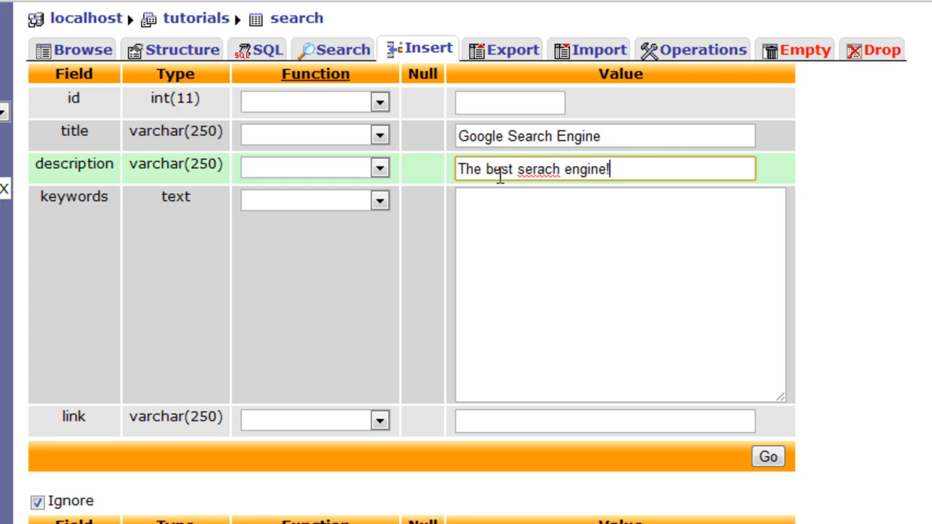
left_click(619, 292)
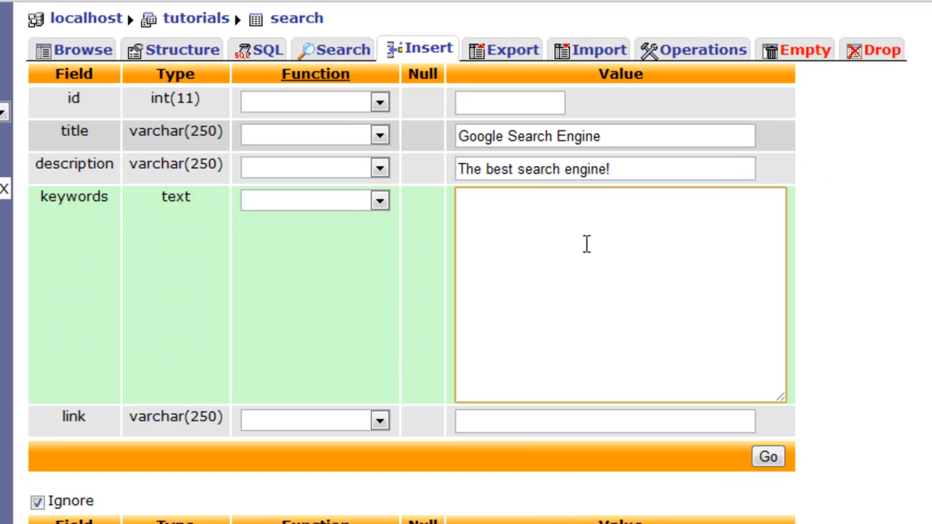
type("google")
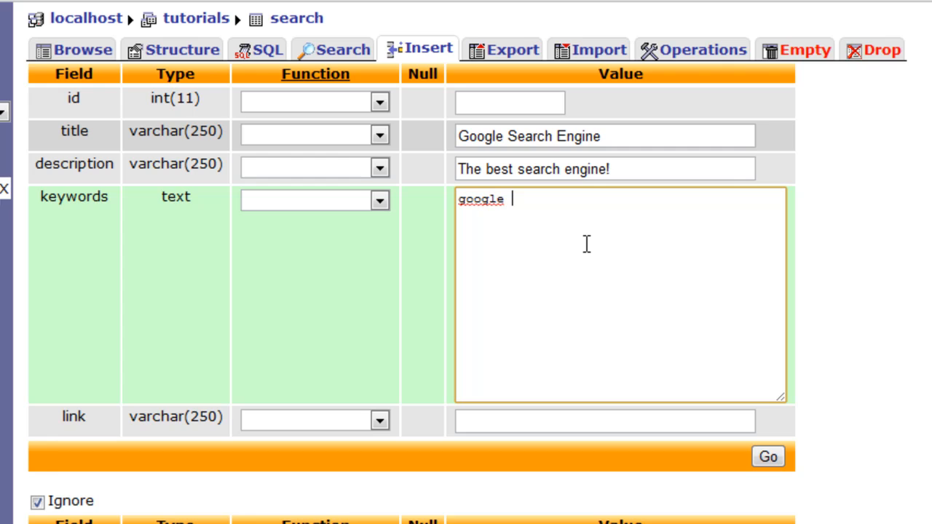
type("website")
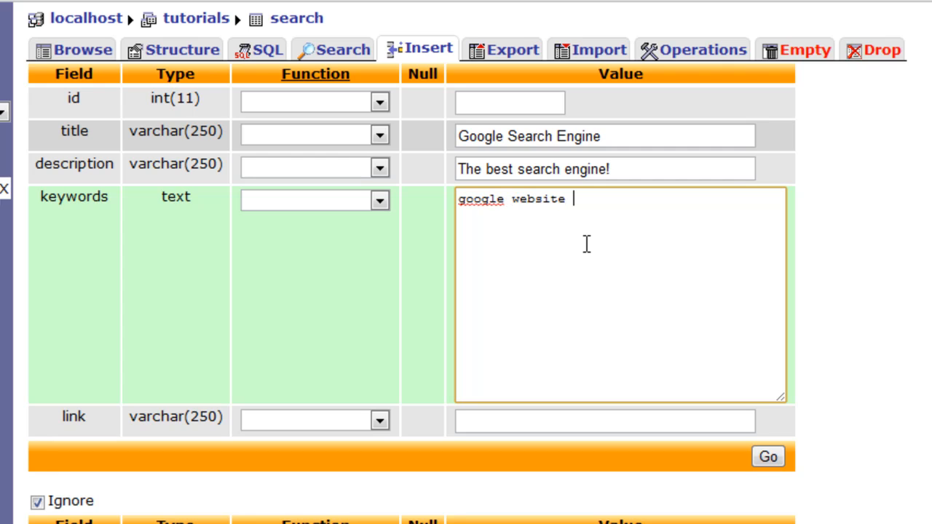
type("web")
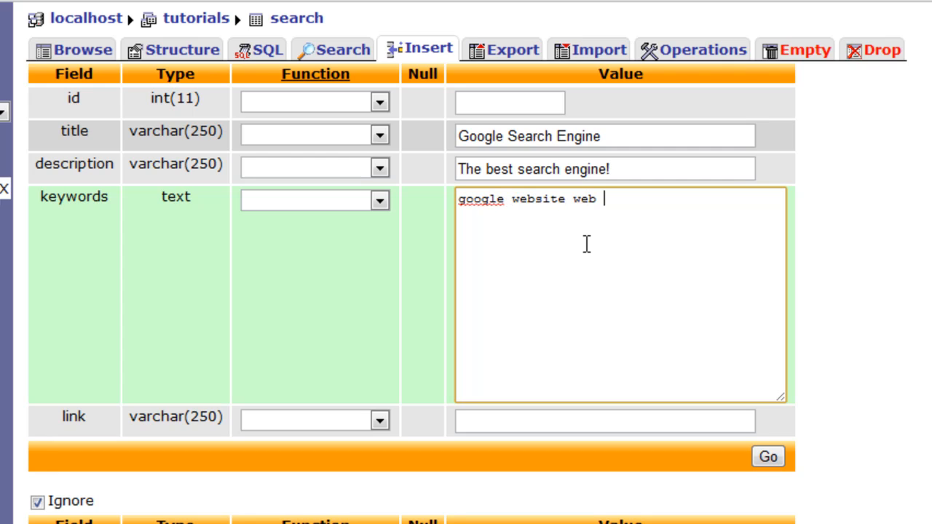
type("se")
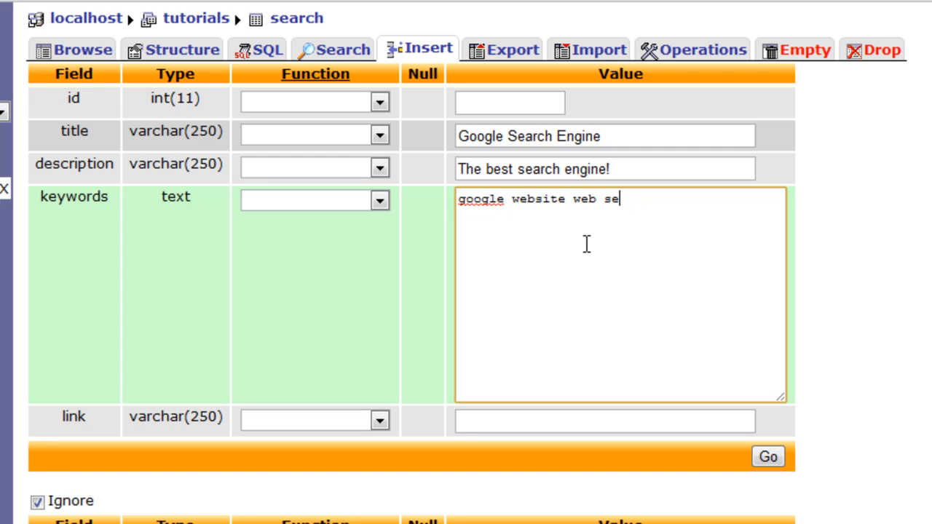
type("arch")
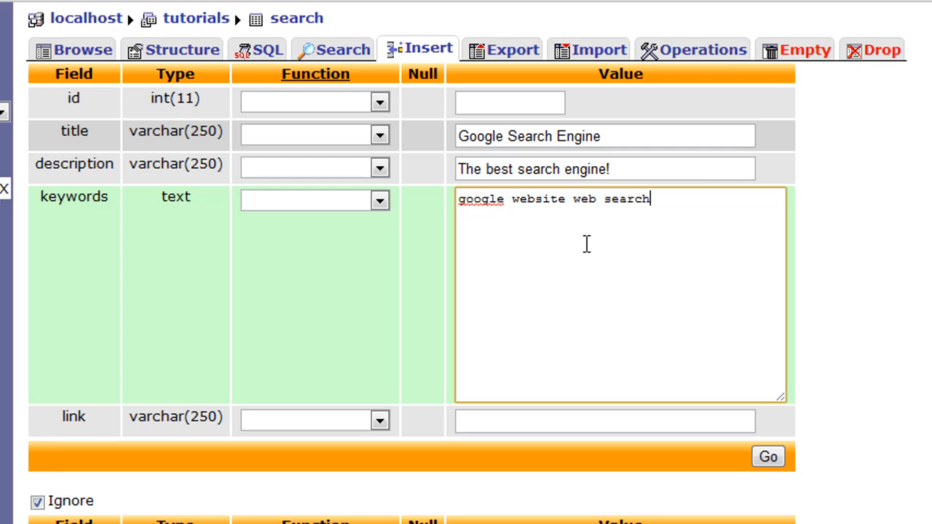
type("engine")
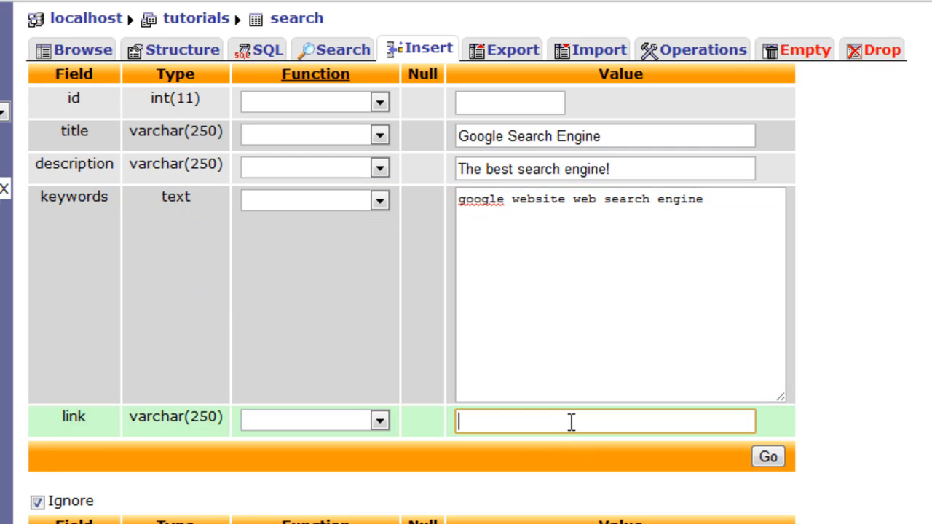
type("http://")
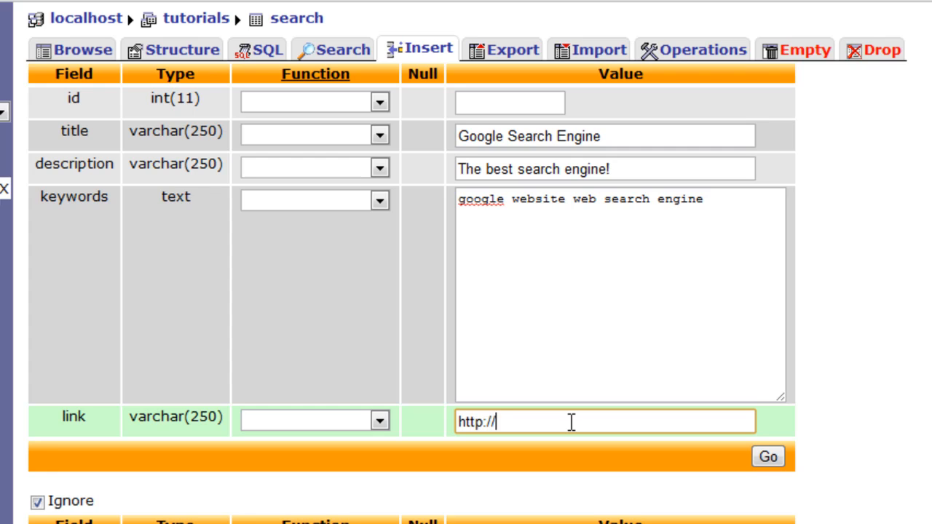
type("www.")
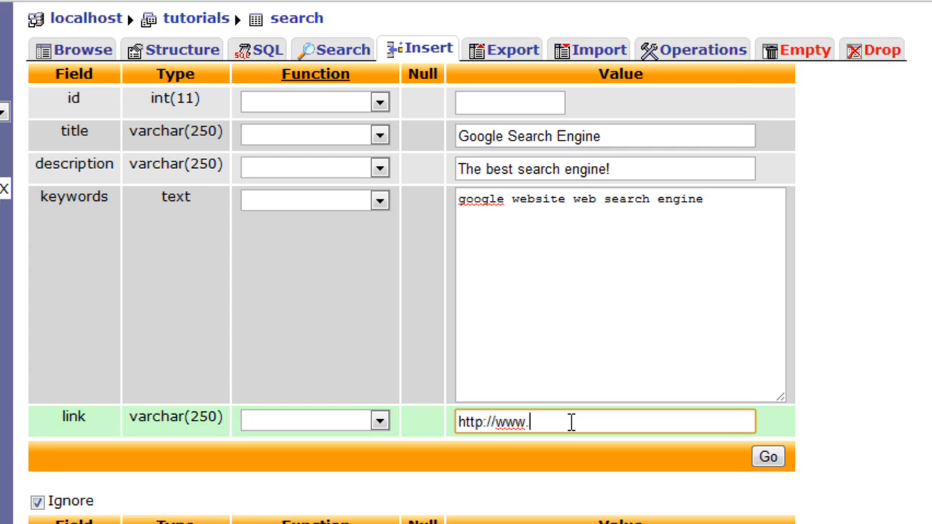
type("google.com")
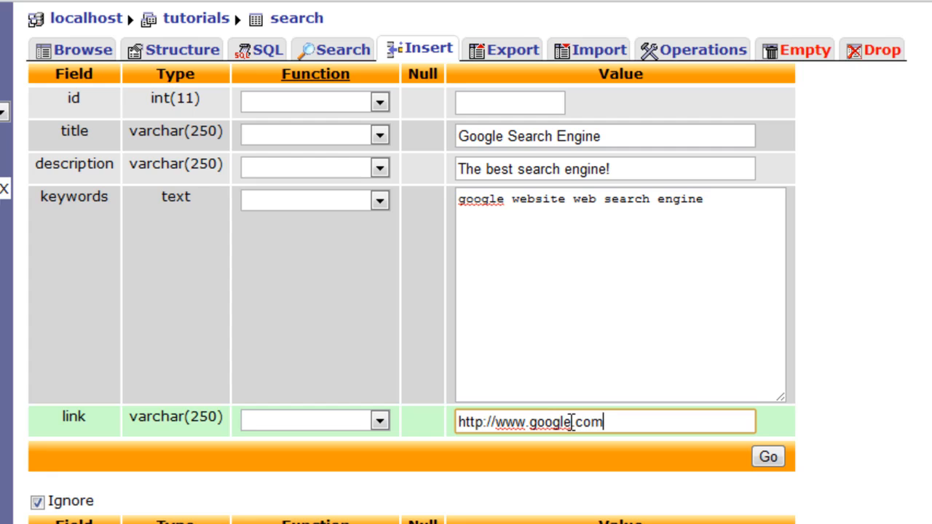
Save the Google row and browse the table's two rows.
left_click(767, 456)
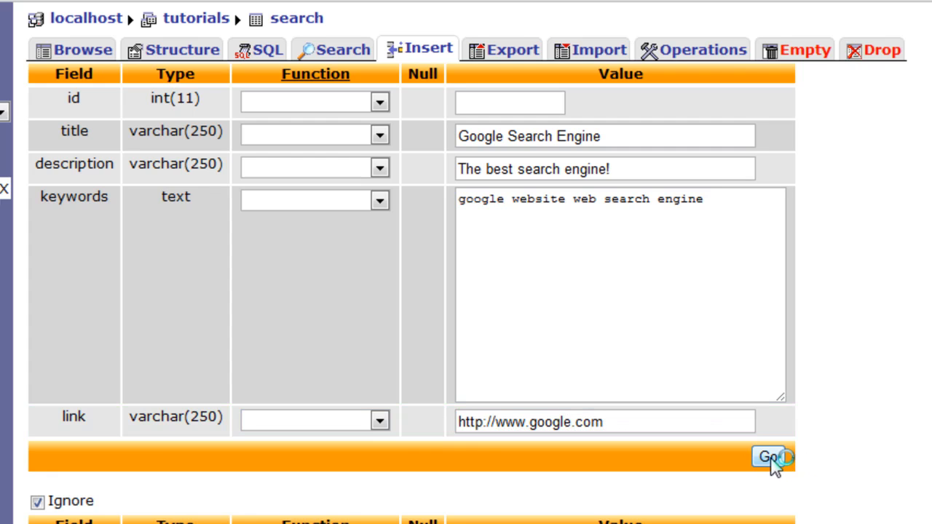
left_click(769, 457)
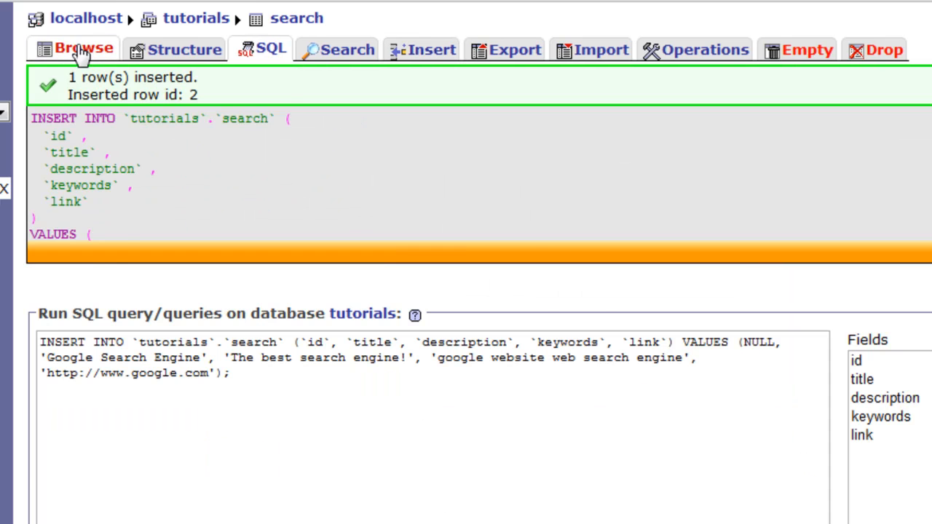
left_click(74, 48)
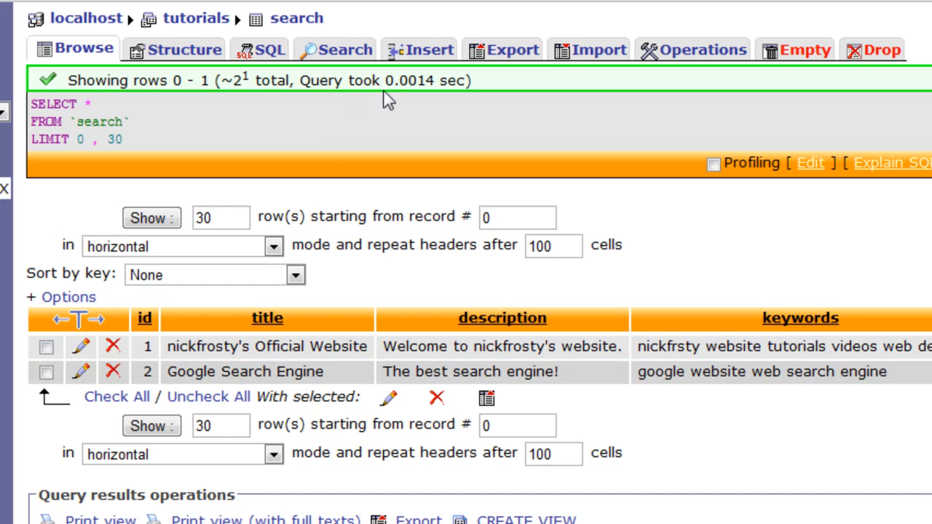
Start a Yahoo Search Engine row with its search engine description and yahoo keywords.
left_click(419, 50)
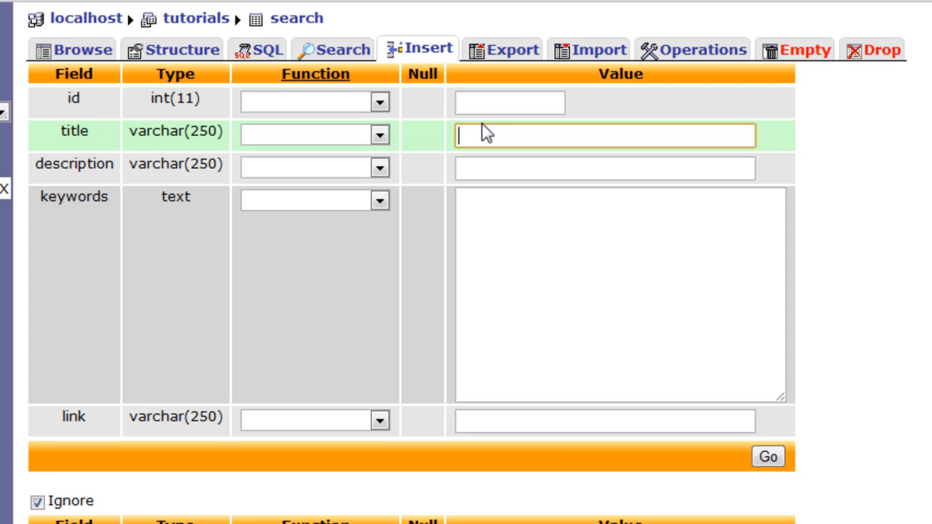
type("Y")
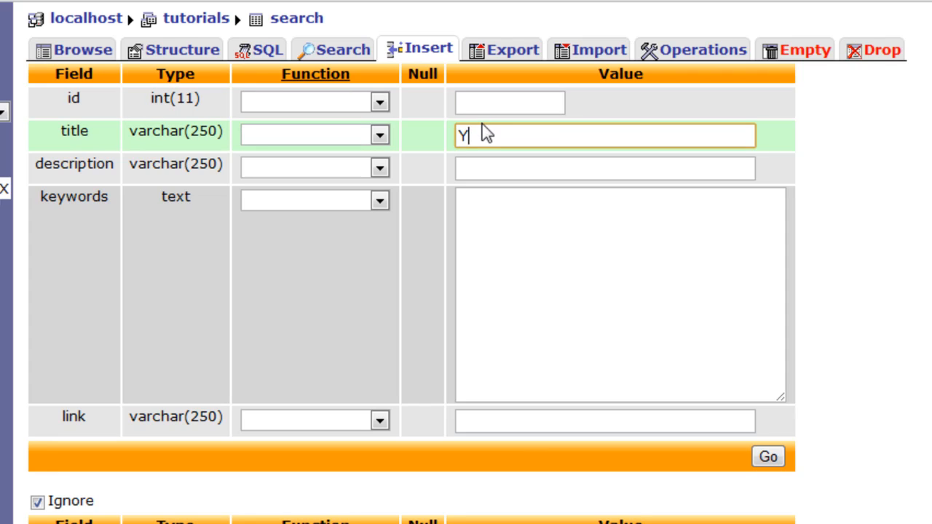
type("ahoo Search E")
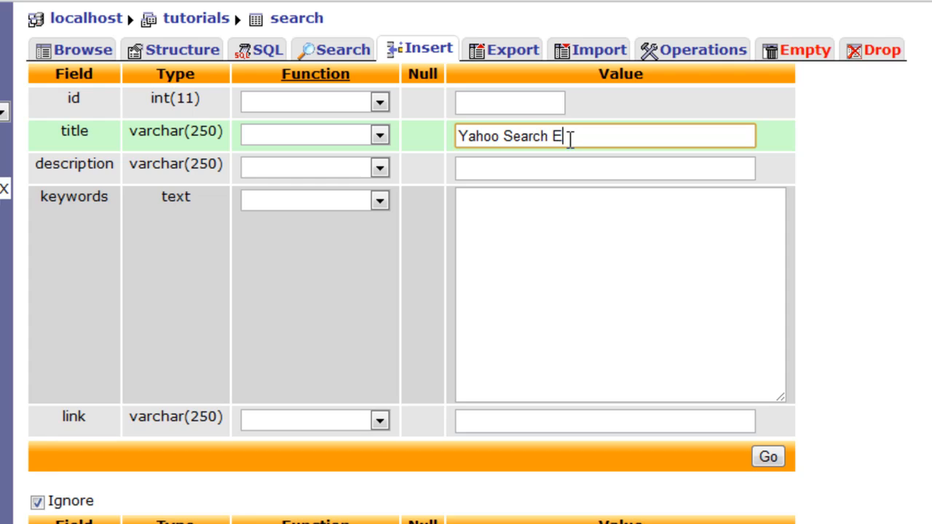
type("ngine")
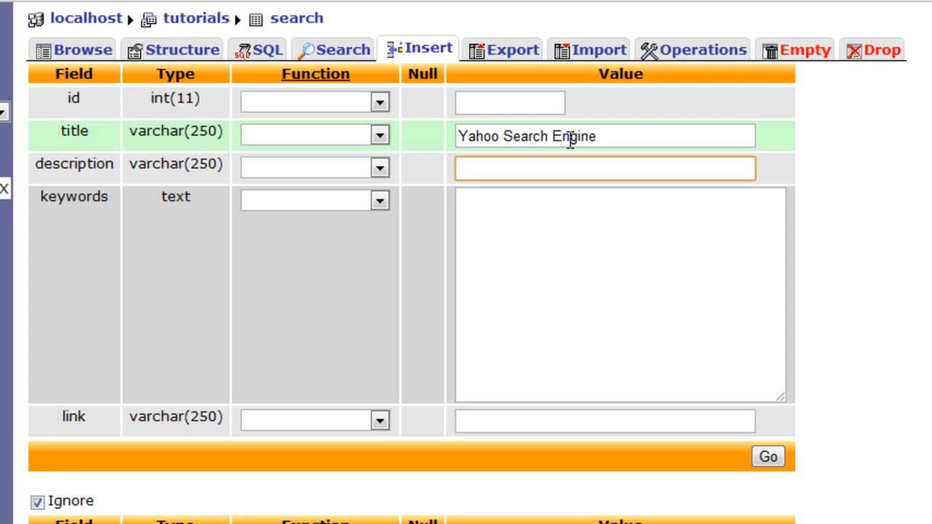
type("A not so good")
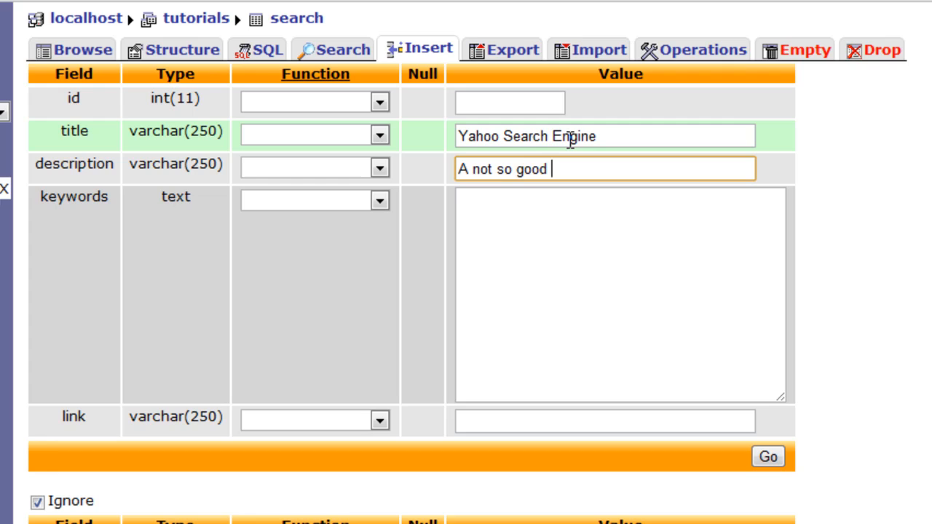
type("search engine.")
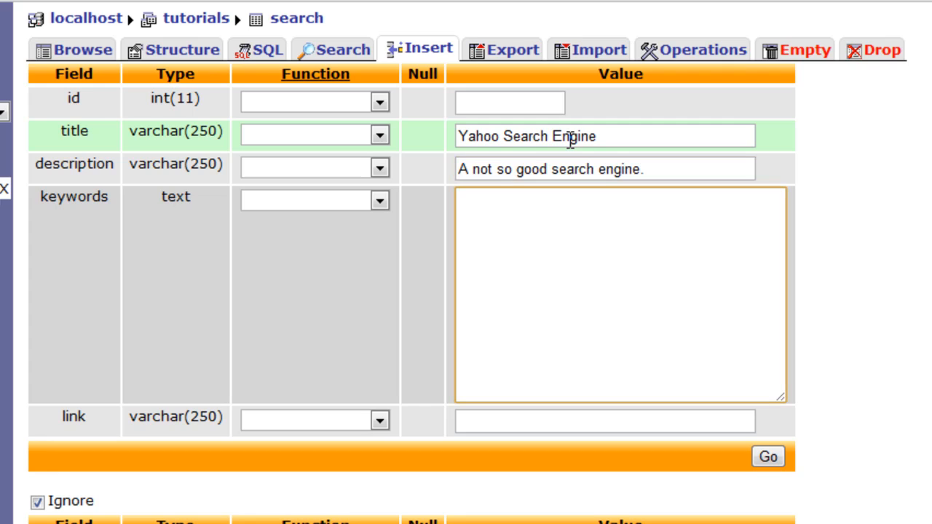
type("yahoo")
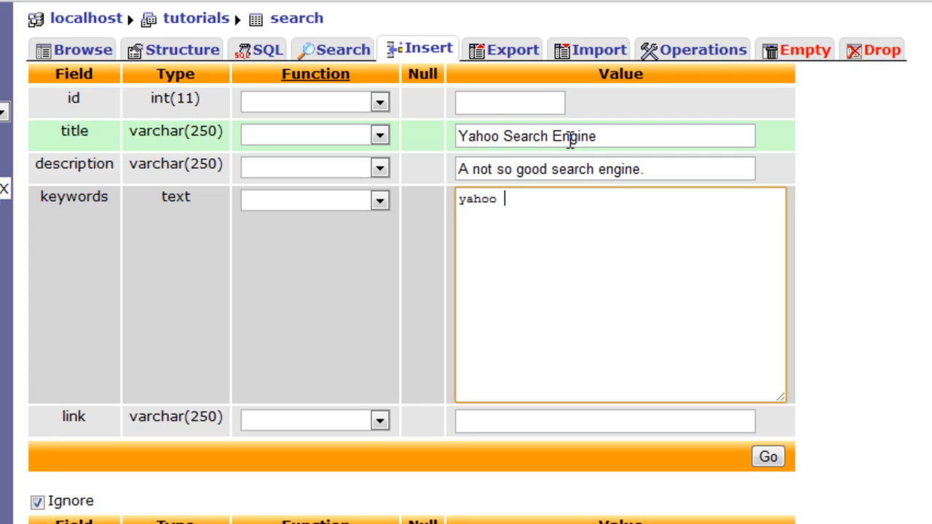
type("search engine webs")
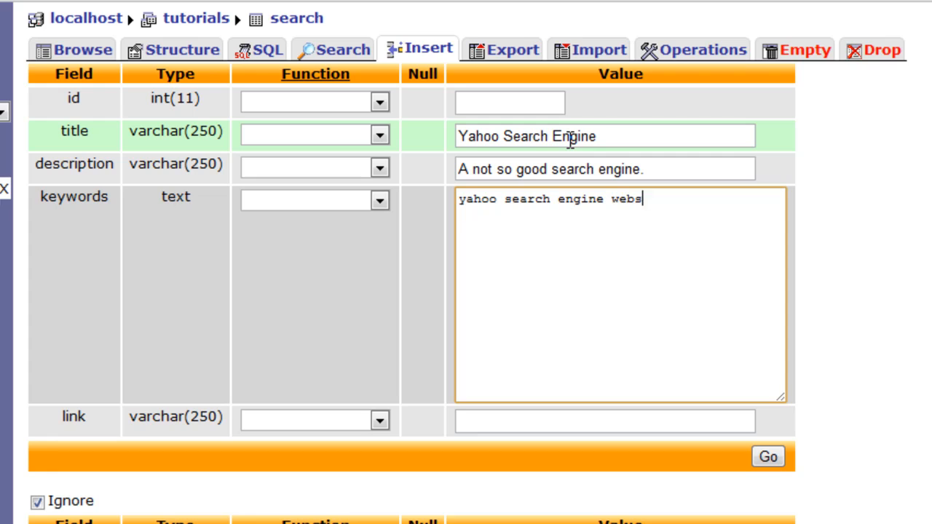
type("ite")
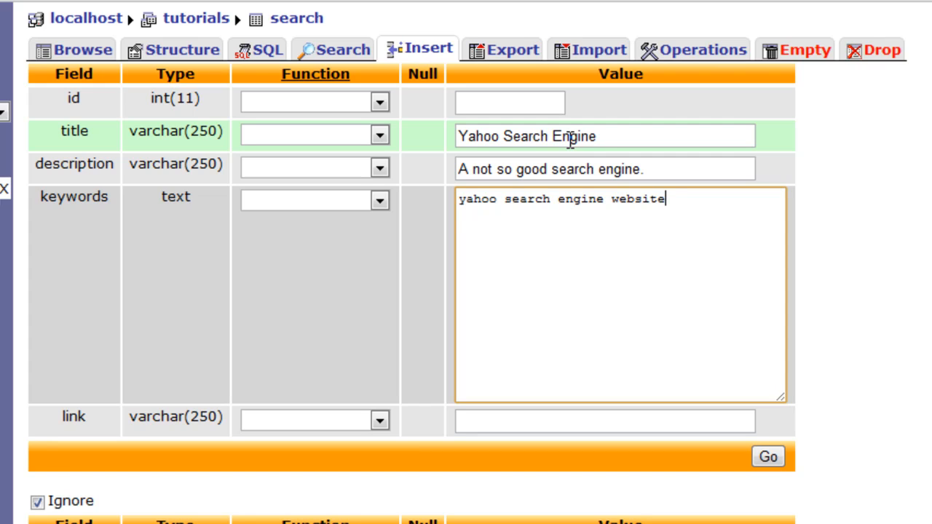
left_click(604, 421)
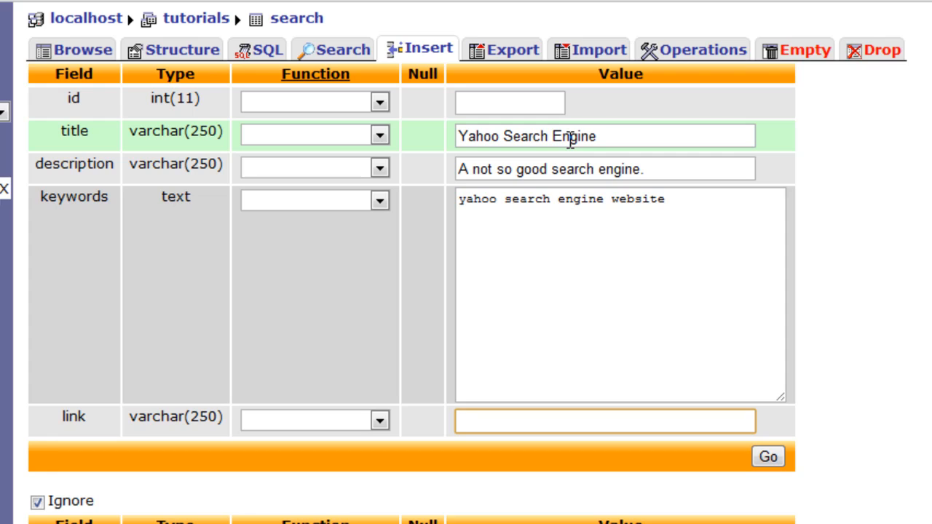
type("h")
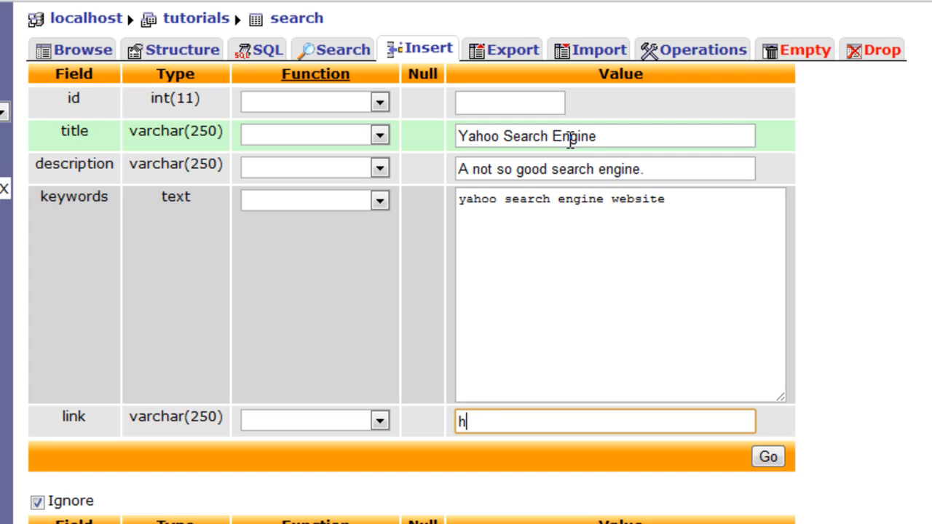
type("ttp://www.")
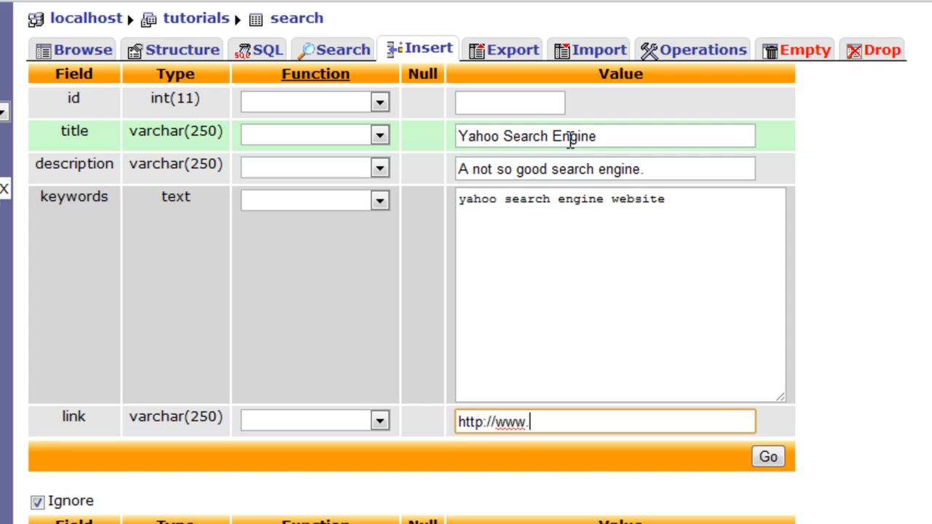
type("yahoo.com")
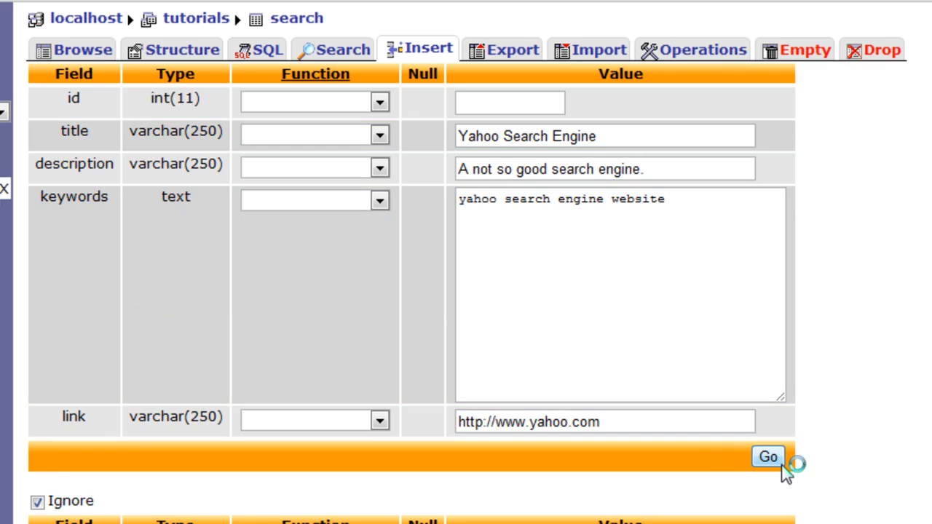
left_click(768, 457)
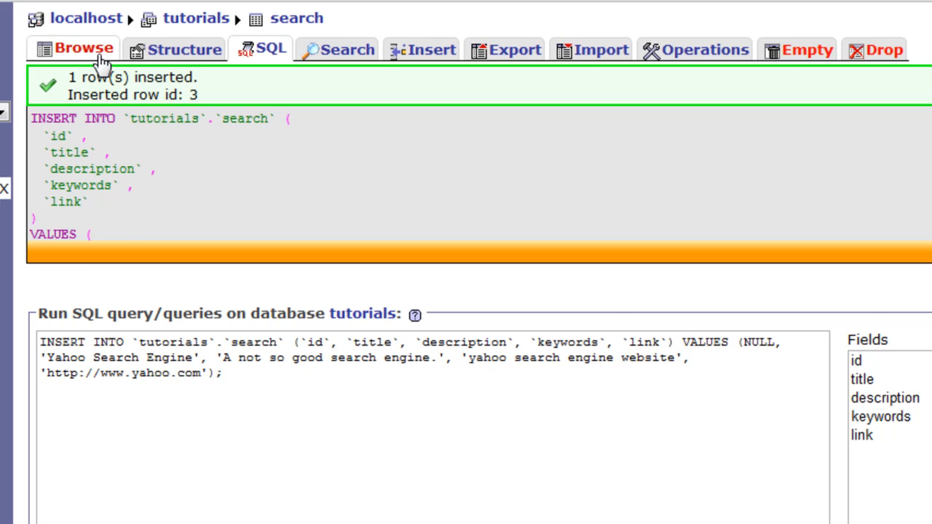
left_click(83, 49)
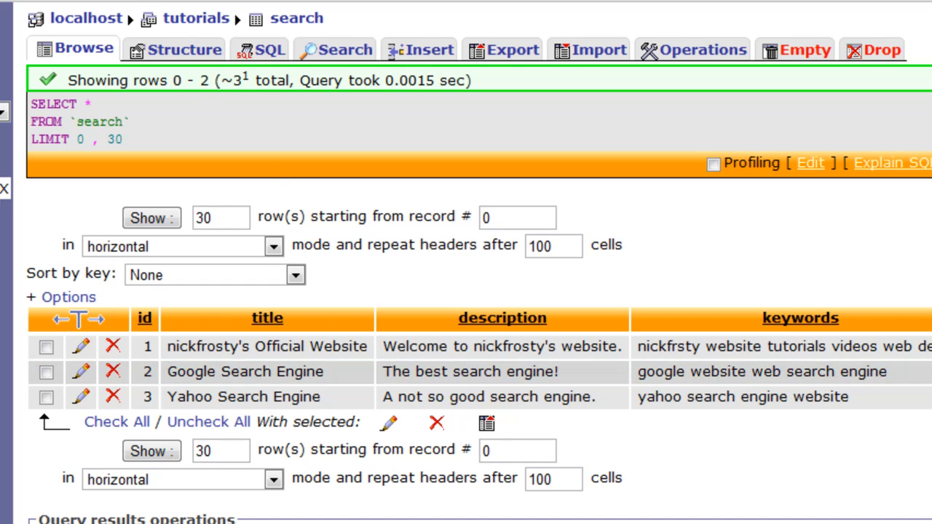
Return to the page source and type <h2>Search Engine</h2> inside the <center> block.
left_click(240, 31)
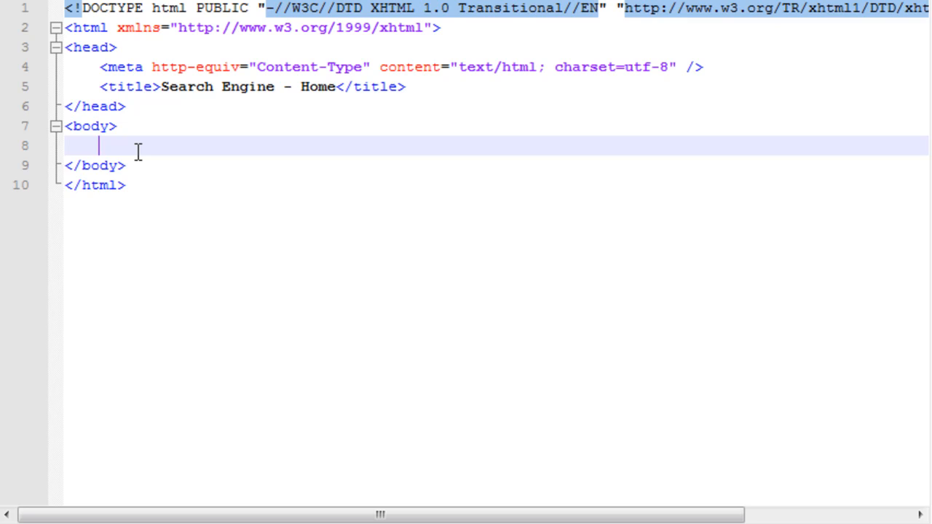
type("<><>")
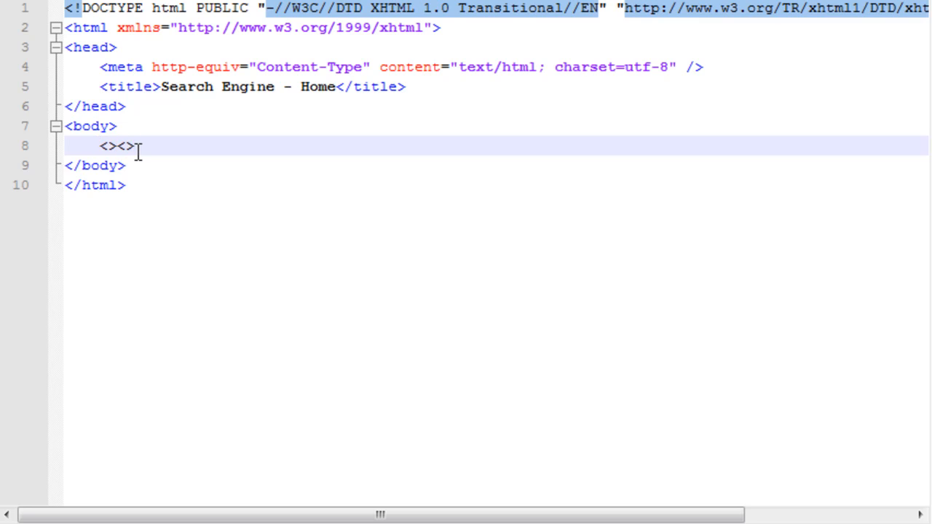
type("/center>")
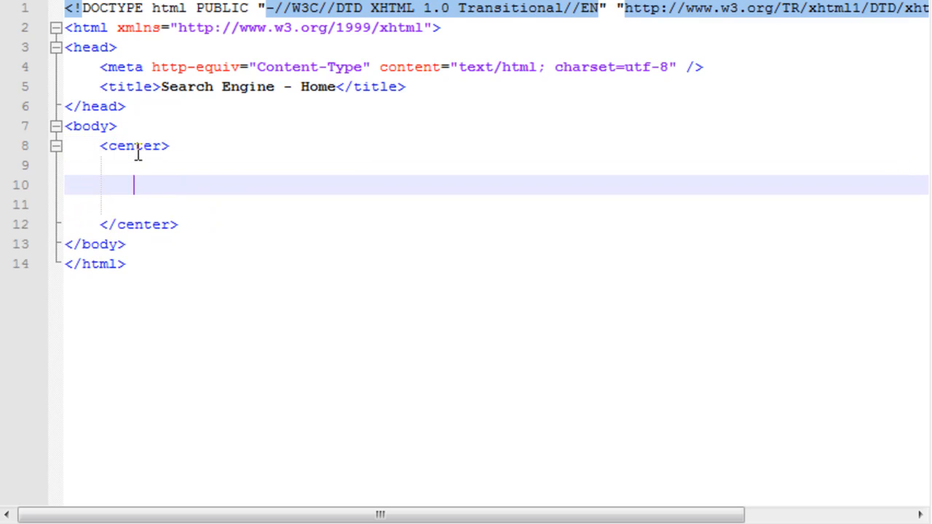
type("<></h>")
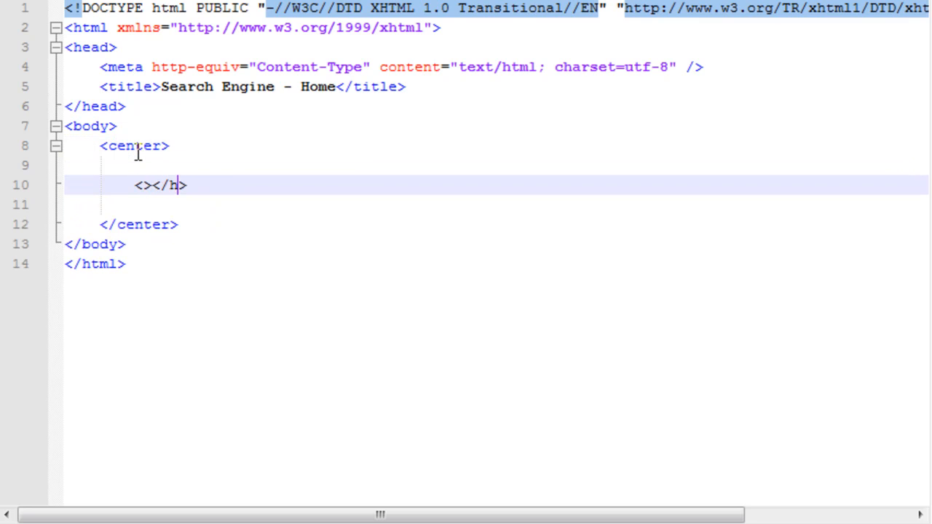
type("h2")
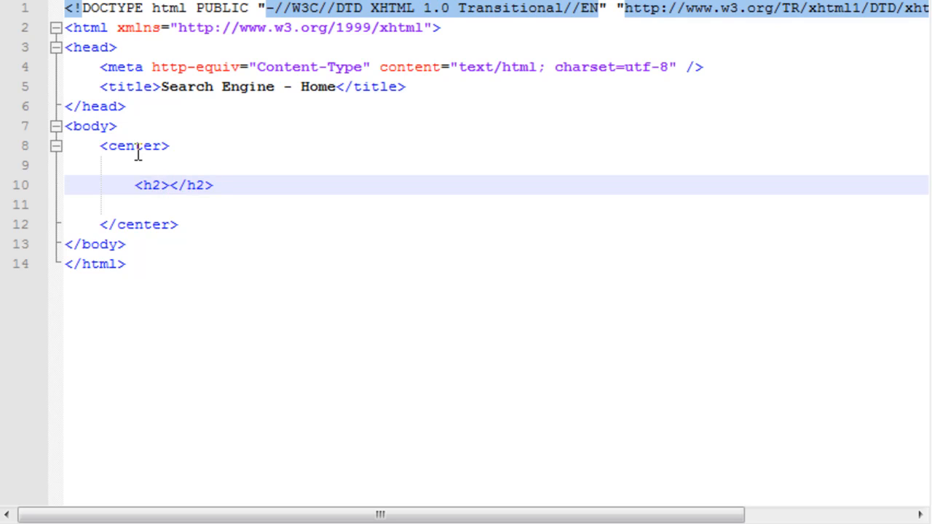
type("Search E")
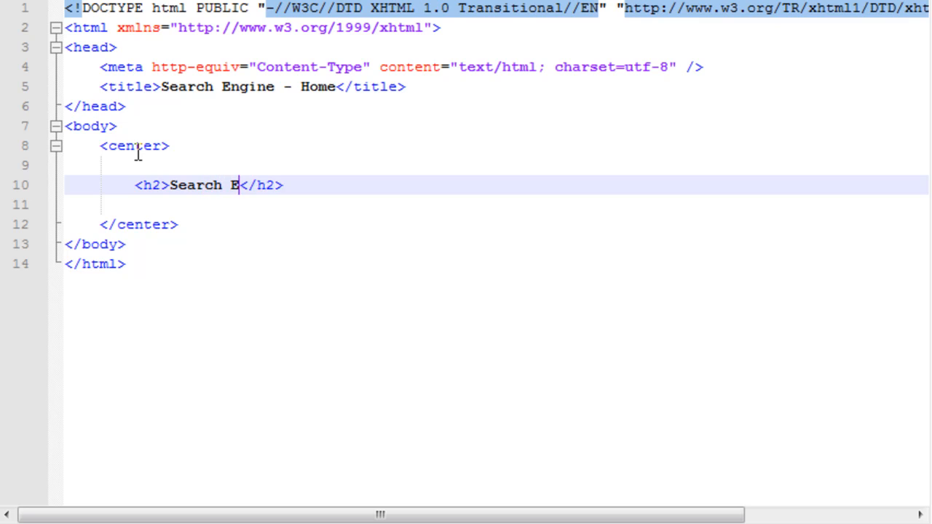
type("ngine")
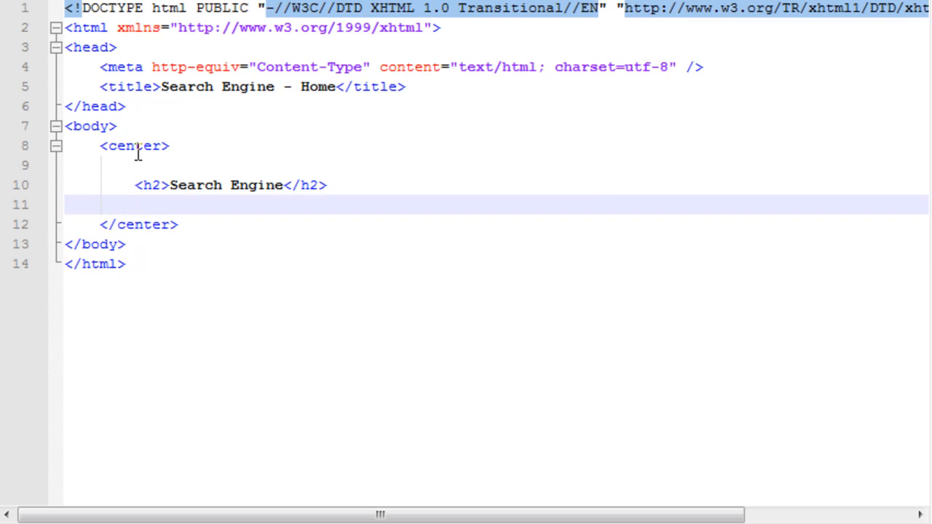
Below the heading, add an empty <form action='./search.php' method='get'>.
type("<></form>")
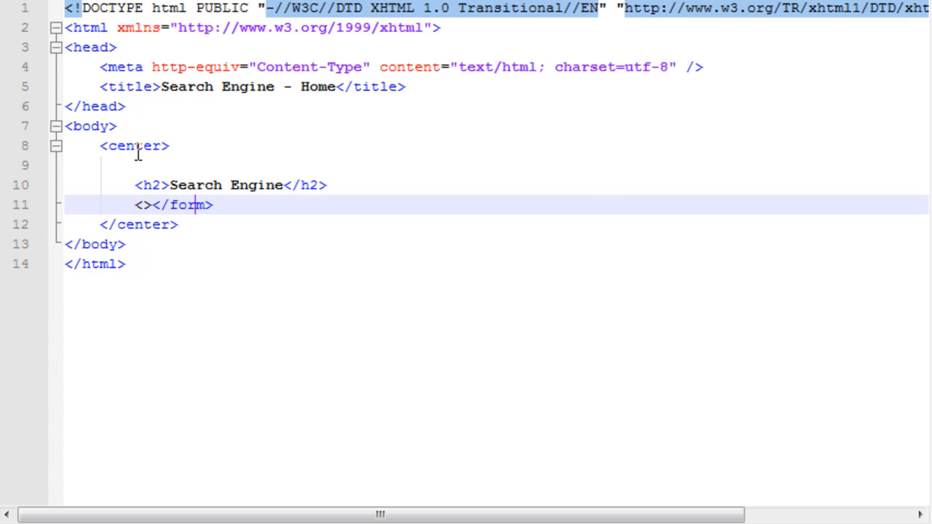
type("form a")
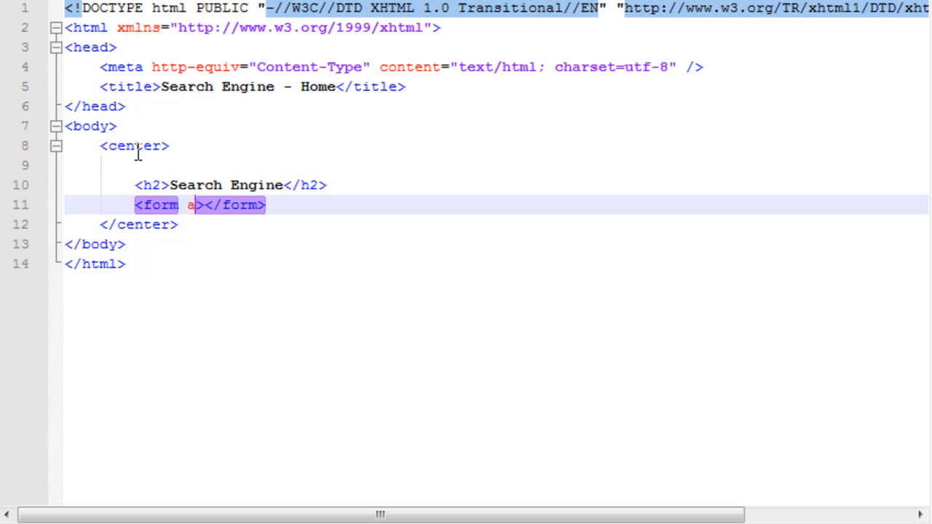
type("ction=''")
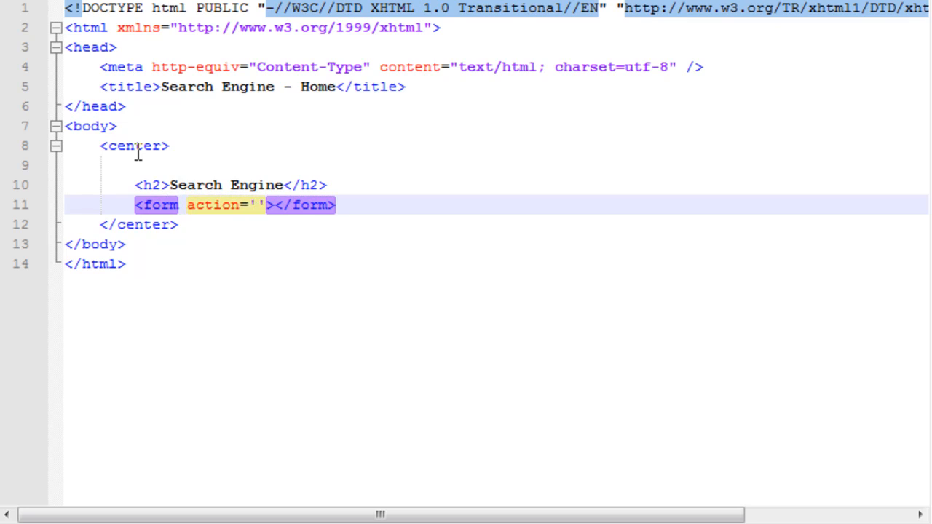
type("\" \"")
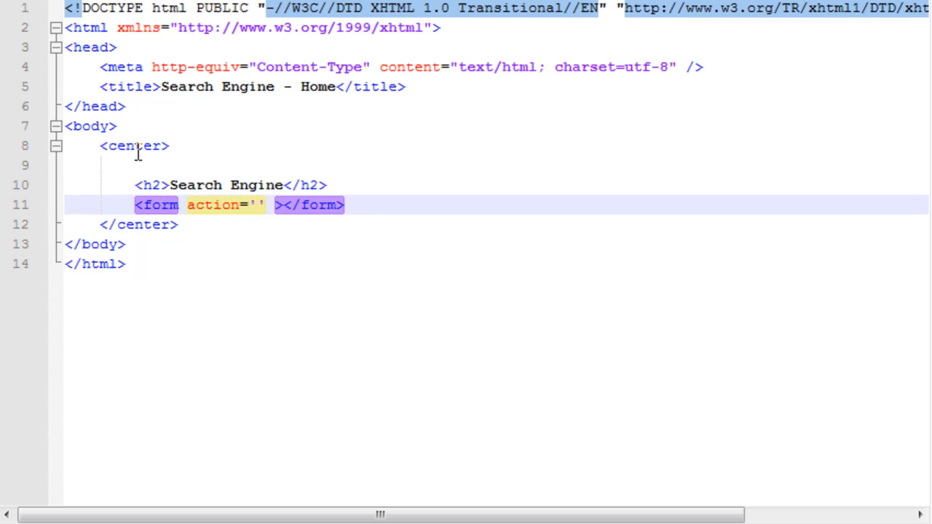
type("method='")
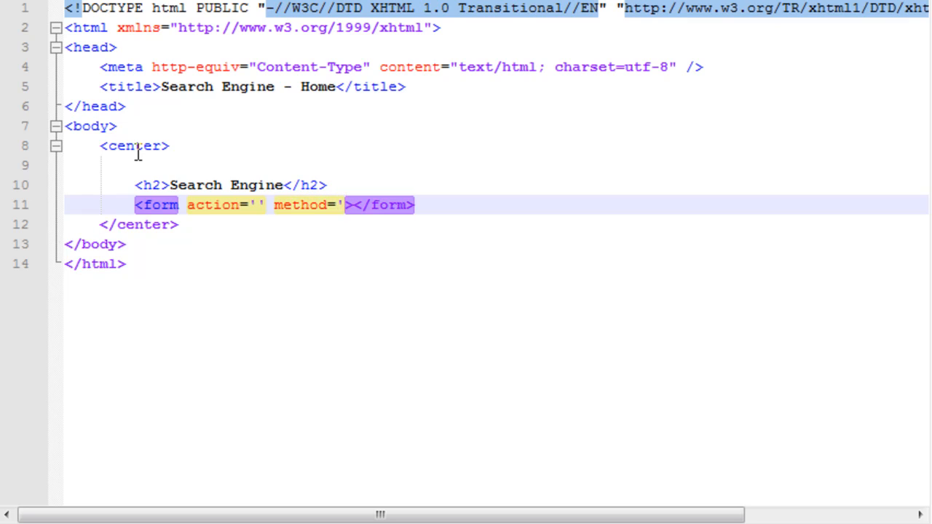
type("get")
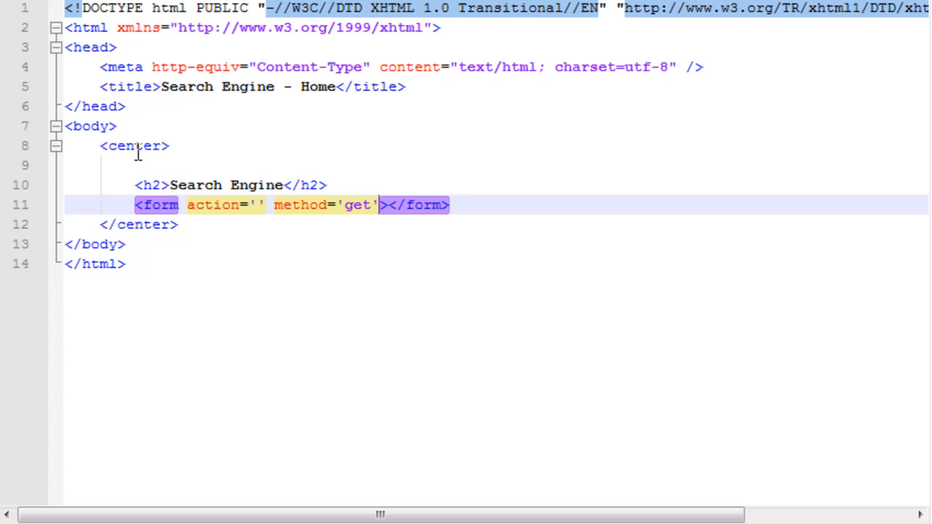
left_click(255, 205)
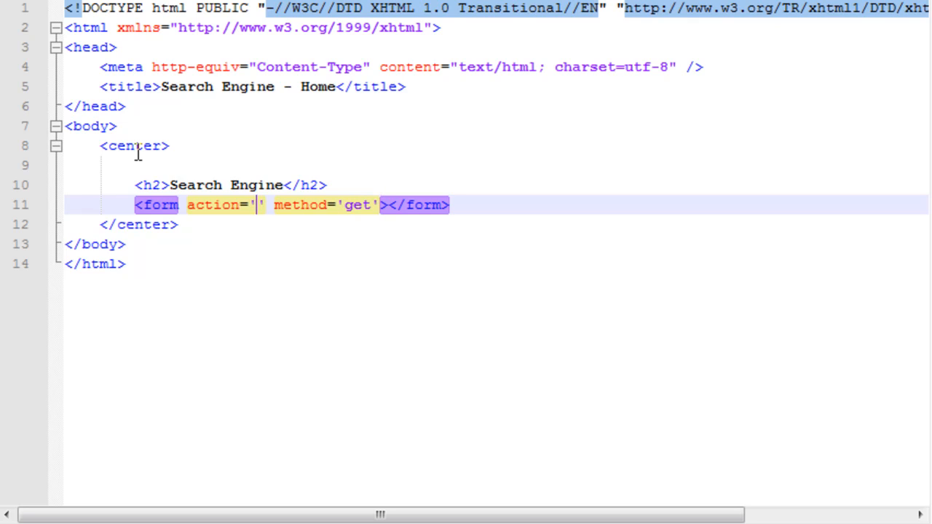
type("./search.php")
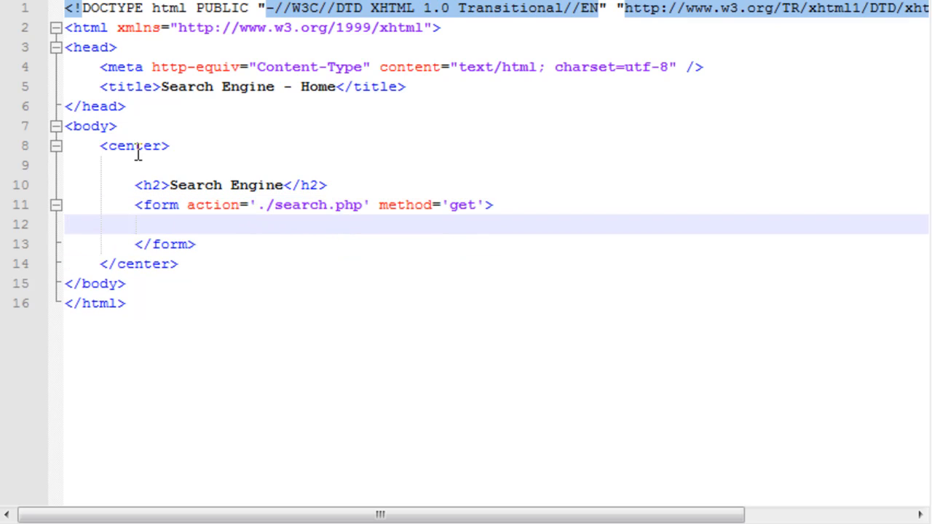
Add <input type='text' name='k' size='100' /> inside the search form.
type("<>>")
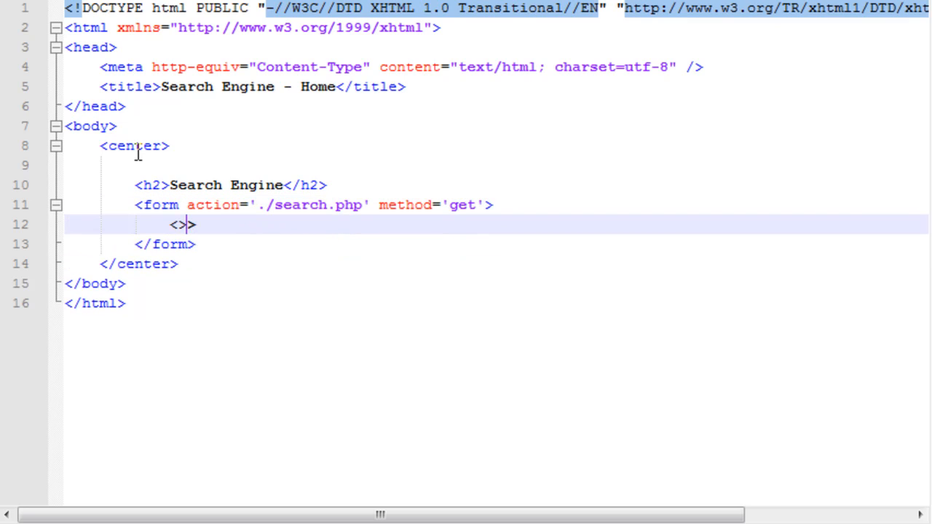
type("in /")
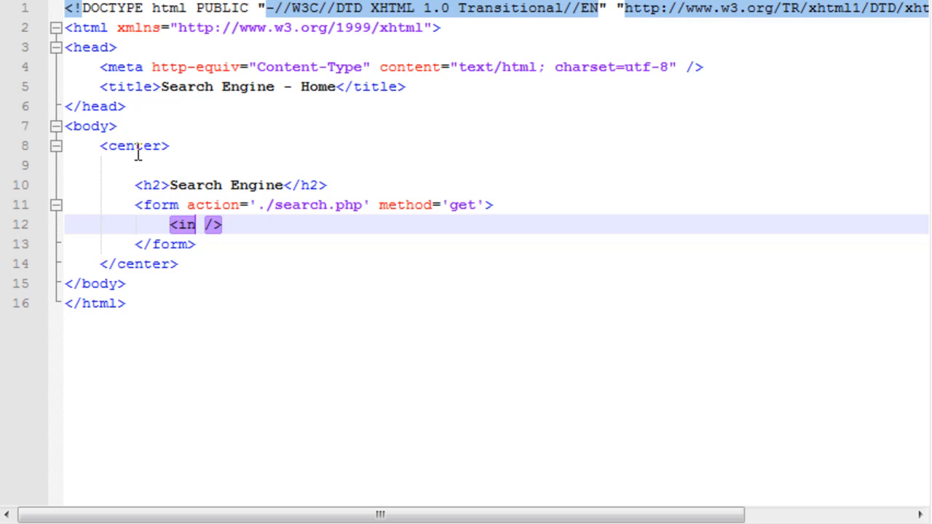
type("put type='")
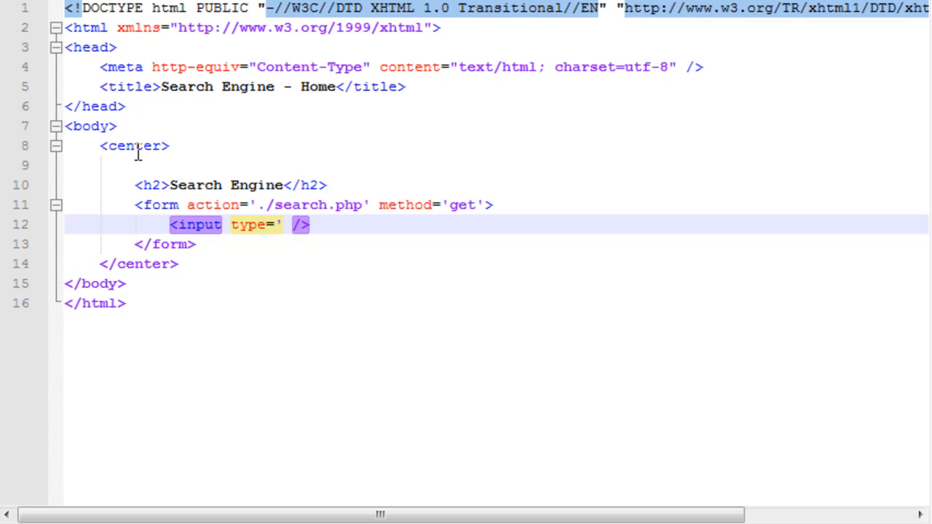
type("text' name")
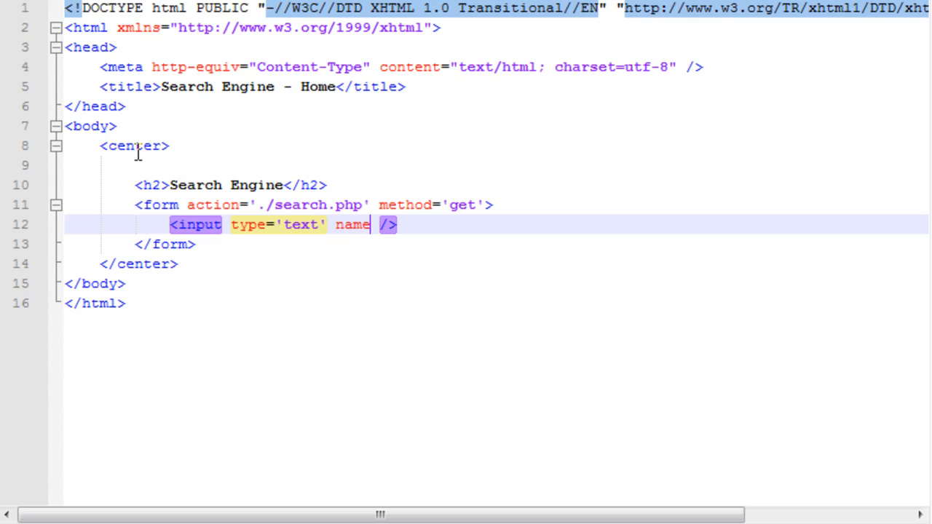
type("='")
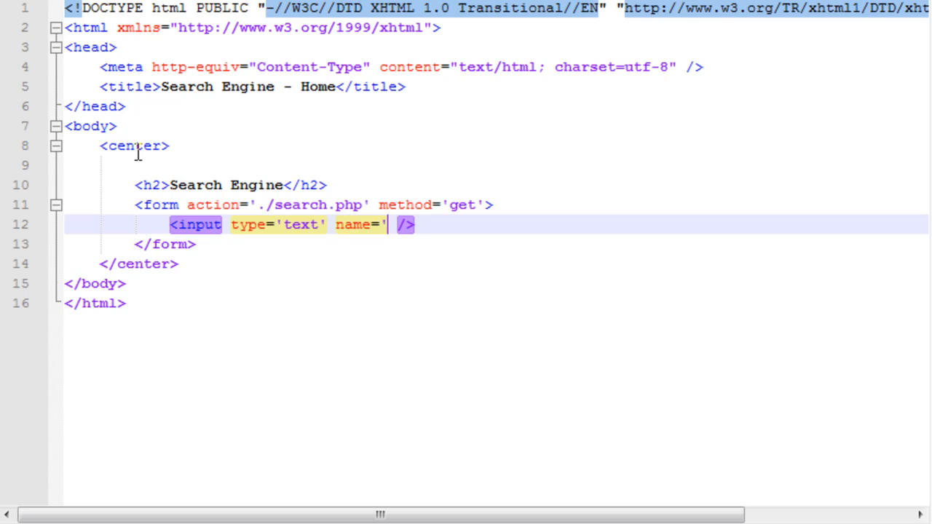
type("k")
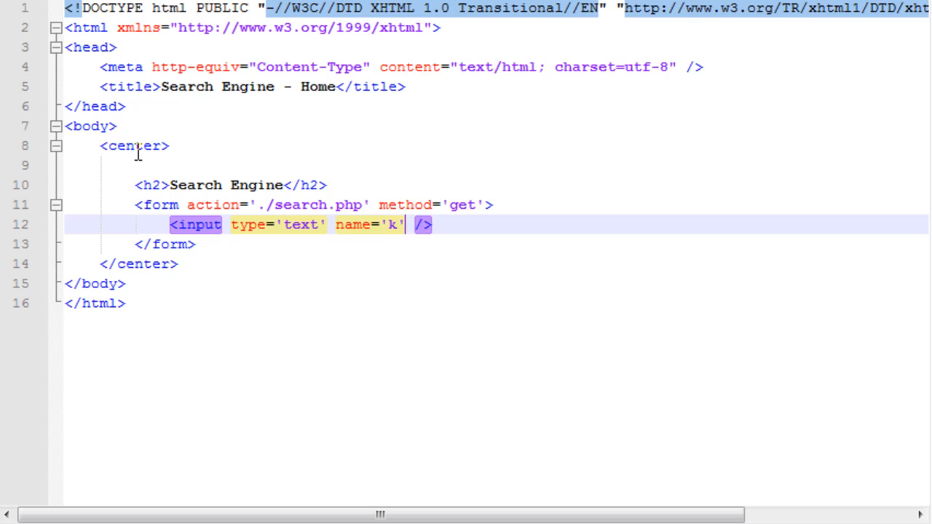
type("siz")
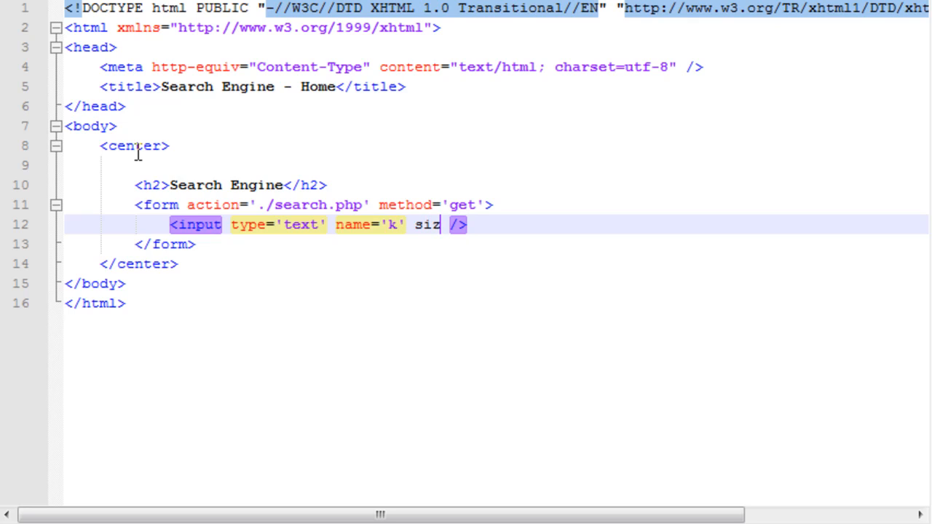
type("e=''")
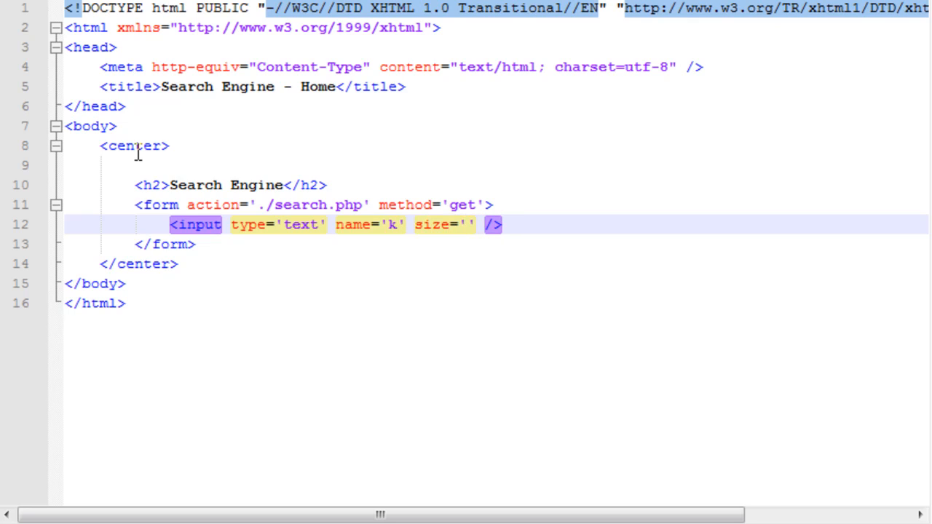
type("100")
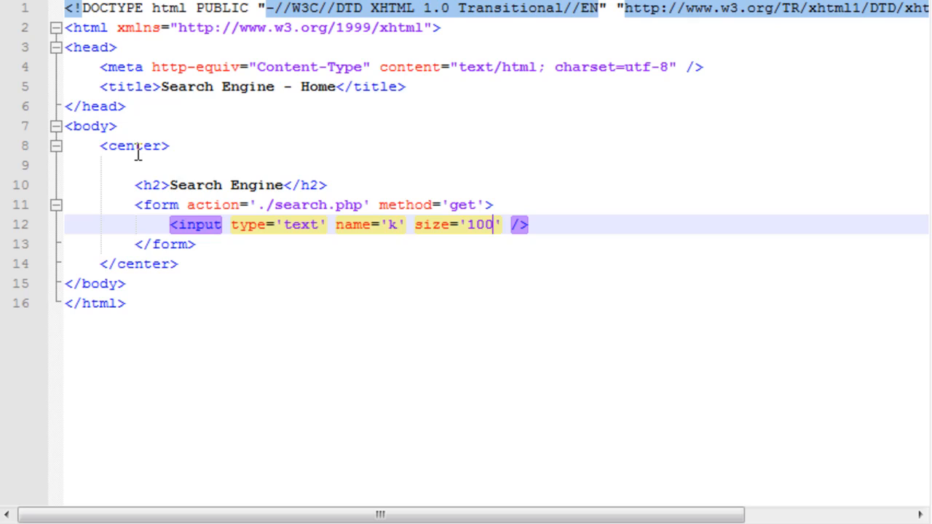
mouse_move(539, 217)
type("<inpu>")
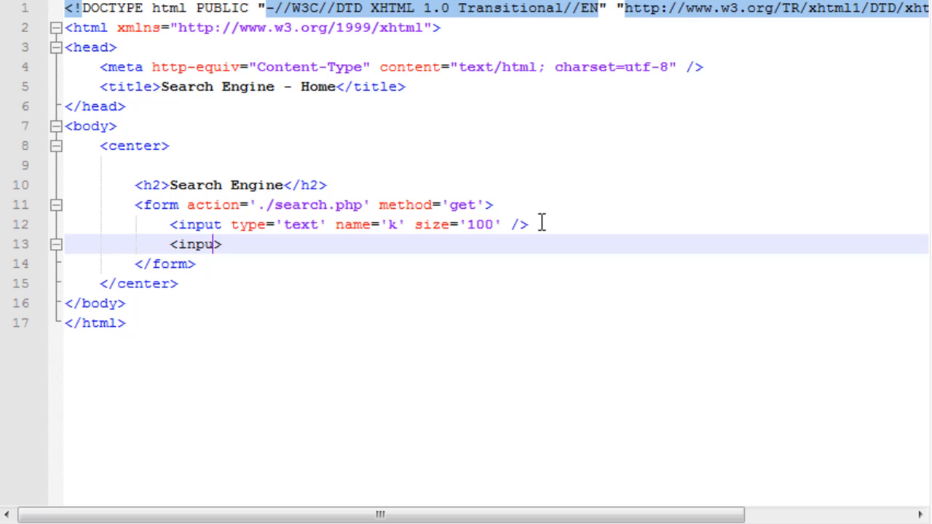
Add <input type='submit' value='Search'> on the line after the text input.
type("type='")
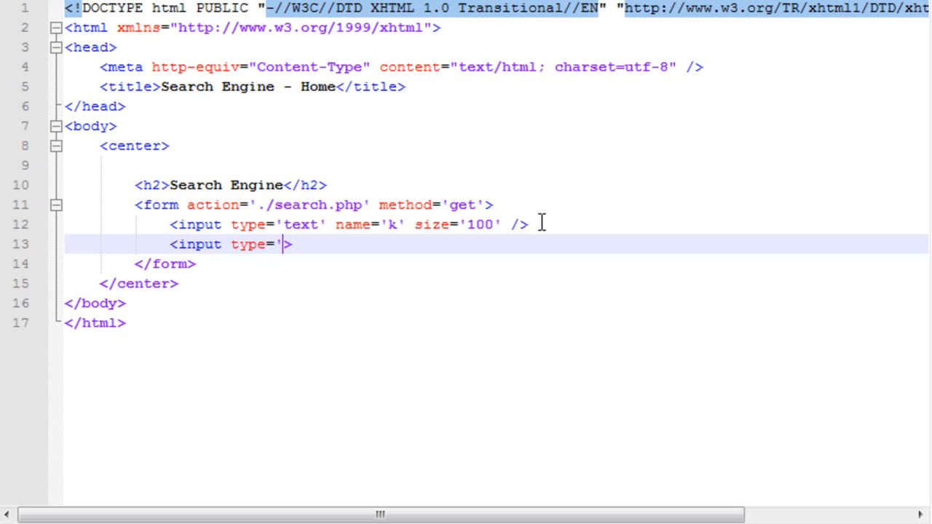
type("submit")
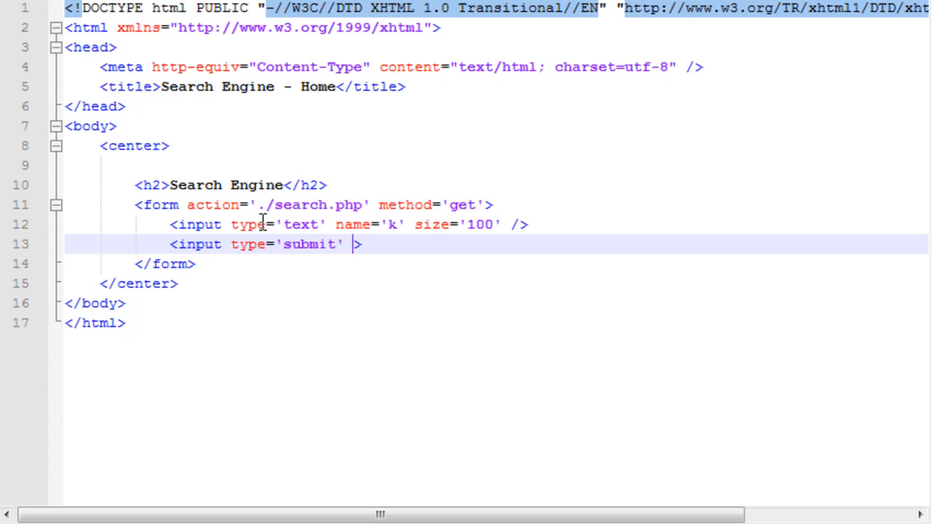
type("v")
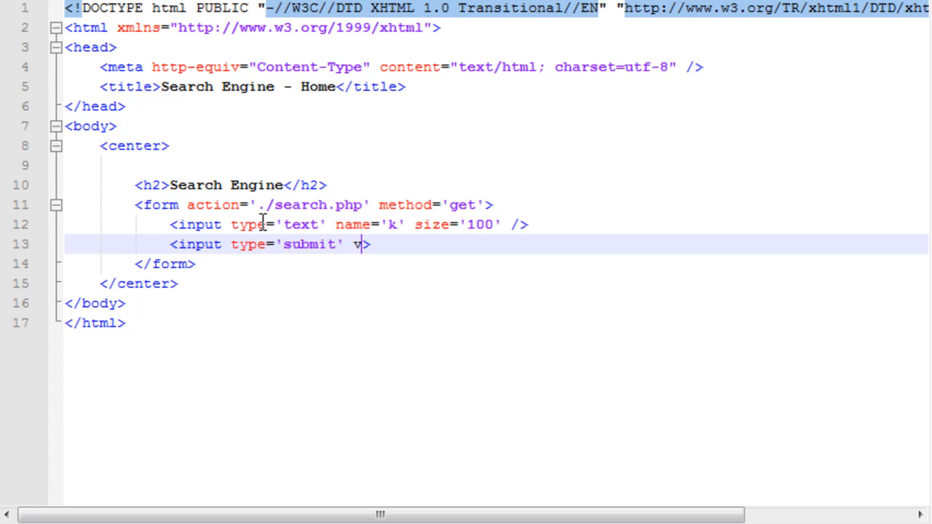
type("alue=''")
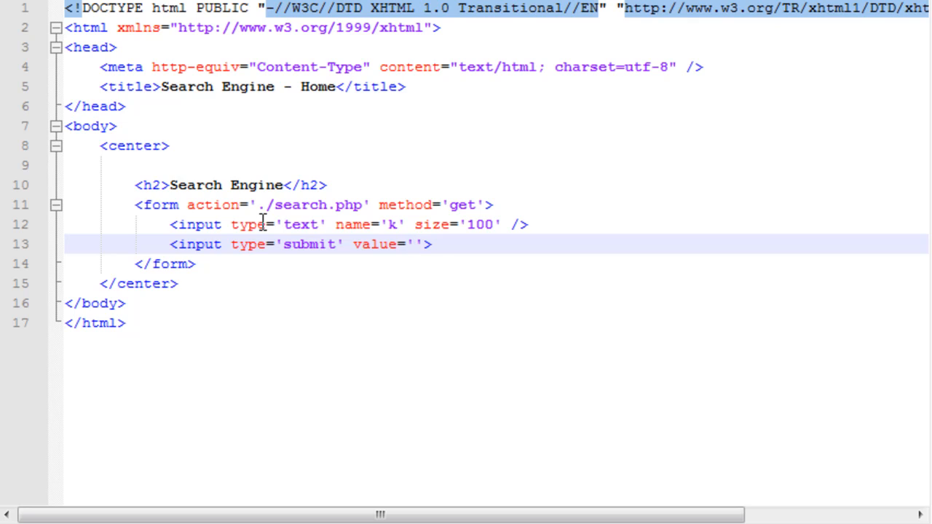
type("Search")
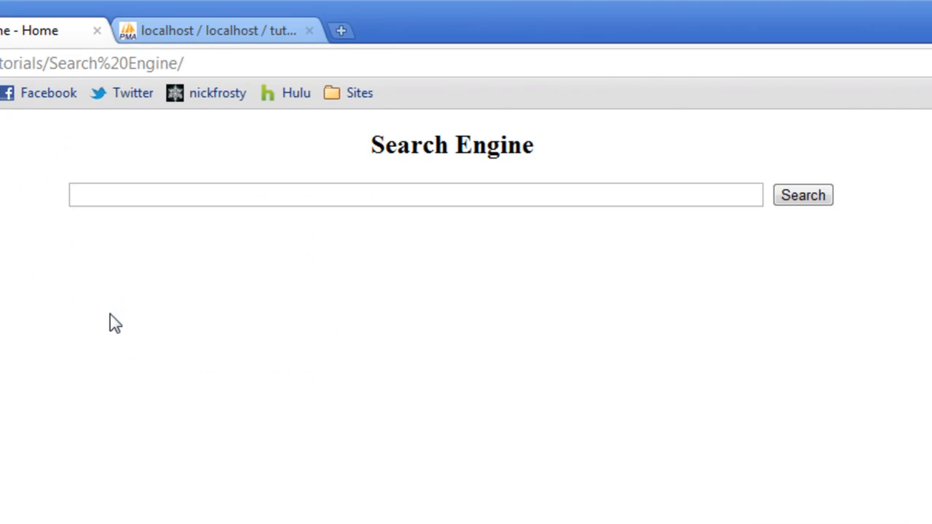
Reload the narrower Search Engine page and submit an empty search, reaching search.php?k=.
left_click(415, 195)
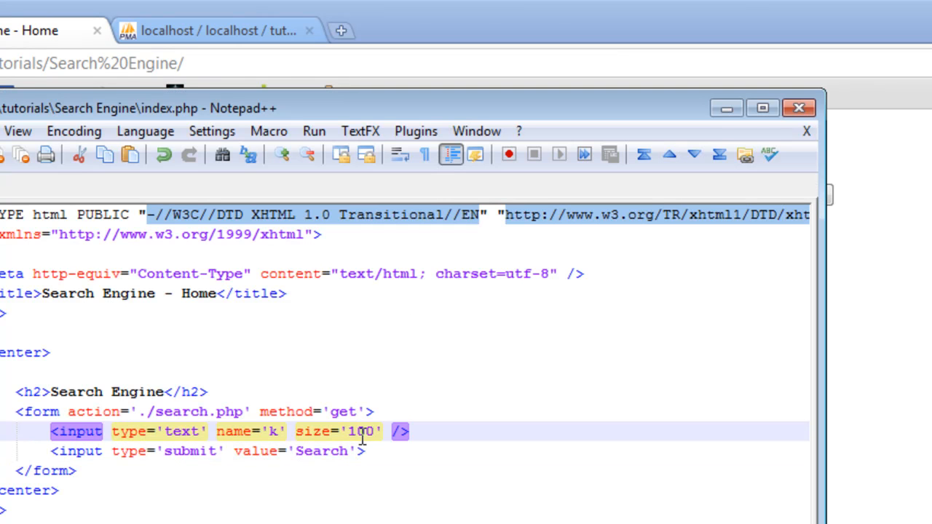
type("50")
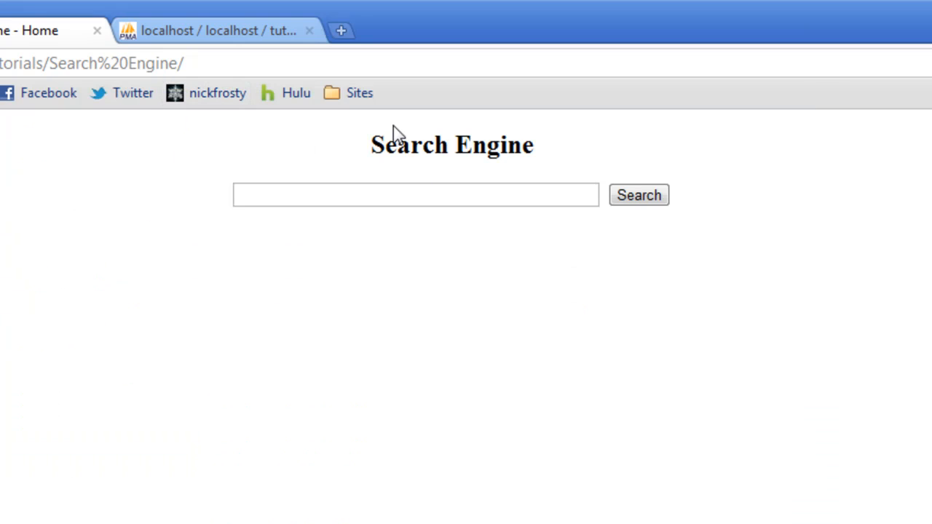
left_click(415, 195)
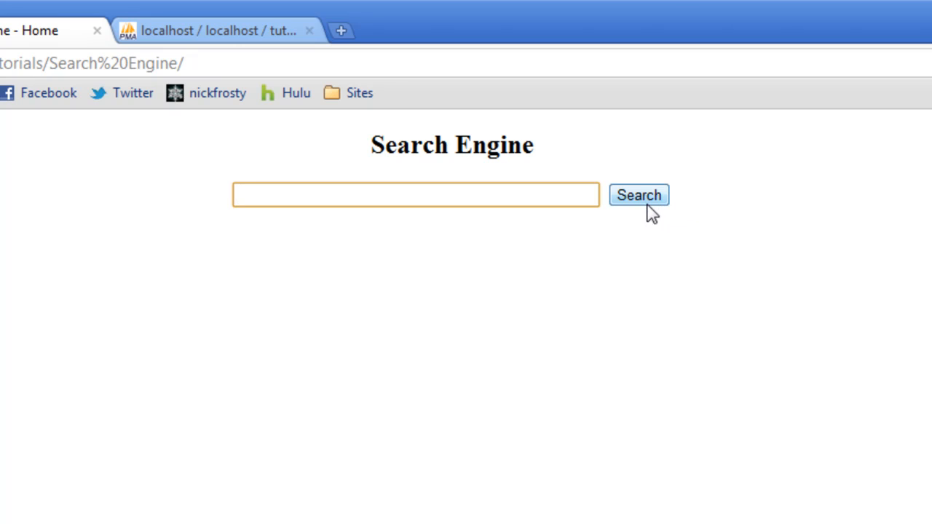
left_click(638, 195)
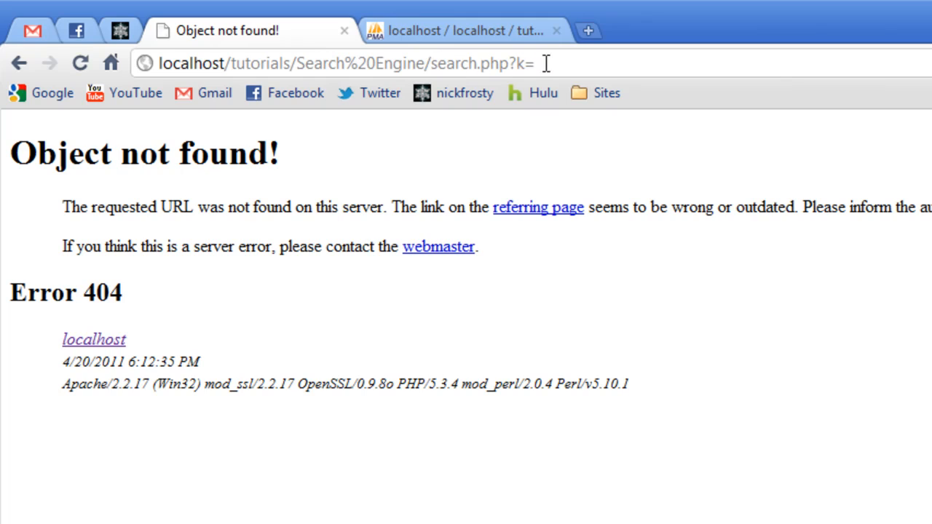
mouse_move(518, 93)
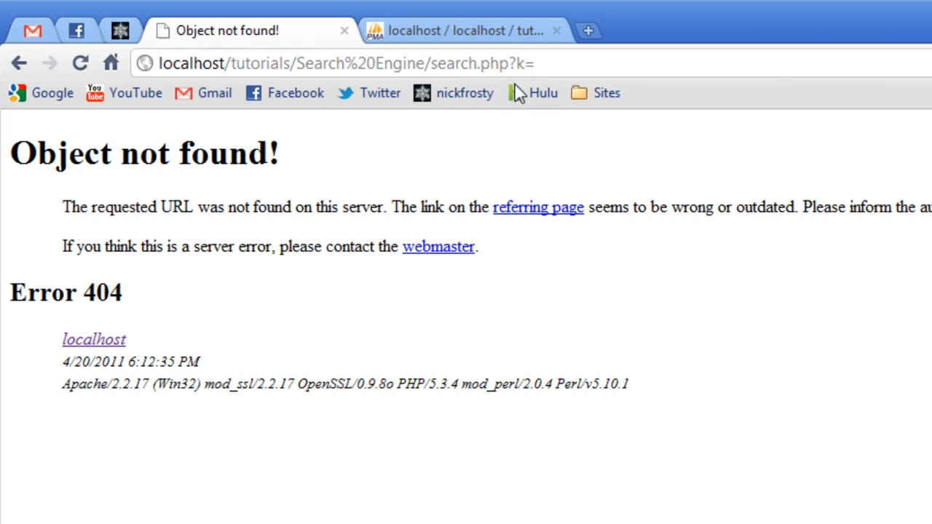
mouse_move(346, 247)
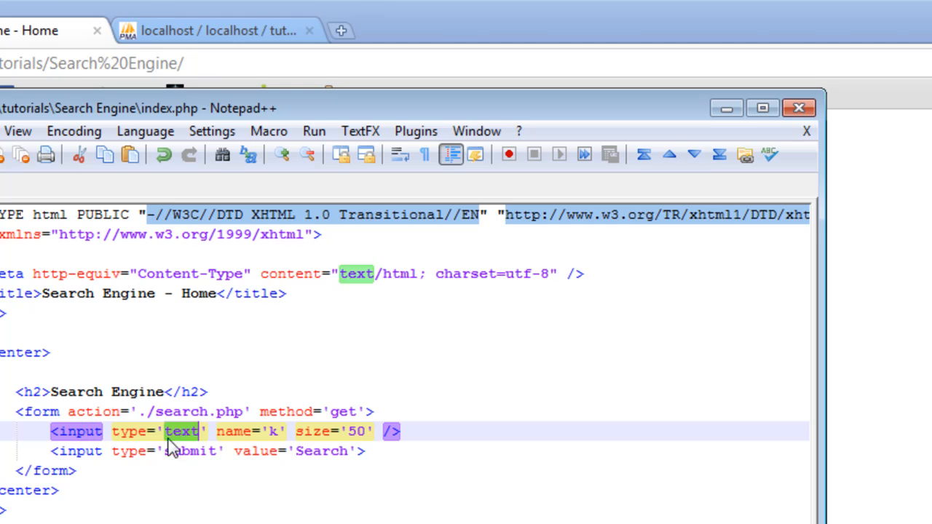
Check the input name k in the source, then return to the Chrome search box.
left_click(274, 431)
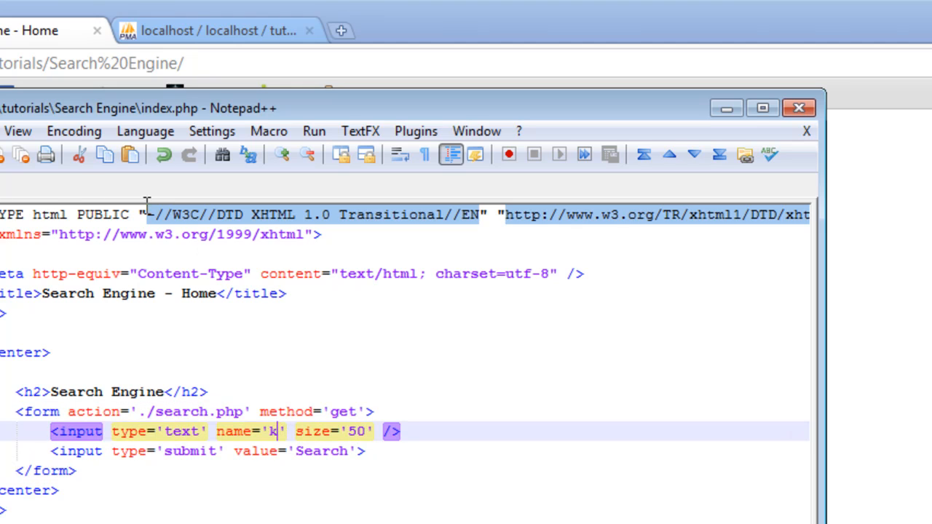
left_click(219, 30)
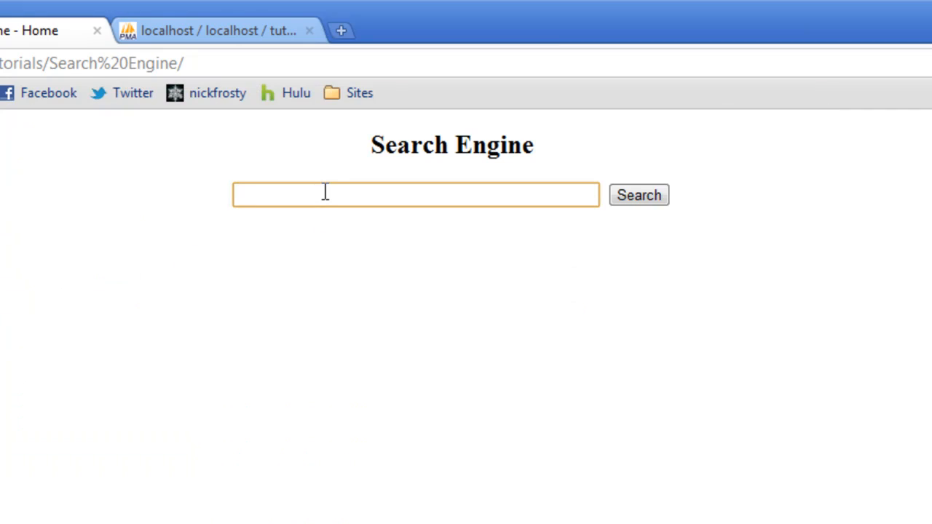
Search for 'google search' and see k=google+search in the 404 page's URL.
type("google")
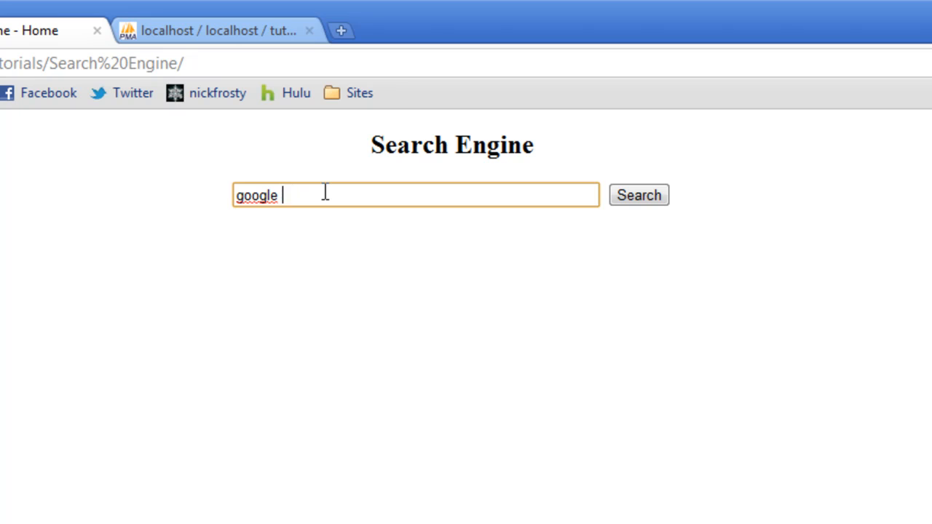
key("Backspace")
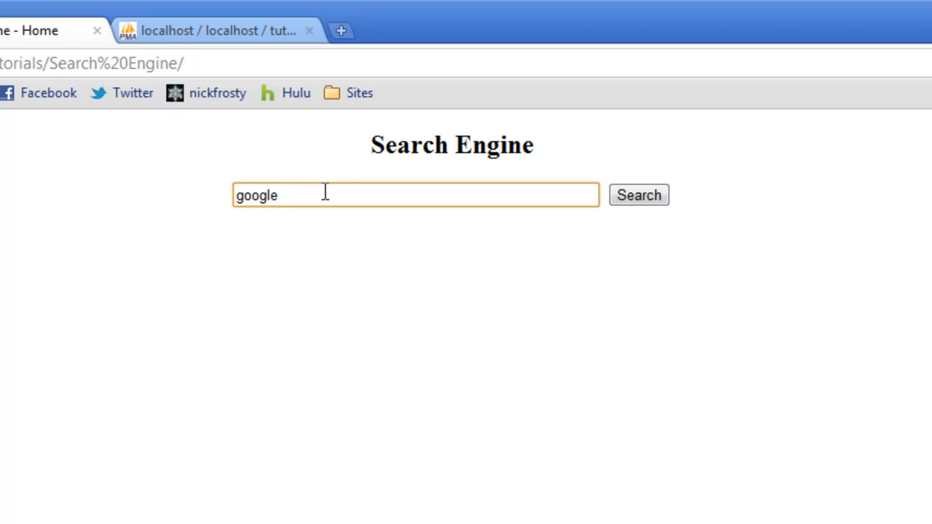
left_click(638, 195)
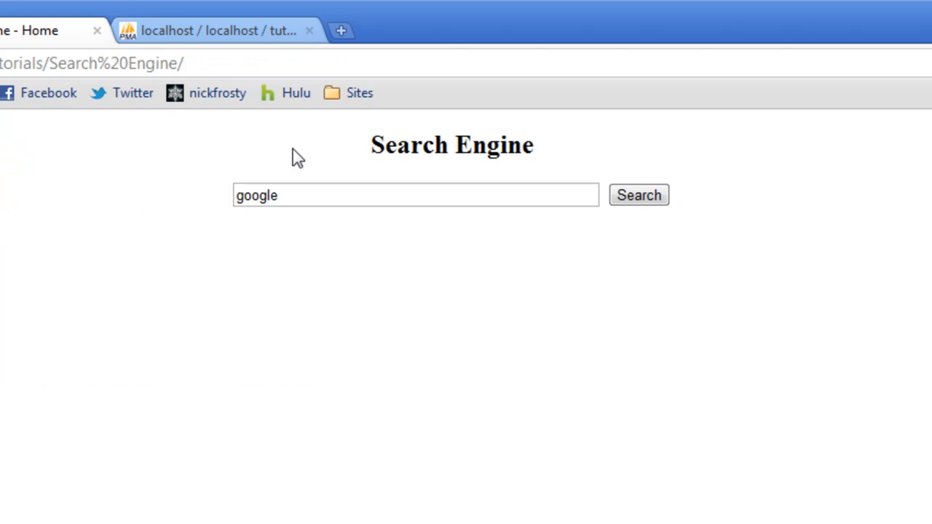
left_click(415, 195)
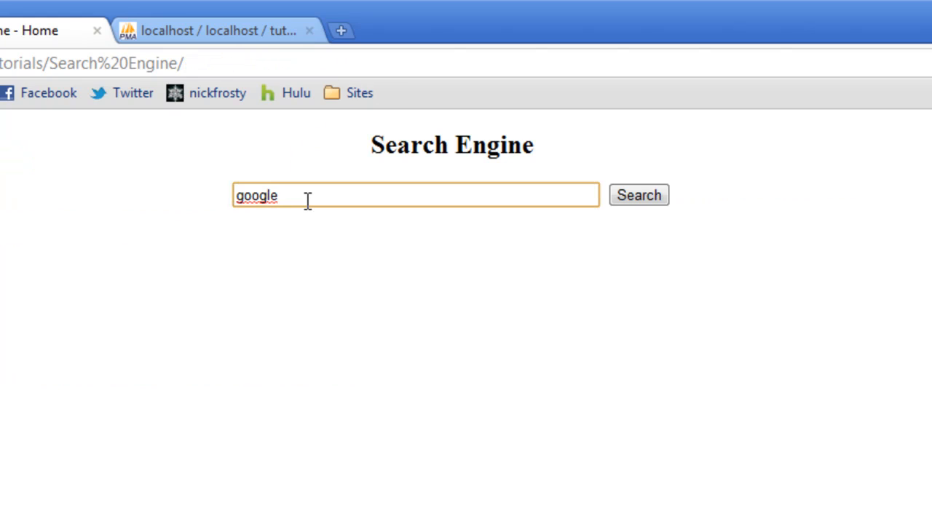
type("search")
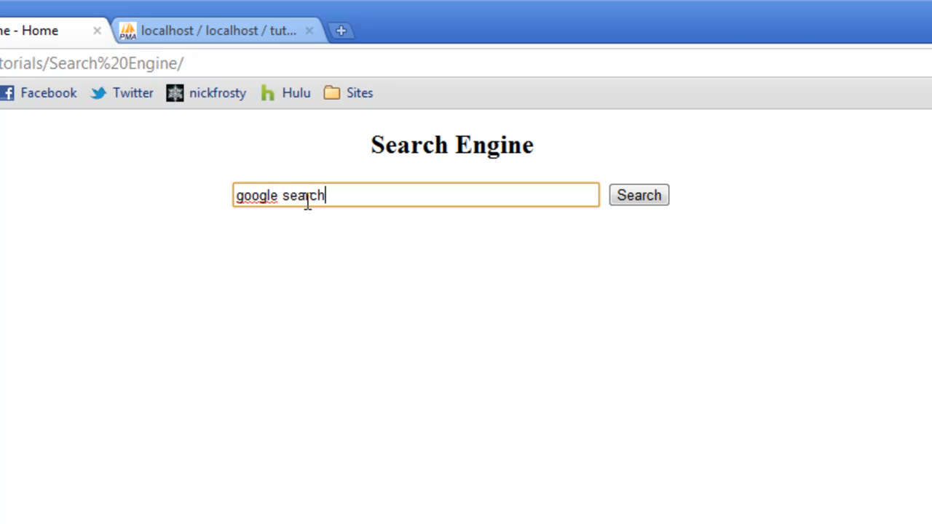
left_click(638, 195)
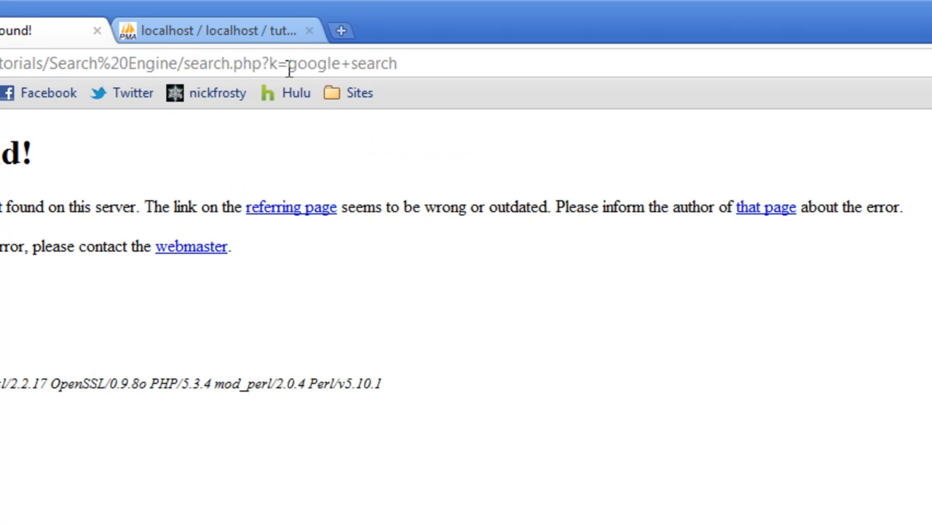
mouse_move(331, 59)
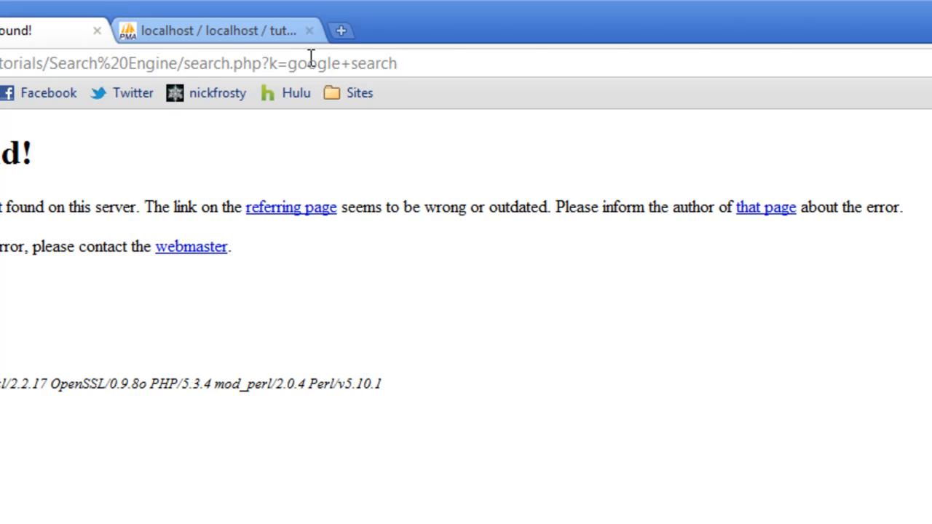
mouse_move(348, 63)
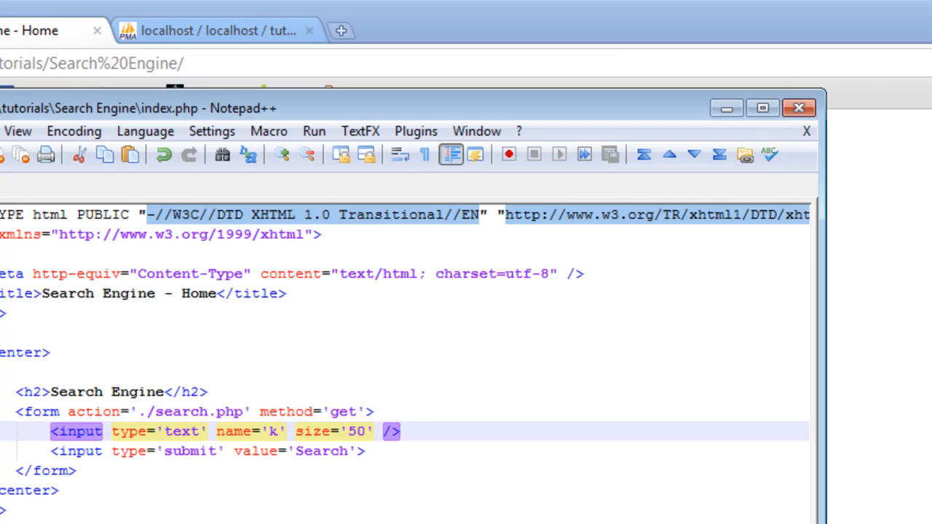
Retitle the page 'Search Engine - Search', removing <center> and adding two empty divs.
left_click(763, 108)
type("S")
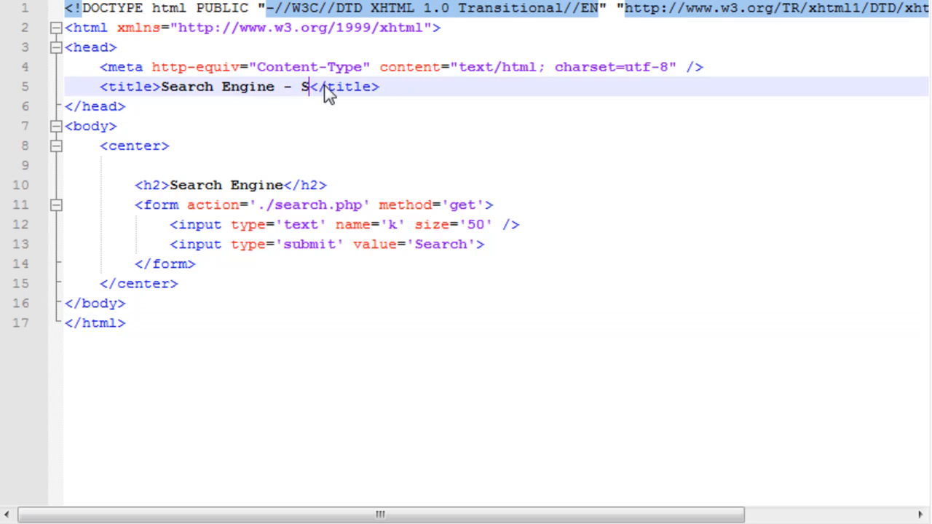
type("earch")
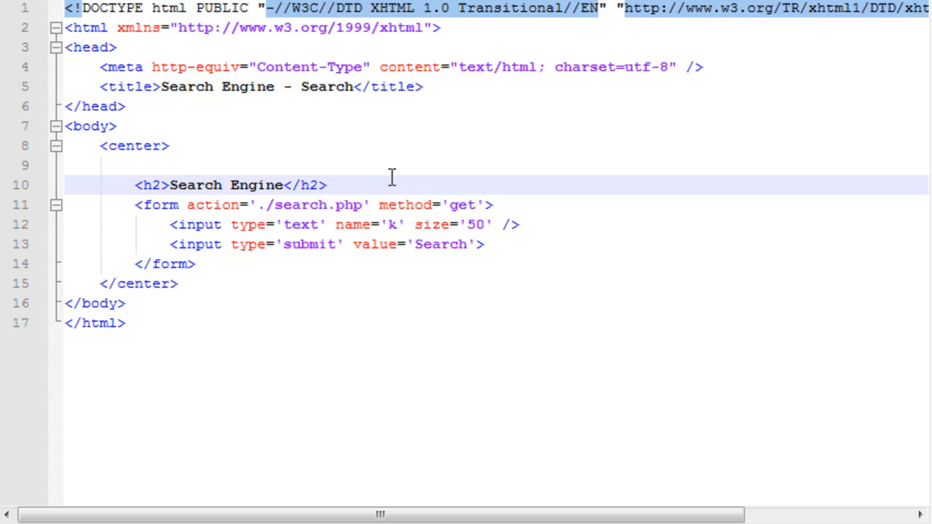
mouse_move(193, 201)
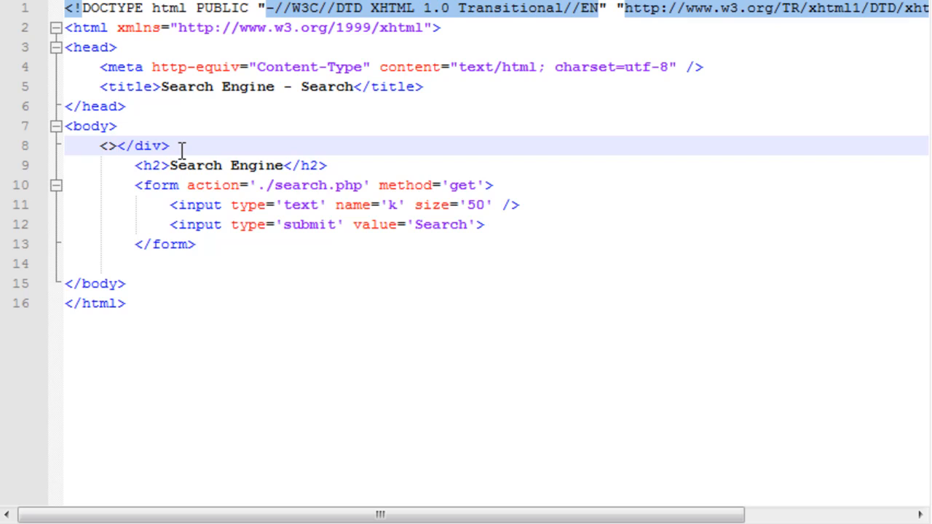
type("div")
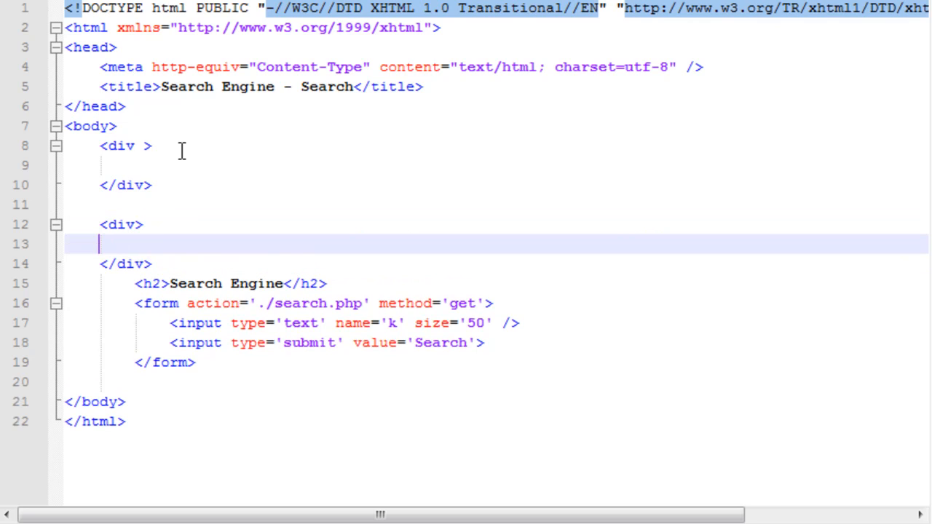
Move the heading and form out of the divs, then add <hr /> and 'results' below.
left_click(102, 165)
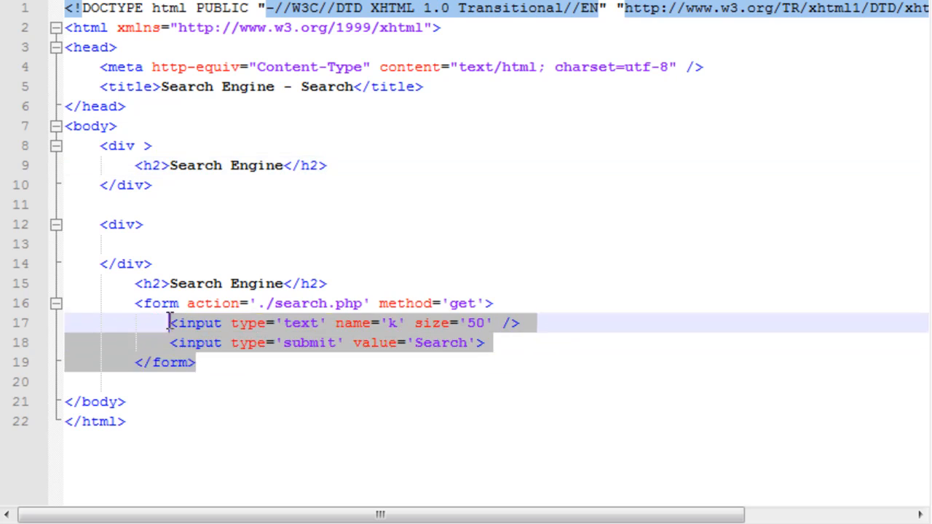
left_click(340, 165)
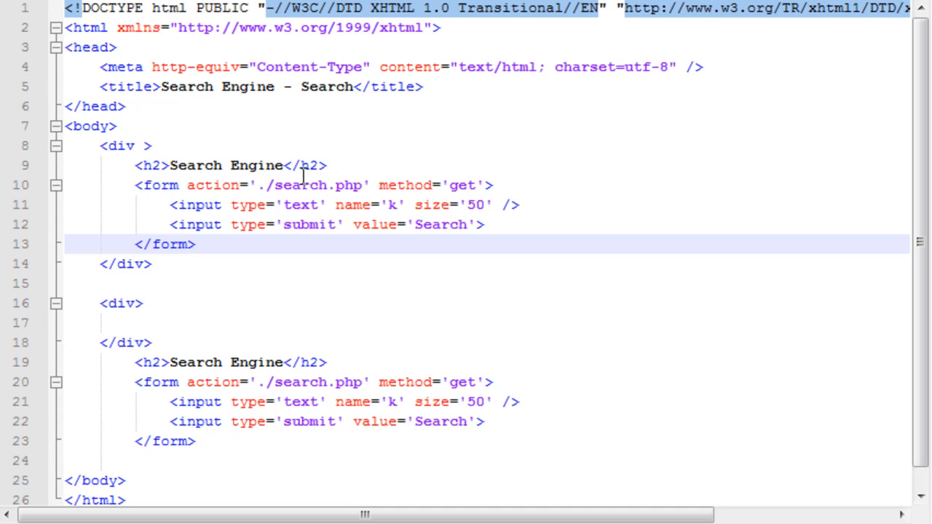
mouse_move(292, 209)
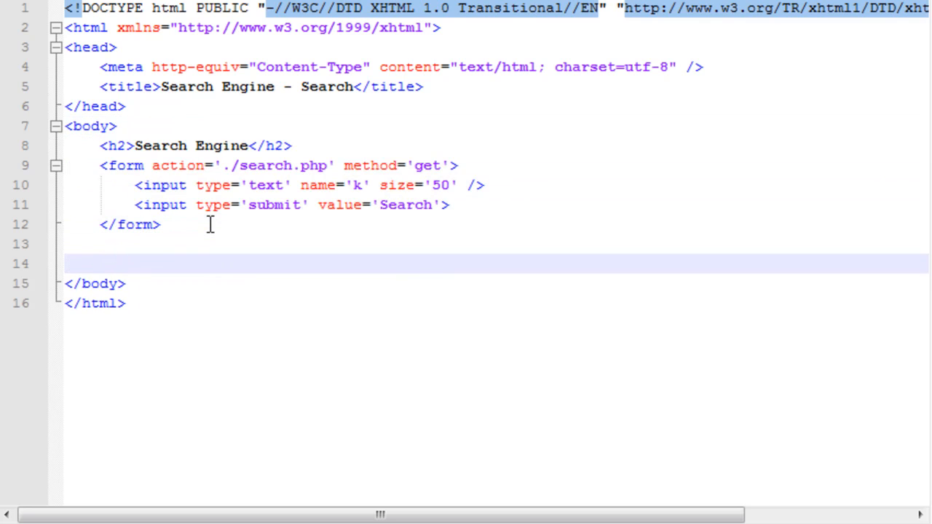
type("<>")
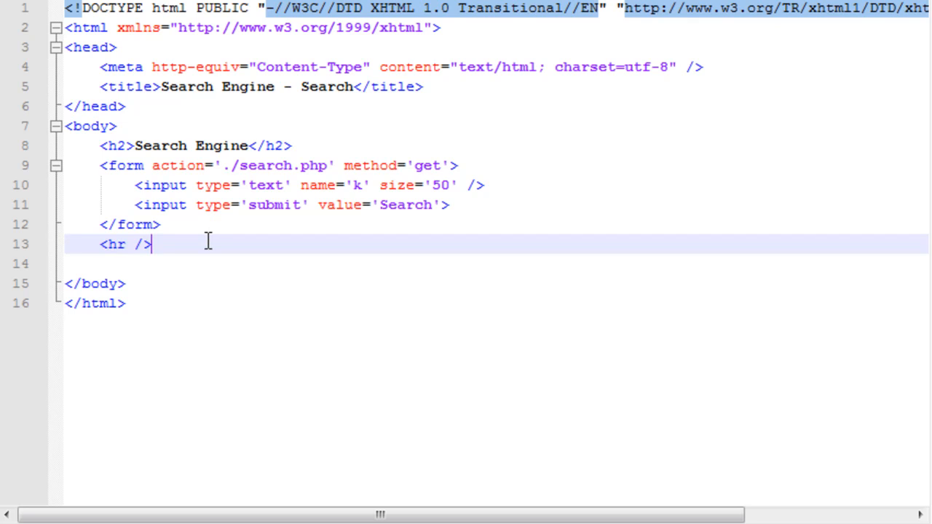
type("resu")
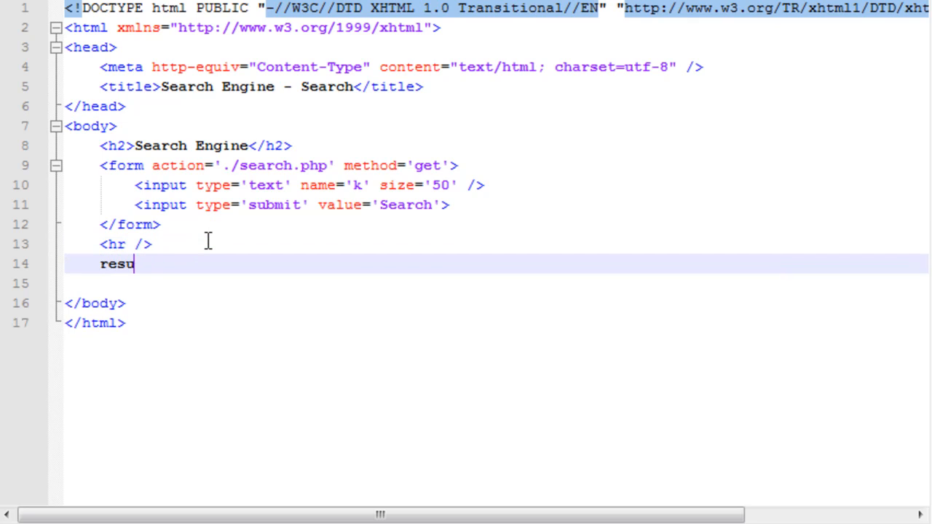
type("lts")
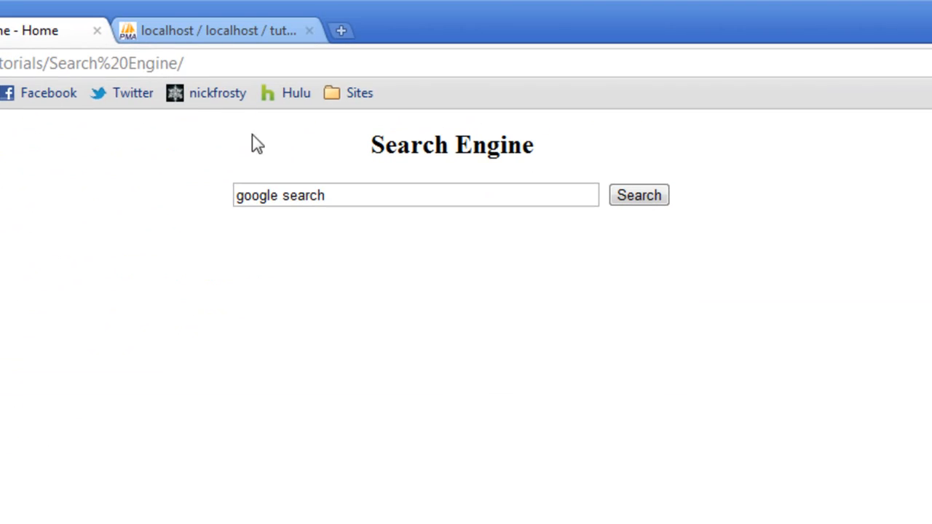
mouse_move(352, 229)
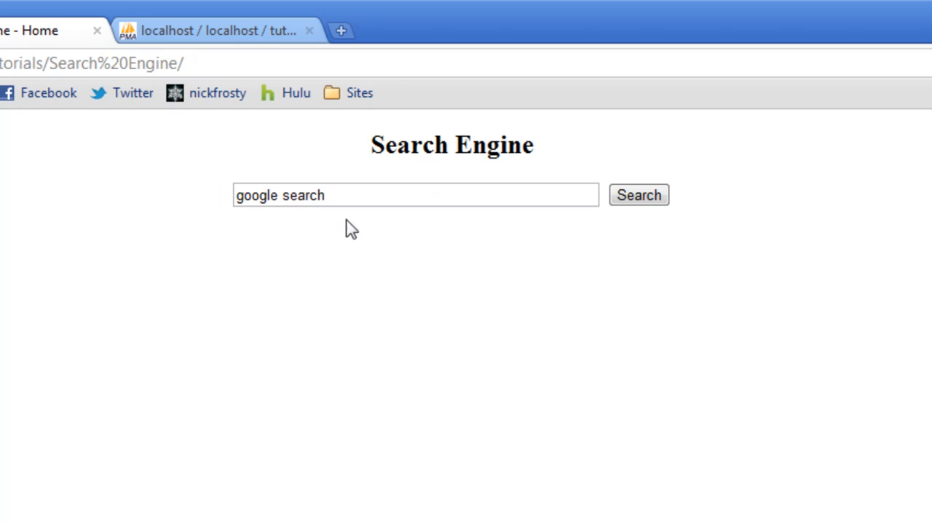
Resubmit 'google search' and note the results page leaves the search box empty.
left_click(638, 194)
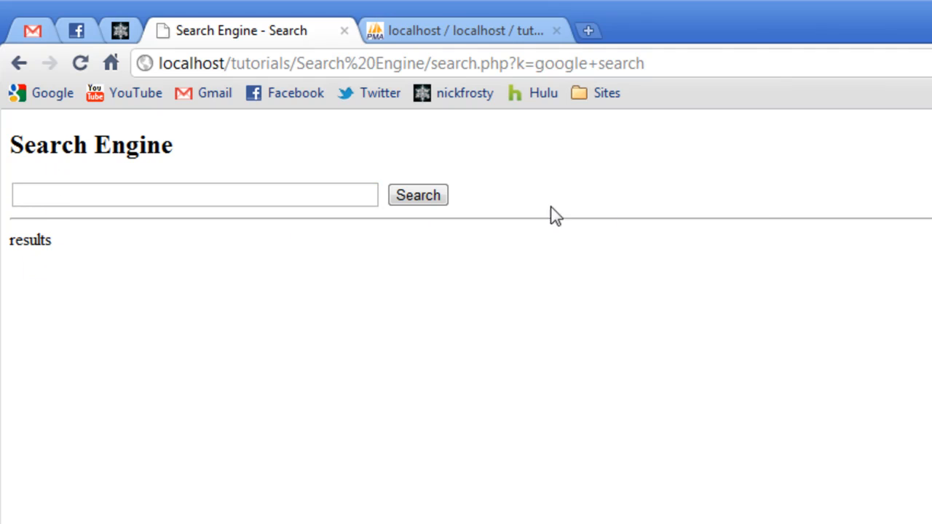
double_click(30, 239)
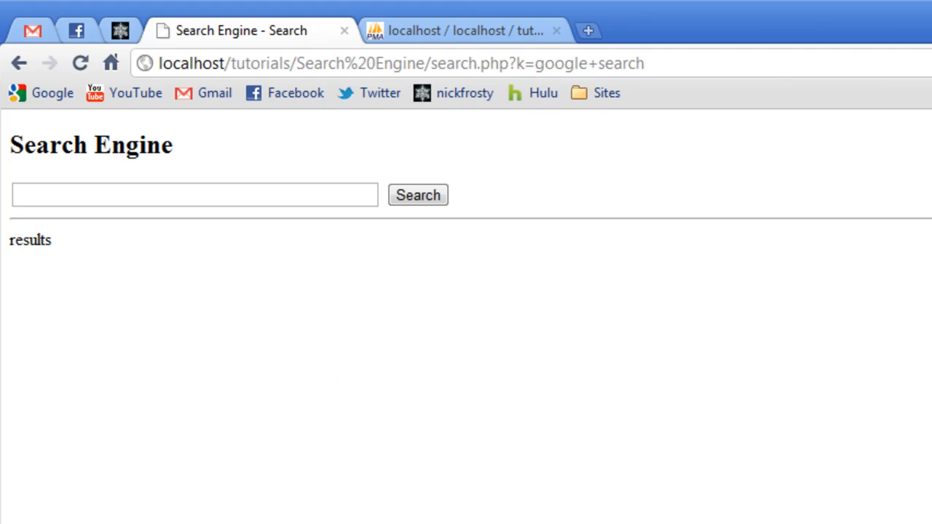
mouse_move(265, 217)
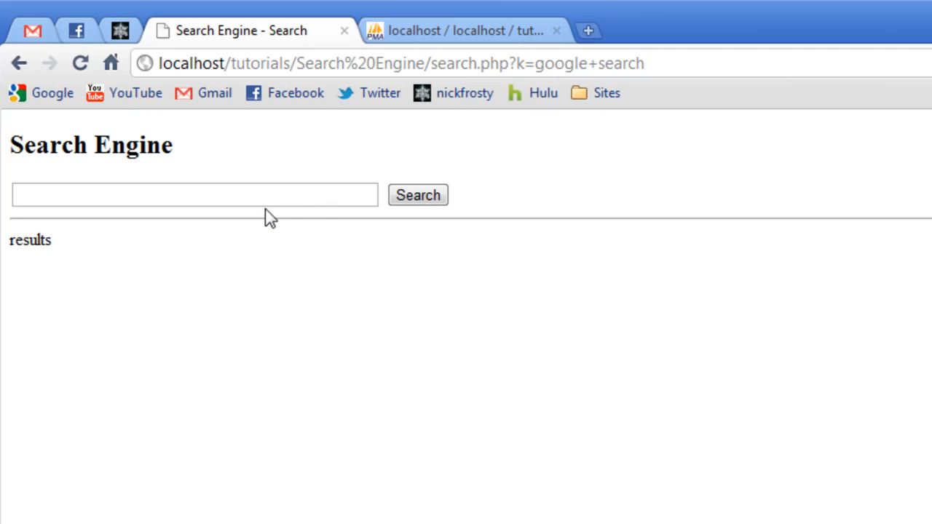
mouse_move(304, 160)
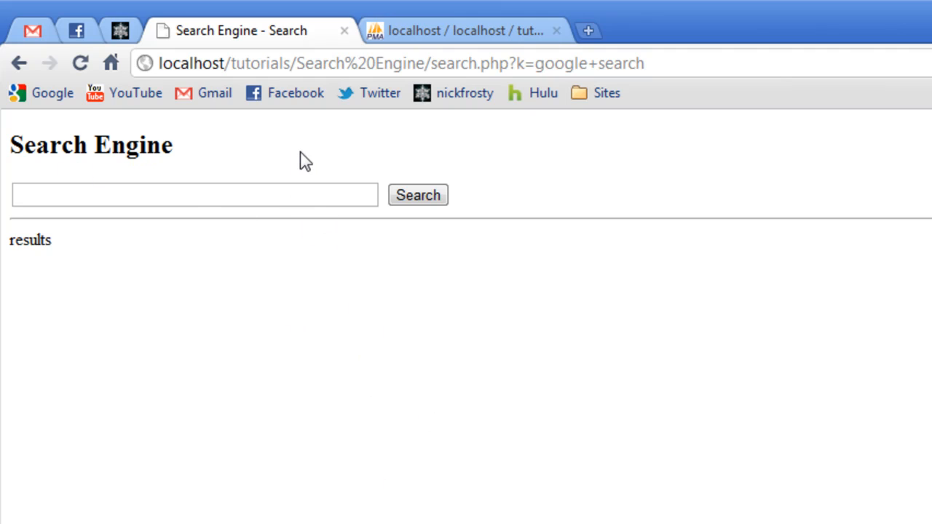
mouse_move(206, 145)
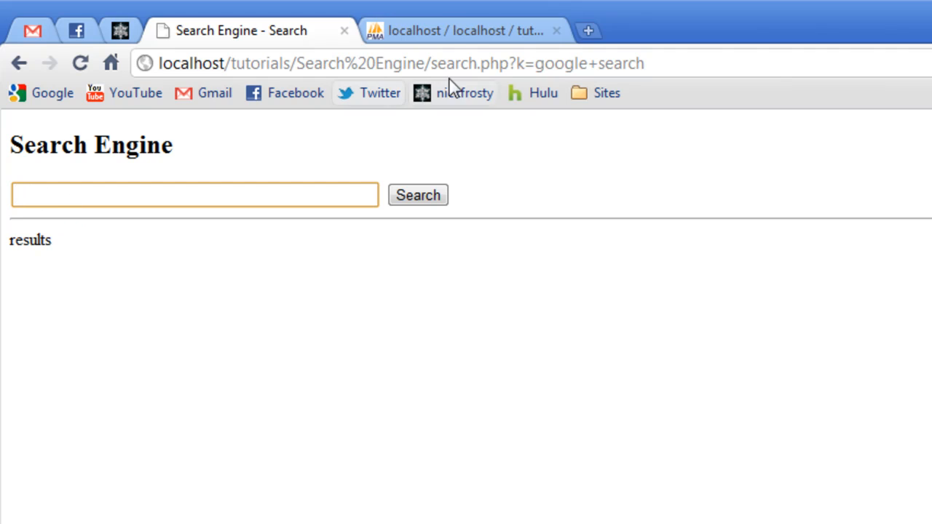
mouse_move(426, 139)
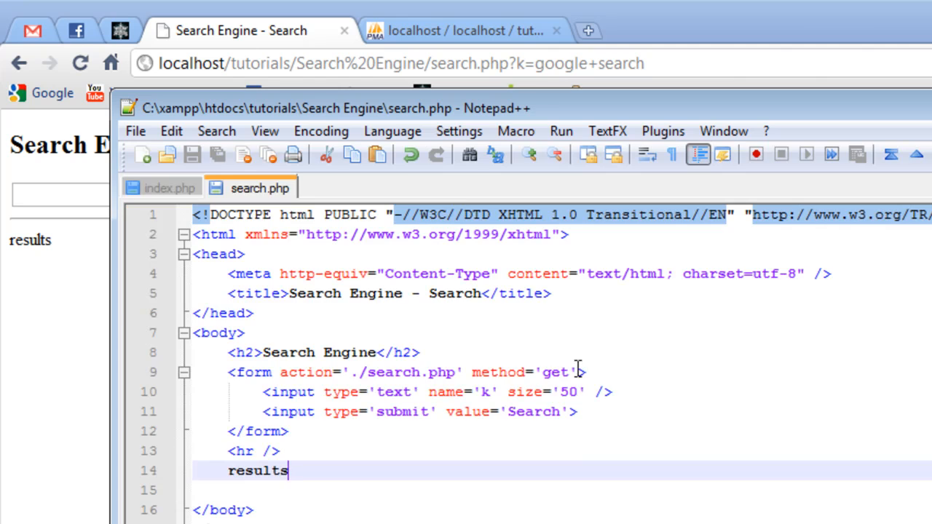
Give the text input value='<?php echo $_GET['k']; ?>' and save search.php.
left_click(399, 352)
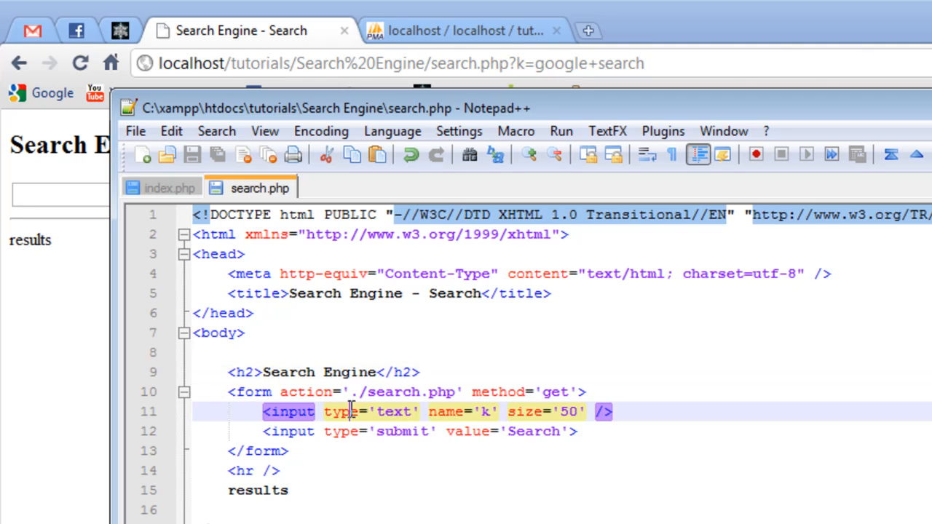
mouse_move(488, 412)
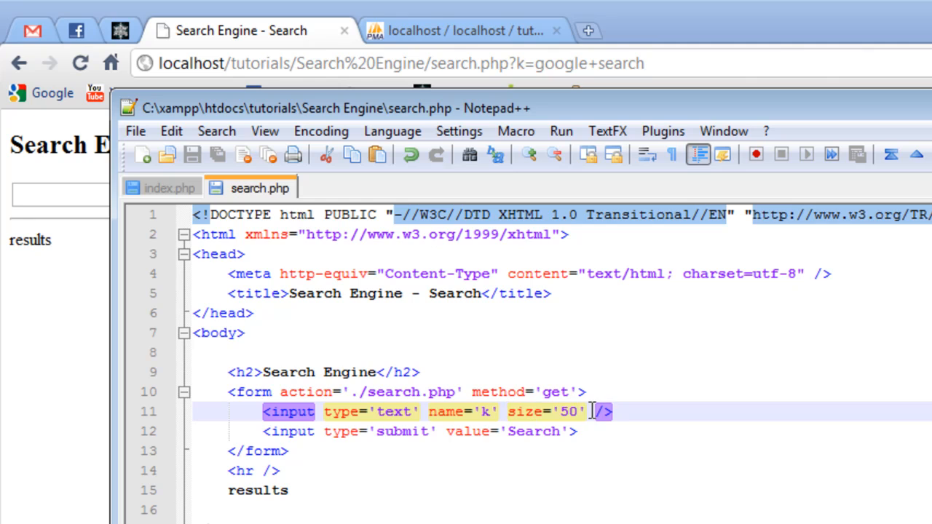
type("value='<>")
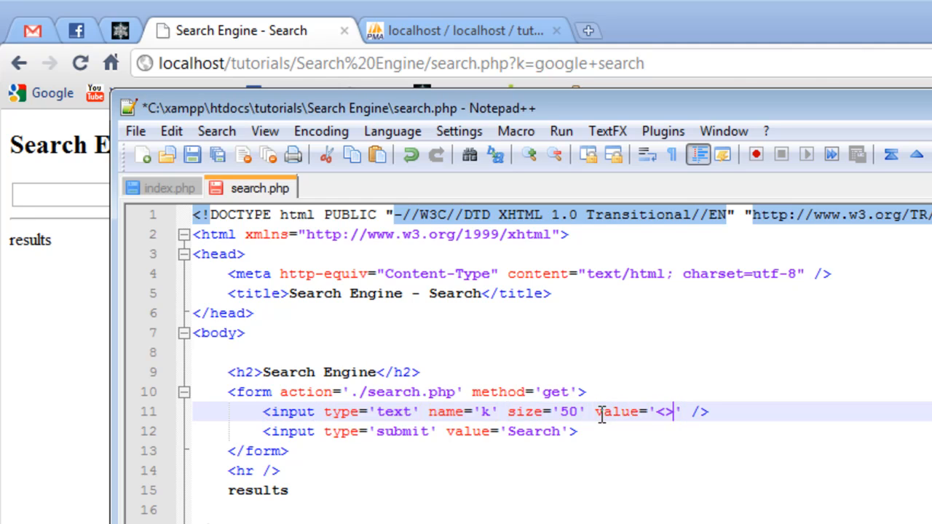
type("php  ?")
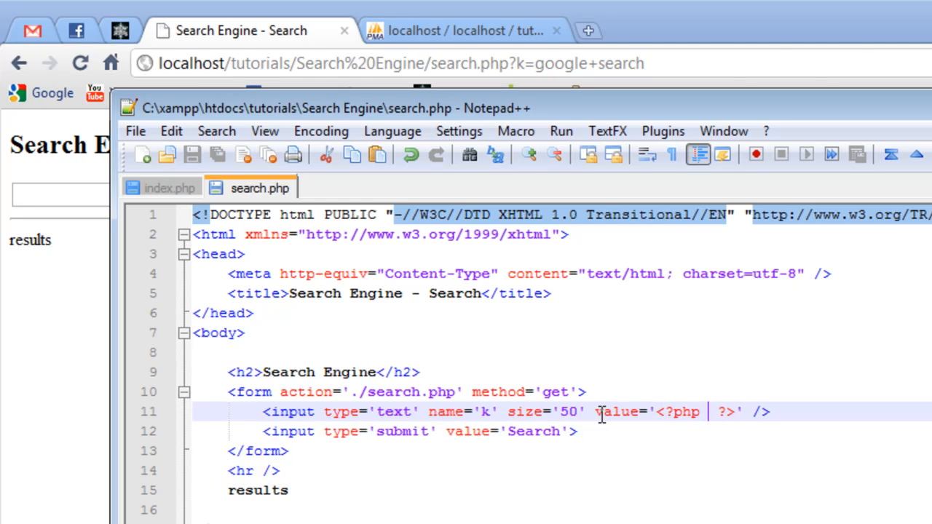
type("$")
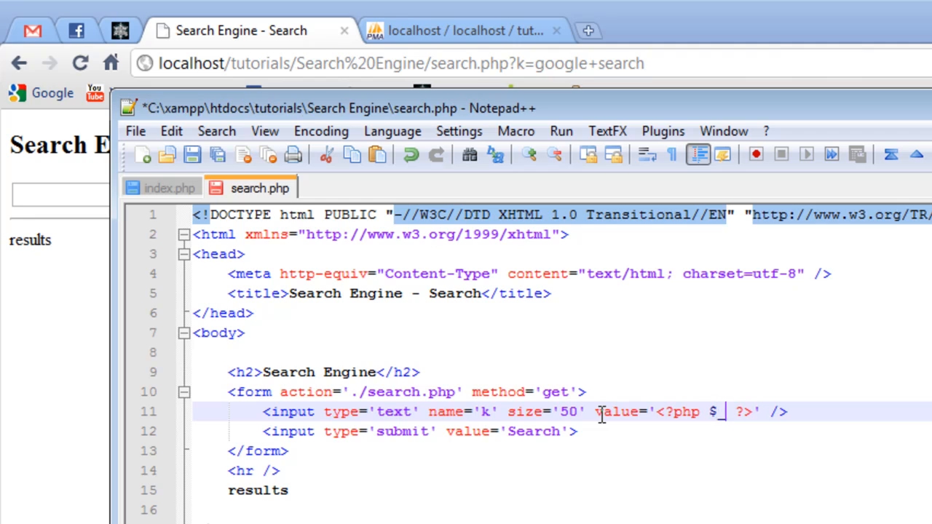
type("_GET[")
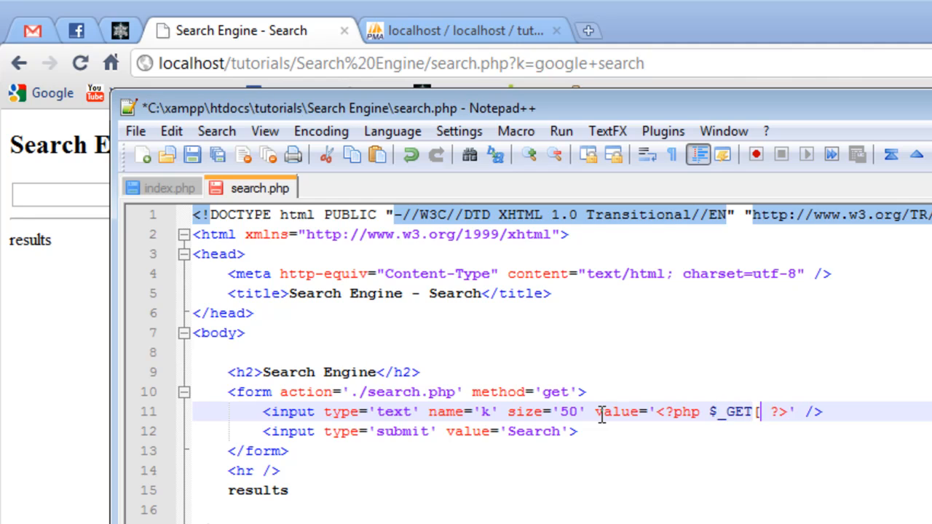
type("'']")
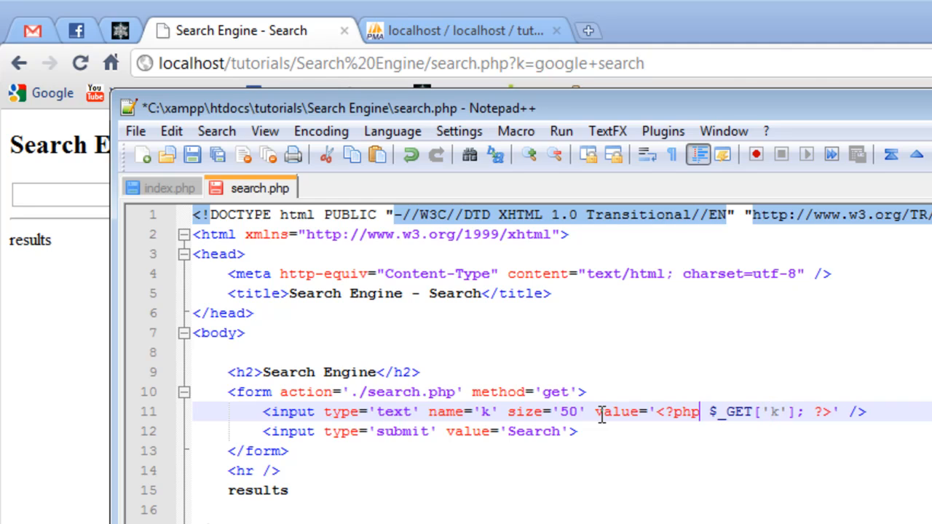
type("echo")
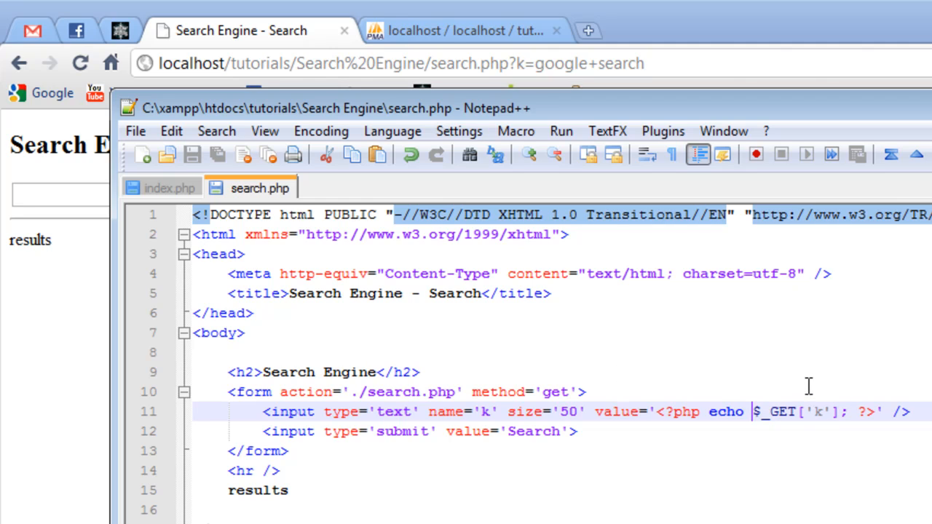
mouse_move(809, 388)
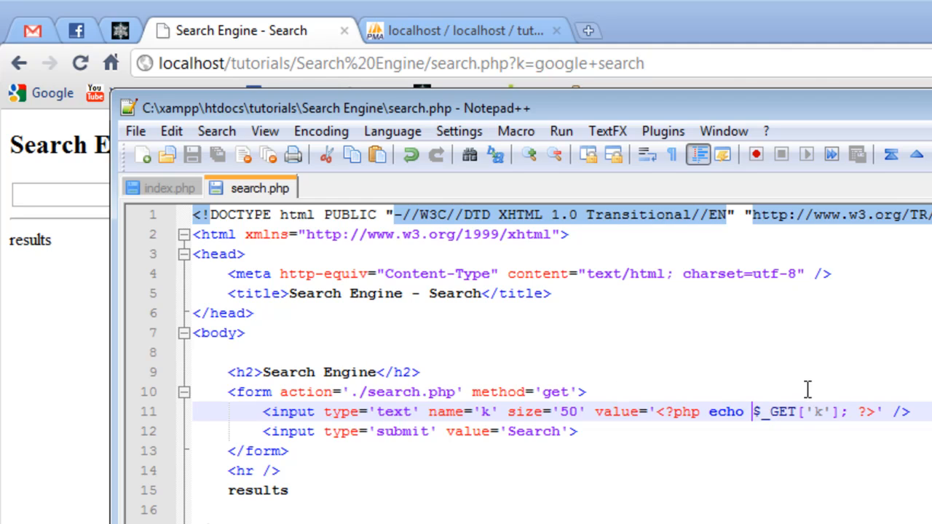
double_click(781, 412)
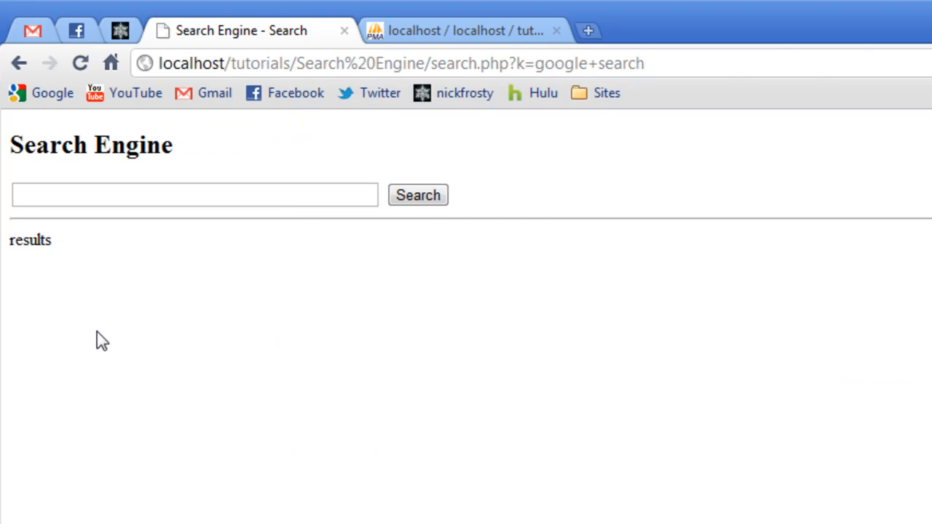
Confirm 'google search' stays prefilled, then search for 'nickfrosty' instead.
type("google search")
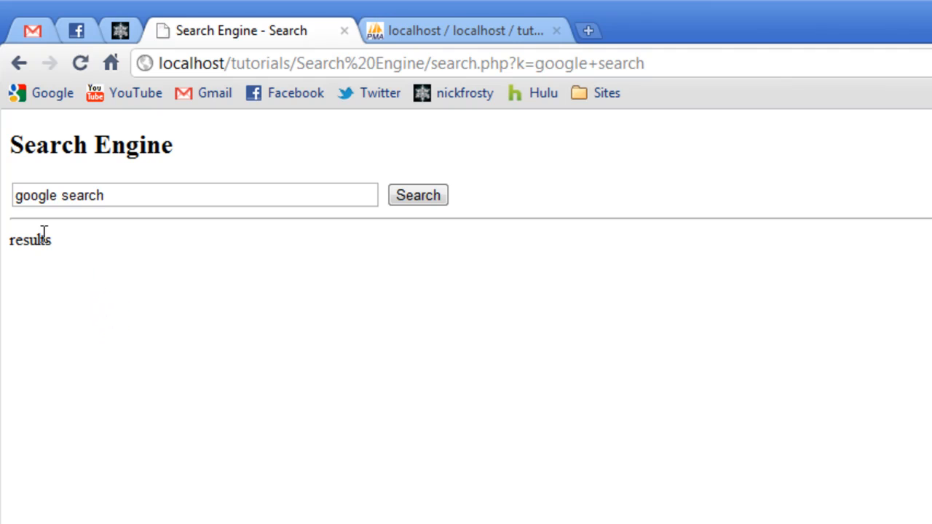
left_click(291, 195)
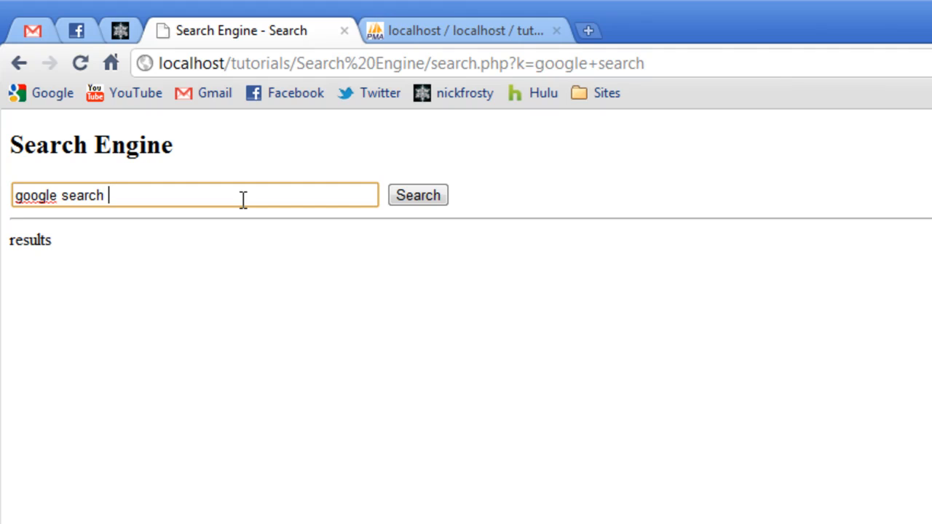
type("nic.fros")
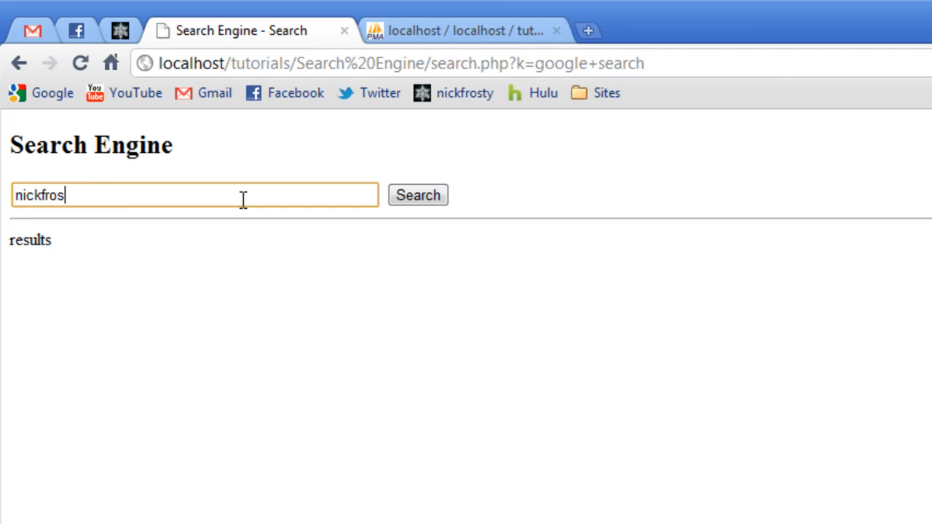
left_click(418, 196)
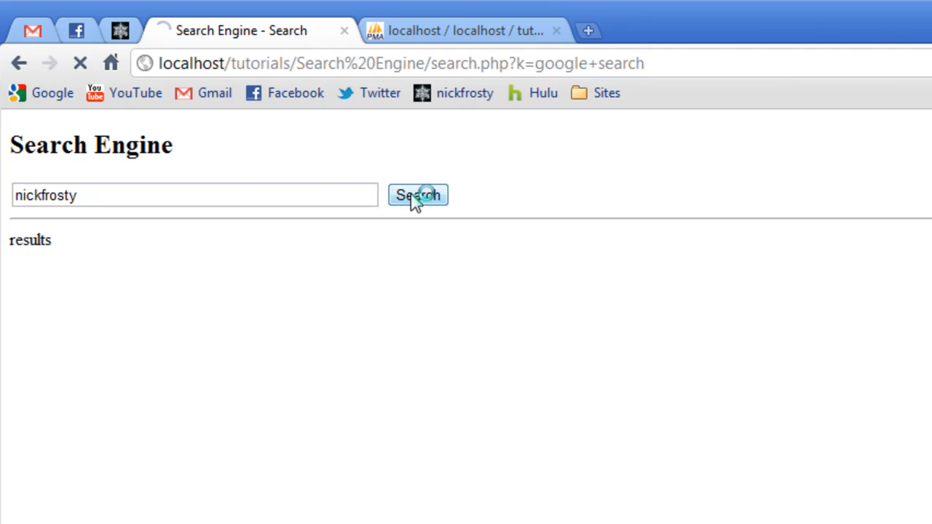
left_click(418, 194)
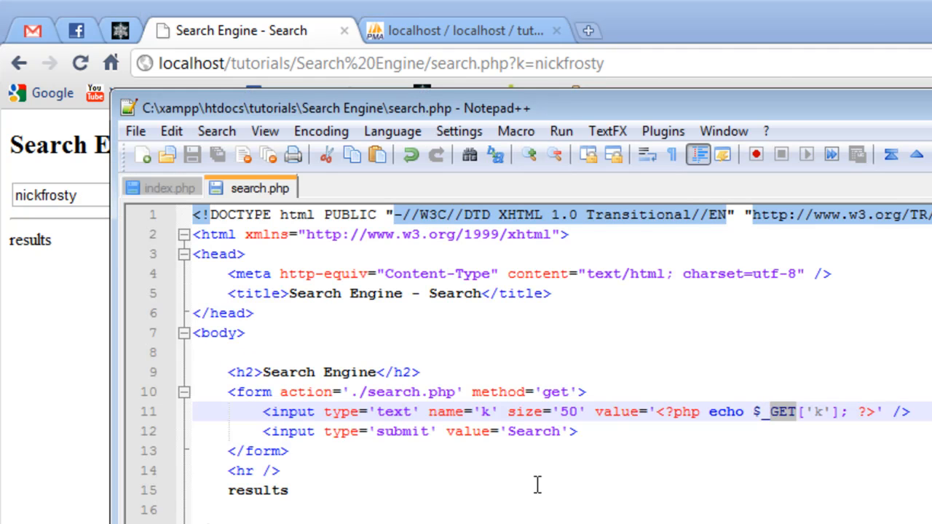
mouse_move(88, 363)
type("<?php")
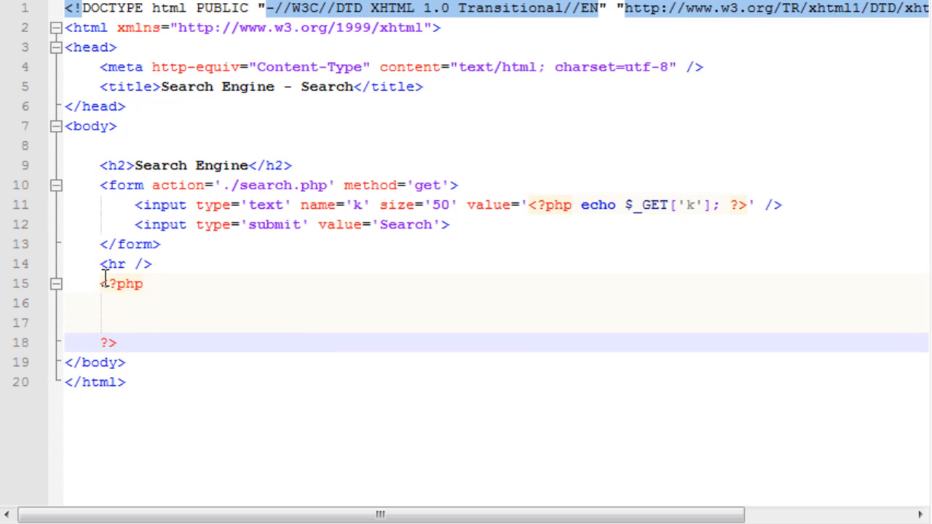
Place the cursor on the empty line inside the PHP block below <hr />.
left_click(189, 303)
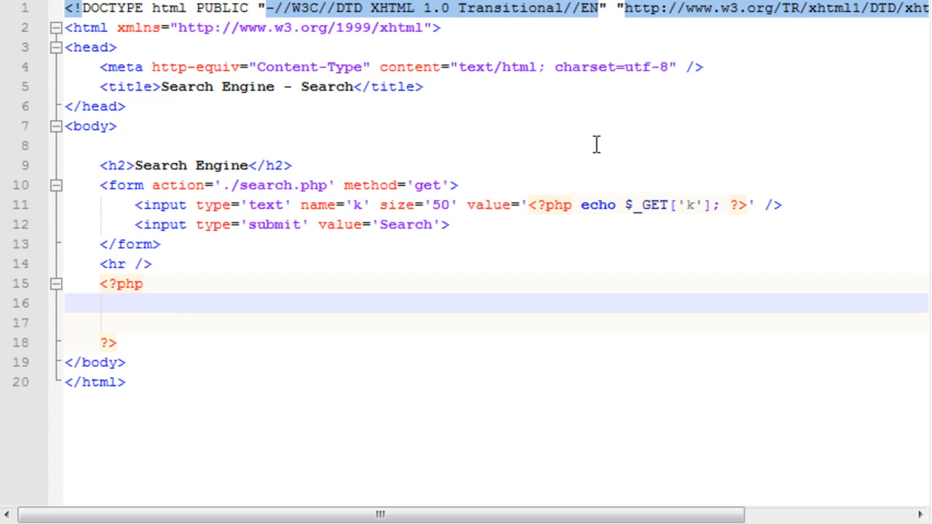
left_click(206, 303)
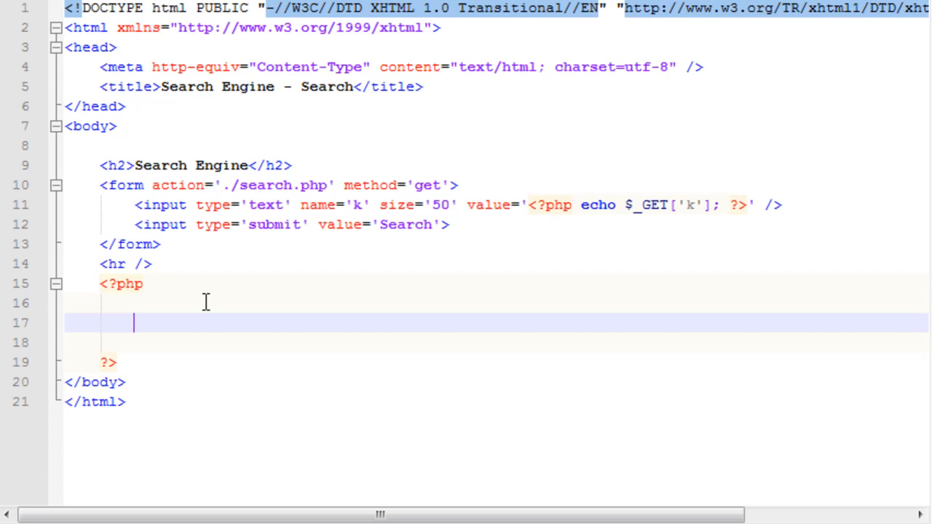
Write the opening assignment $k = $_GET[] on line 16 of the PHP block.
type("$")
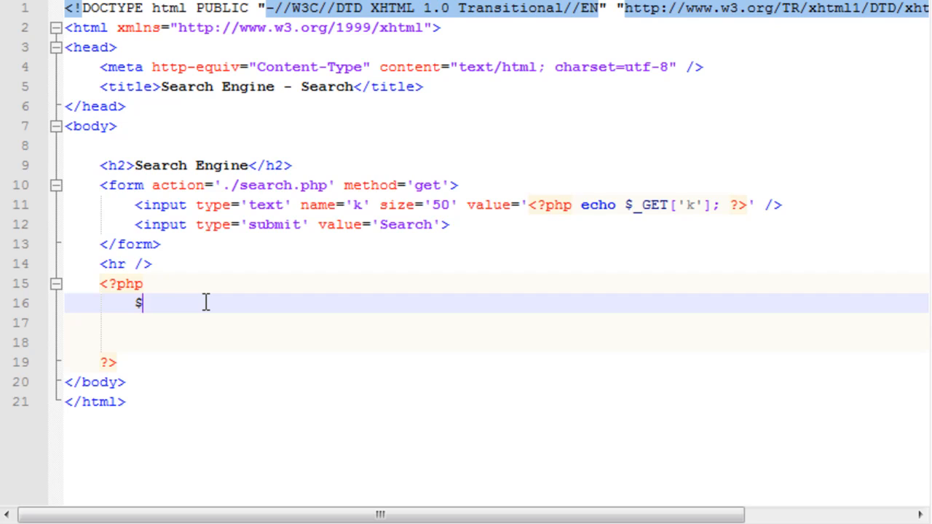
type("key")
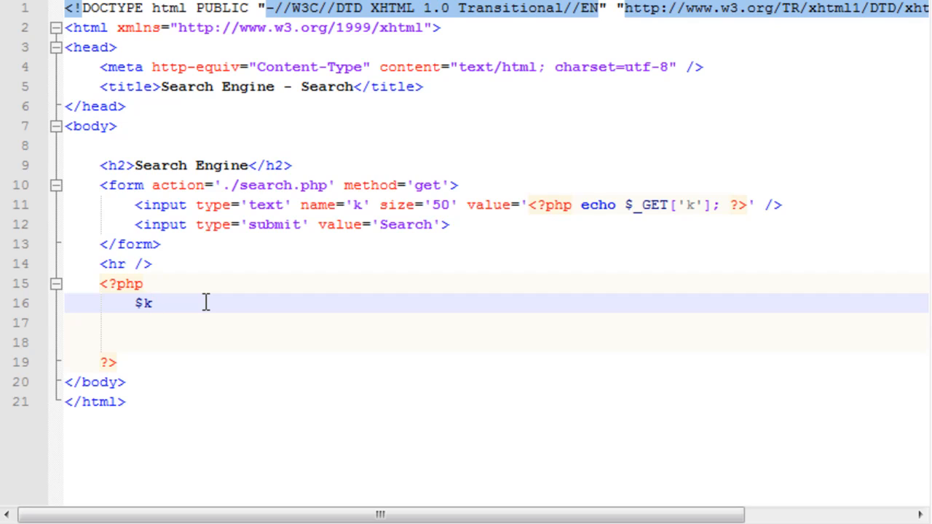
type("=")
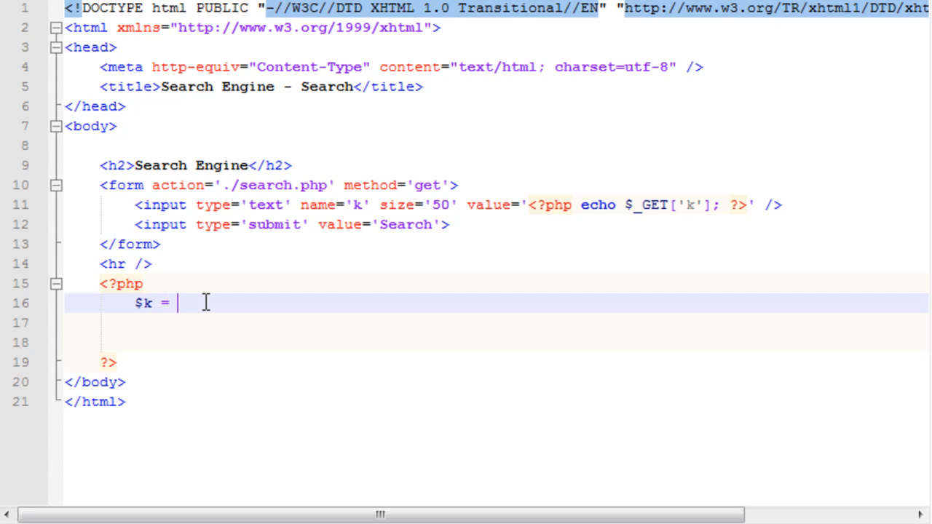
type("$_")
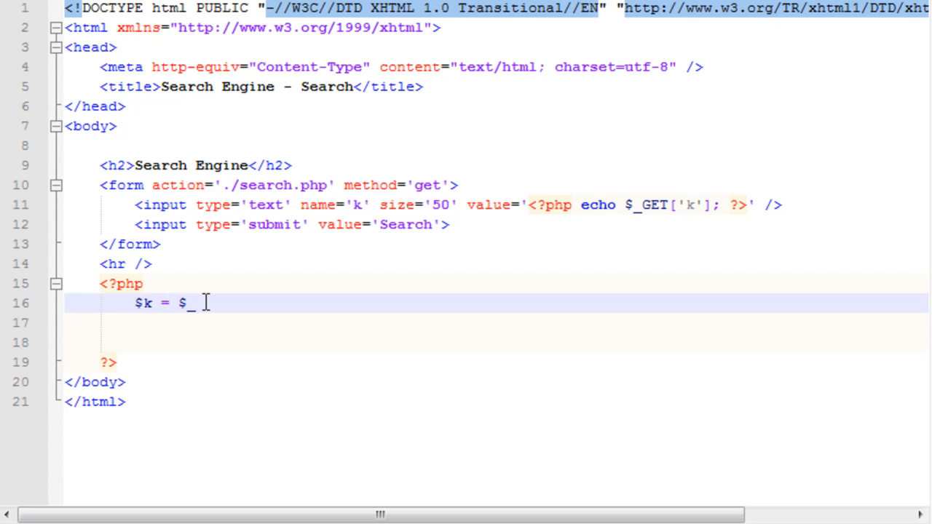
type("GET[]")
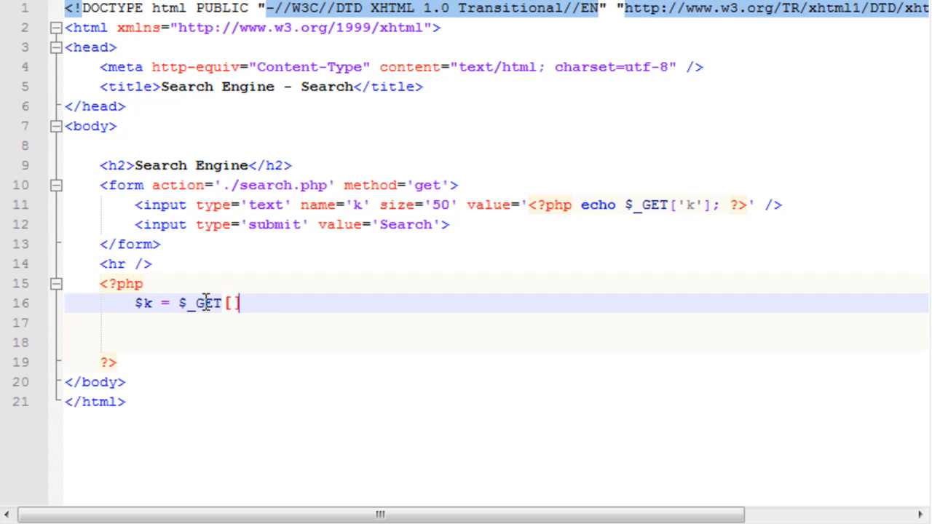